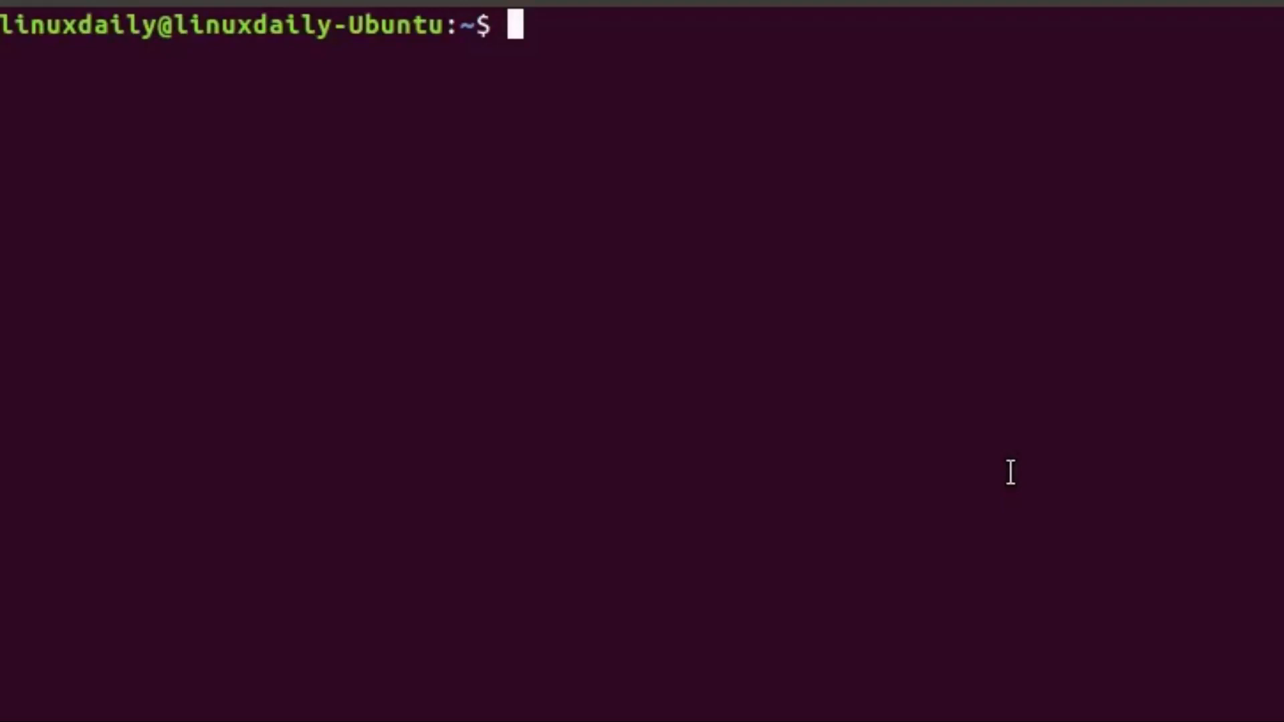
Enter the word LinuxDaily at the GNOME Terminal prompt
text(Lin)
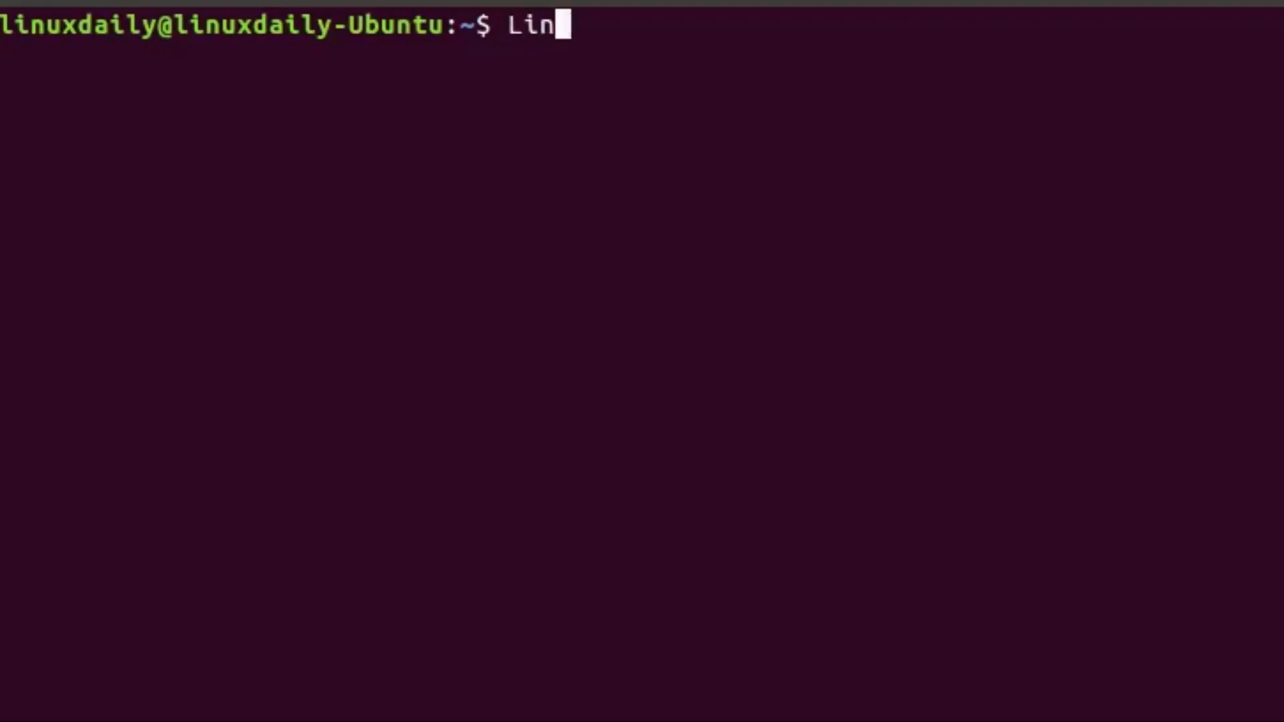
text(uxDail)
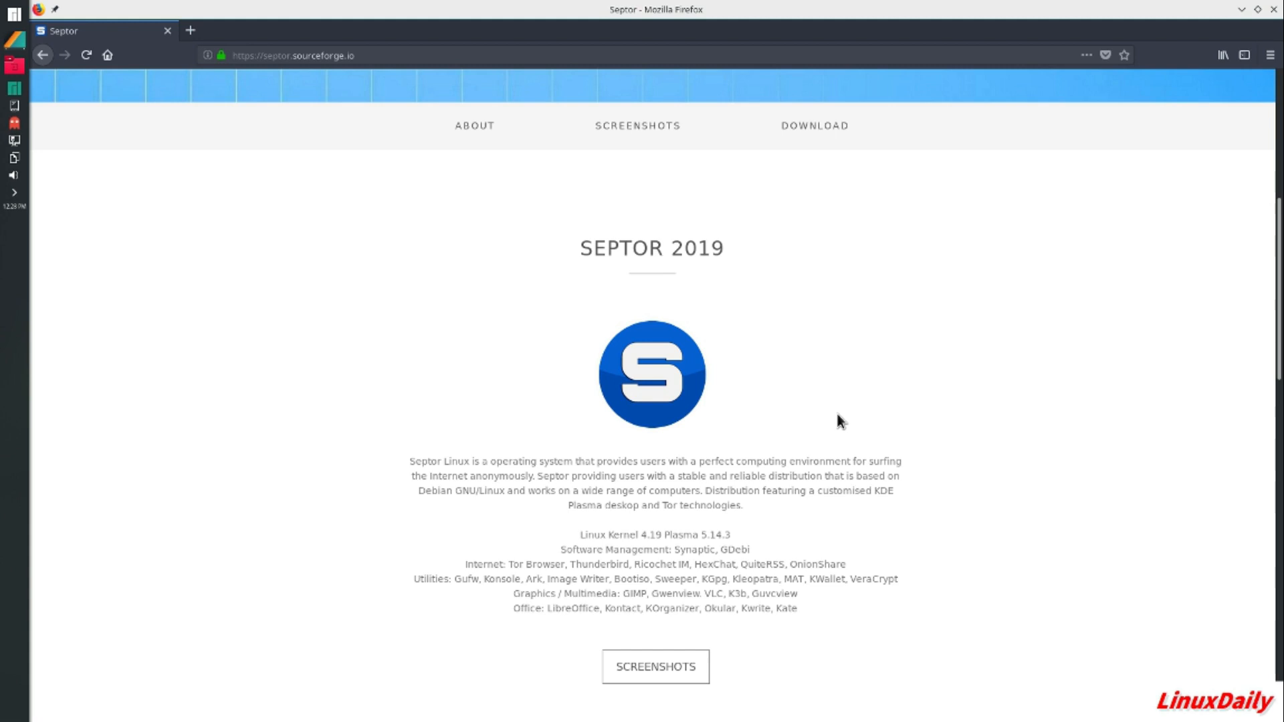
mouse_move(647, 385)
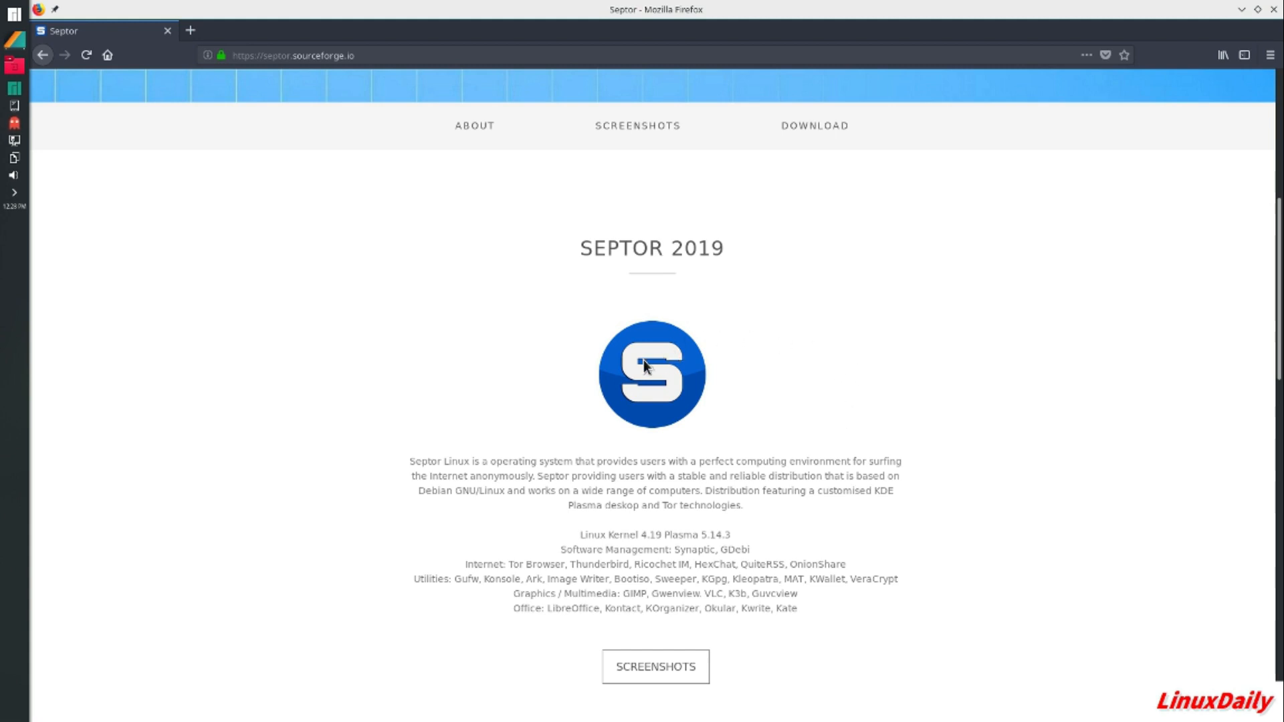
Scroll the septor.sourceforge.io page through About and Screenshots down to the Download section
scroll(down, 3)
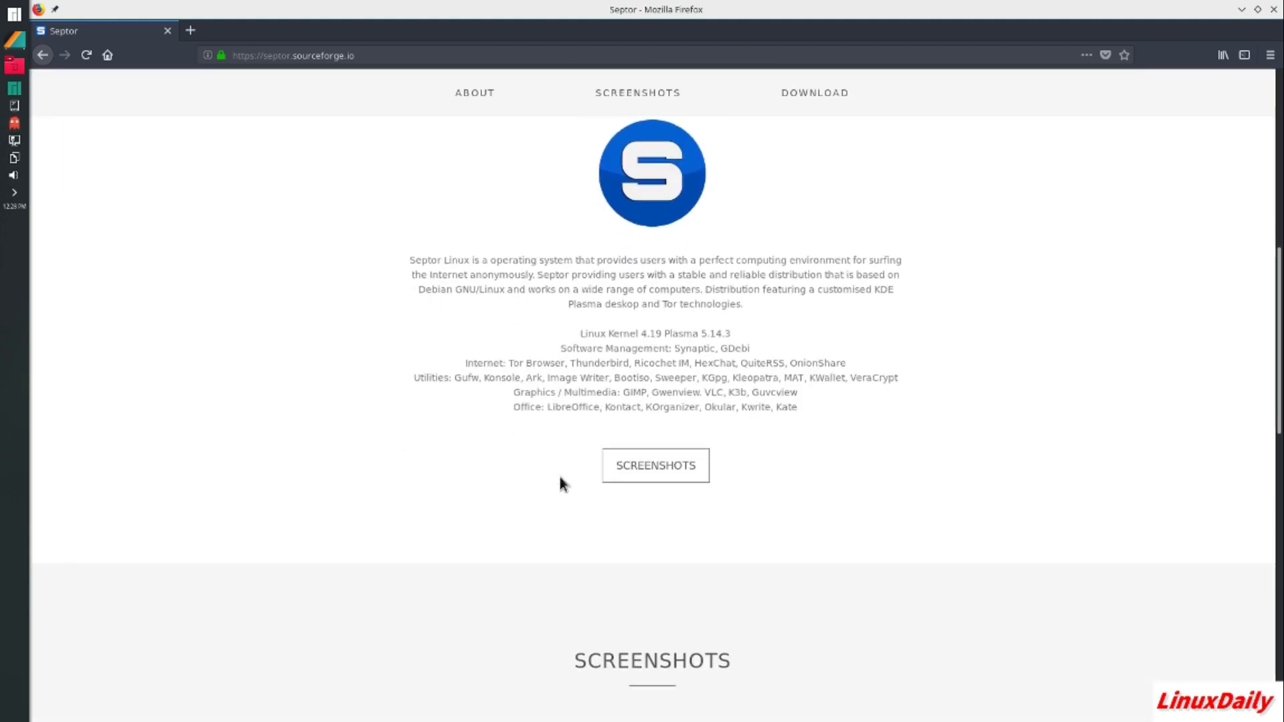
scroll(down, 3)
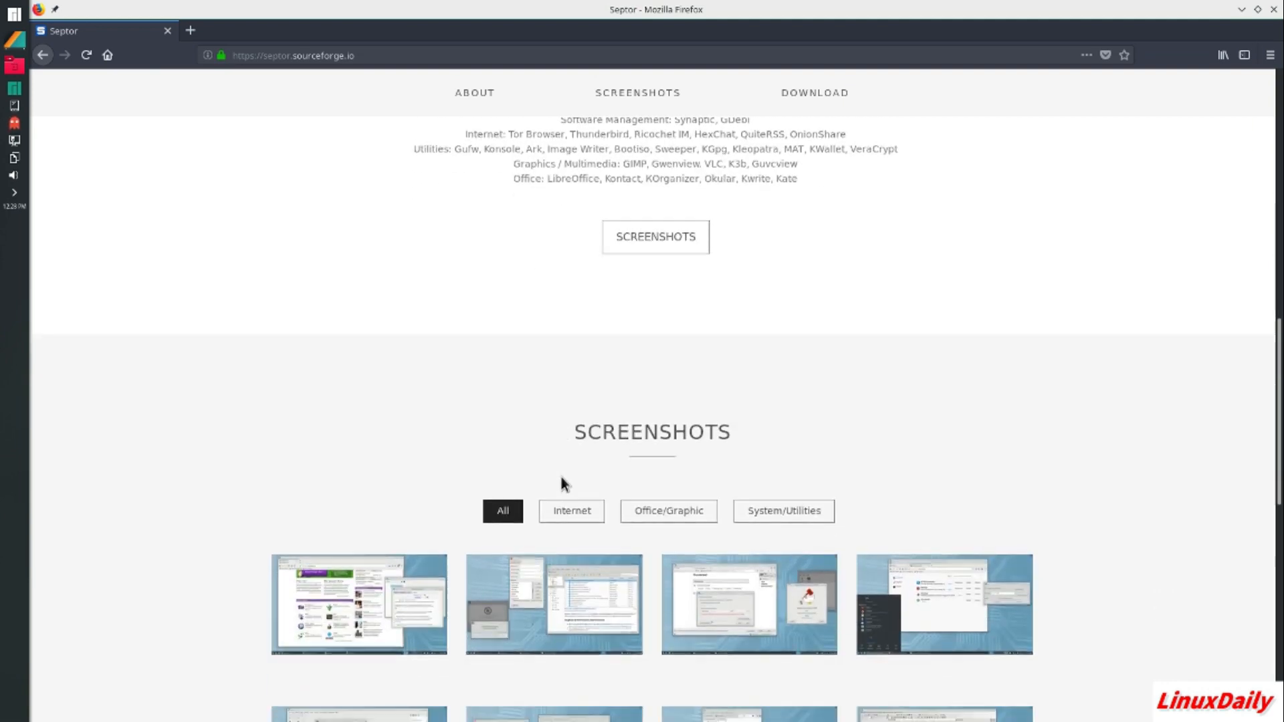
scroll(up, 3)
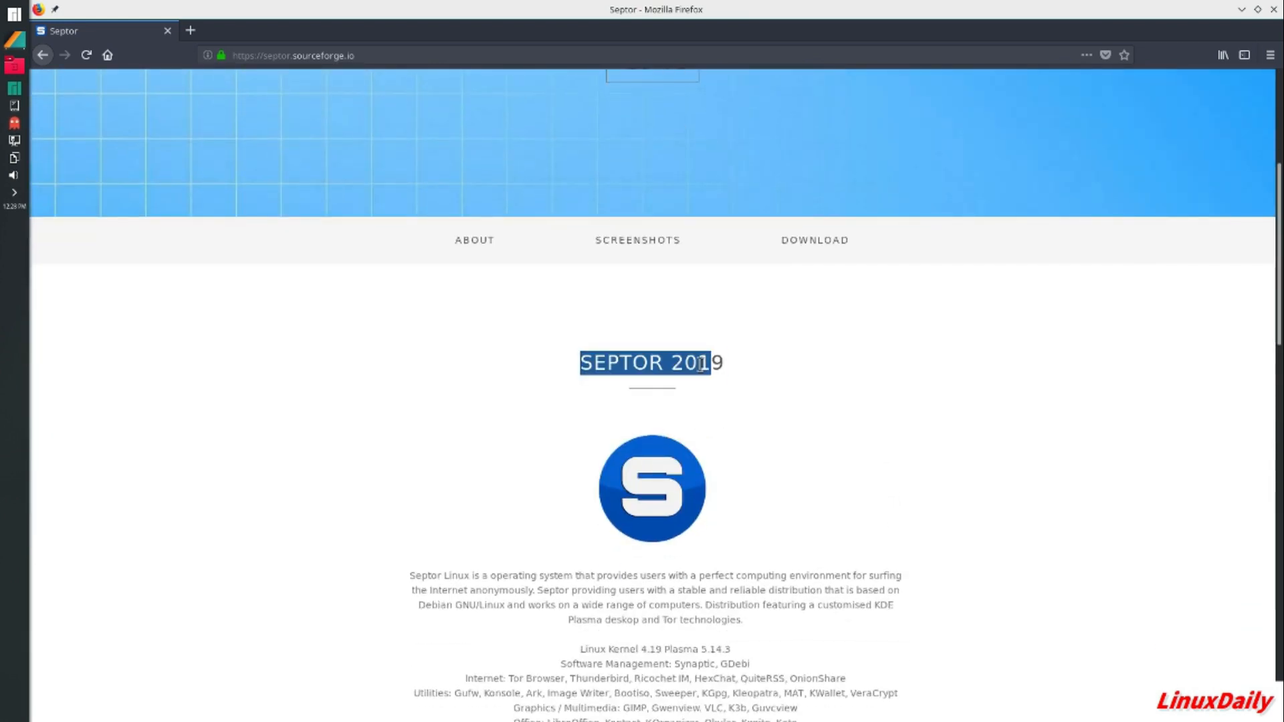
scroll(down, 3)
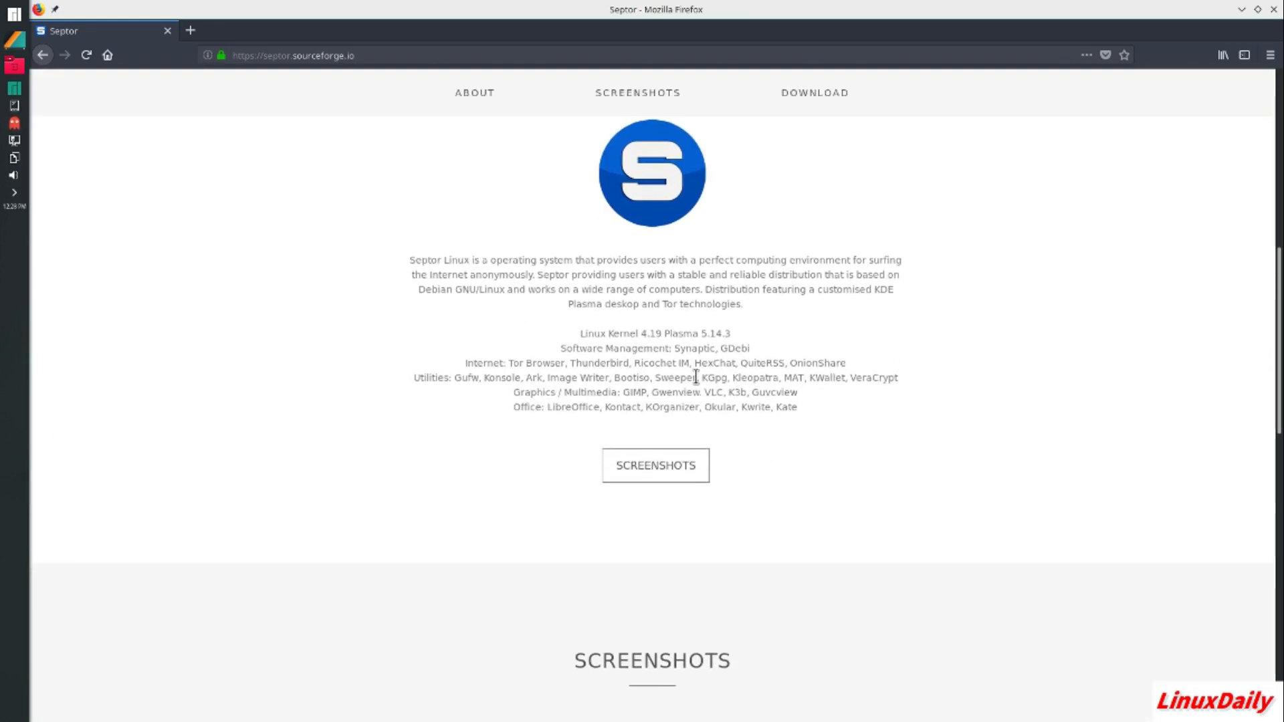
mouse_move(742, 375)
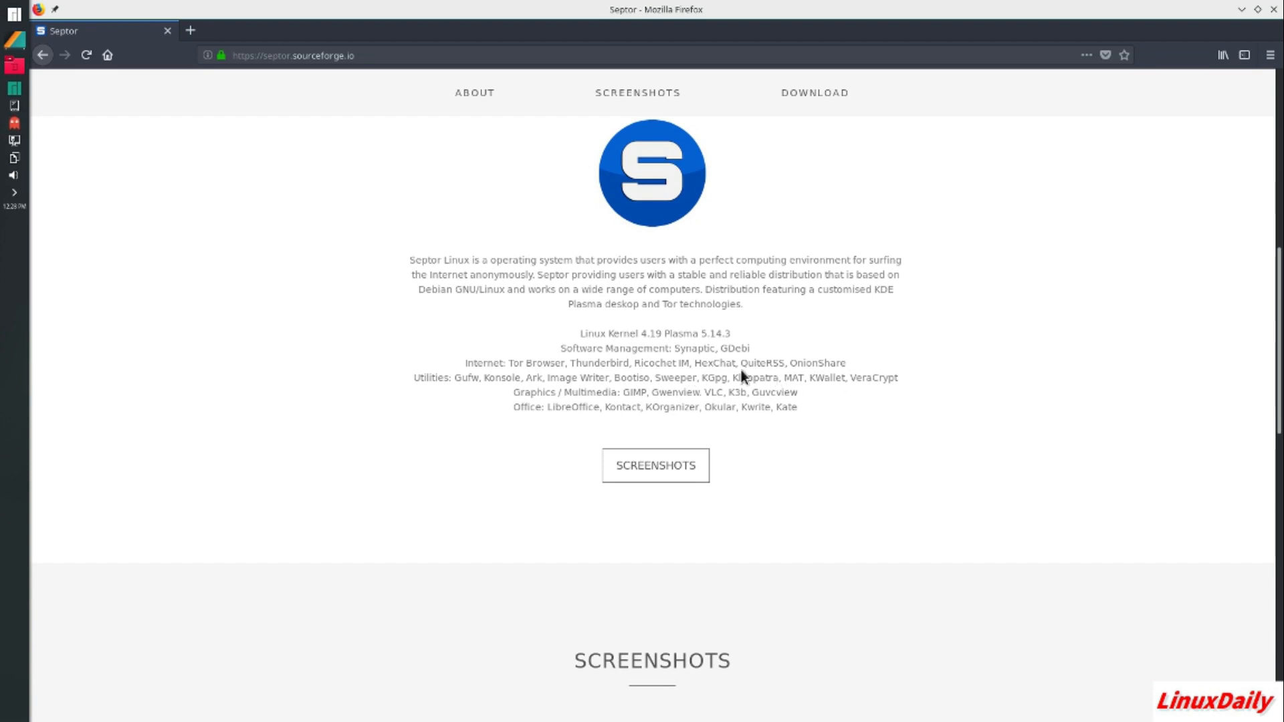
mouse_move(703, 412)
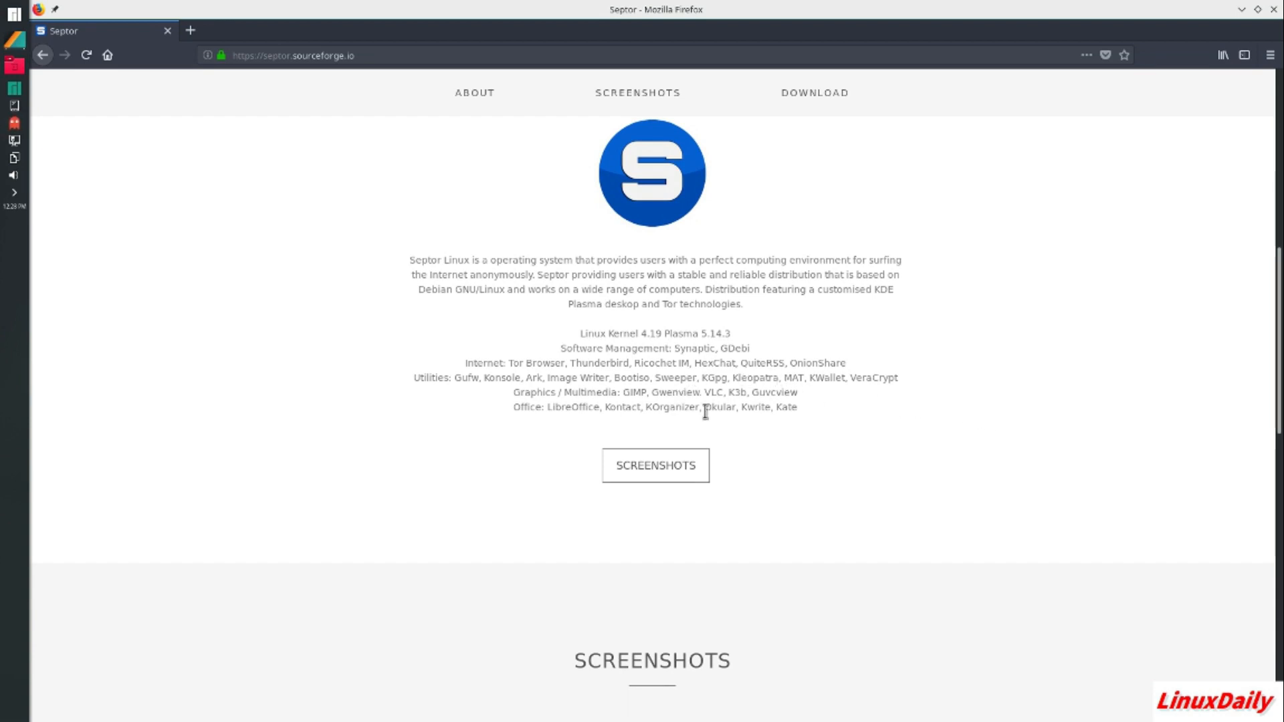
scroll(up, 3)
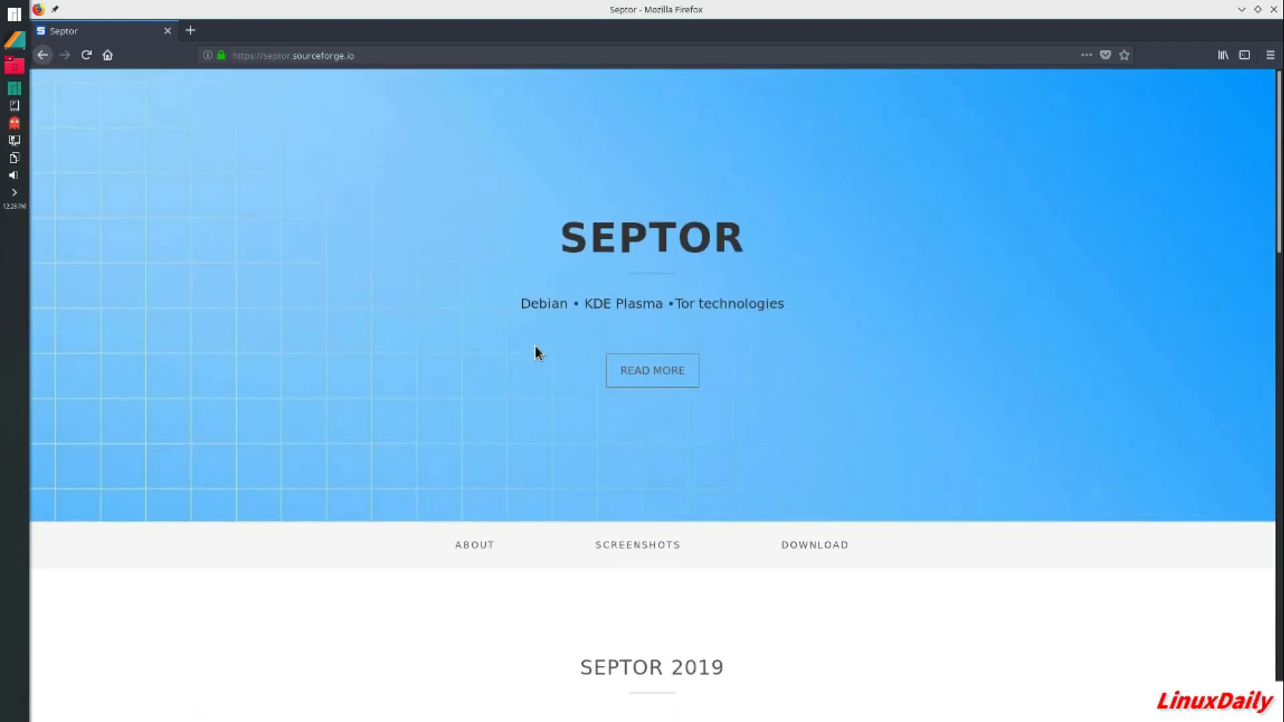
scroll(down, 3)
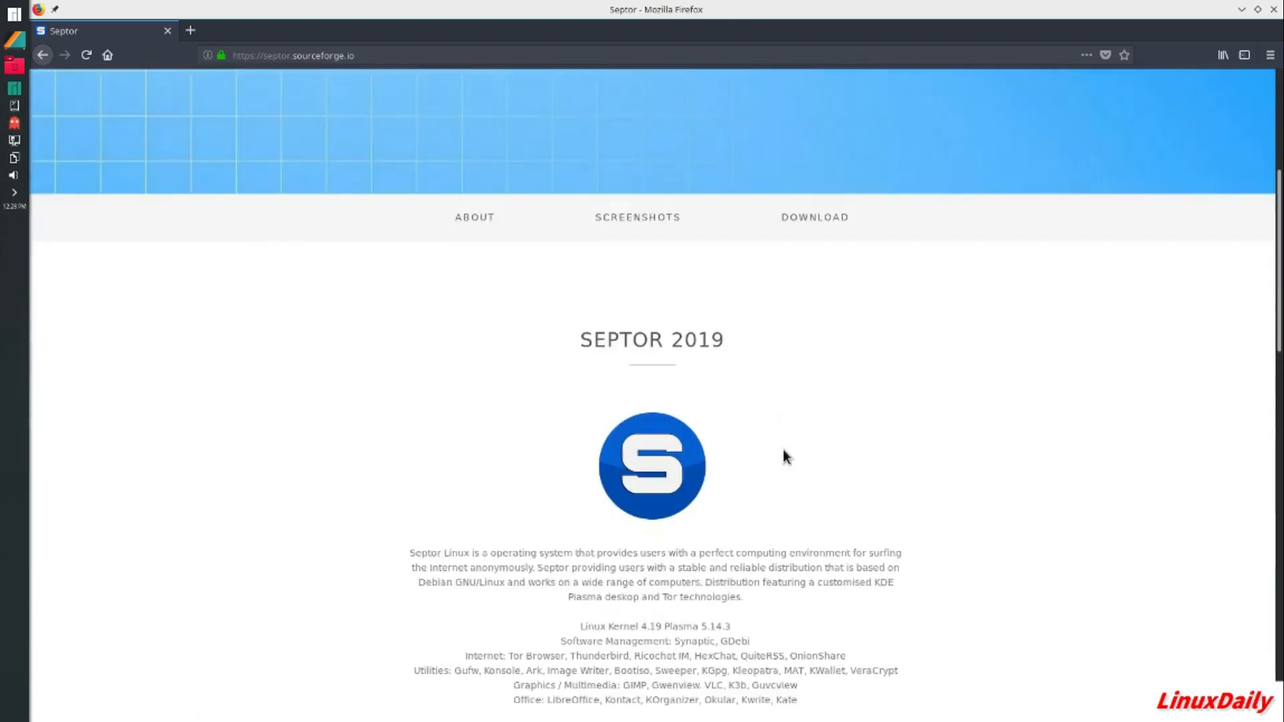
scroll(up, 3)
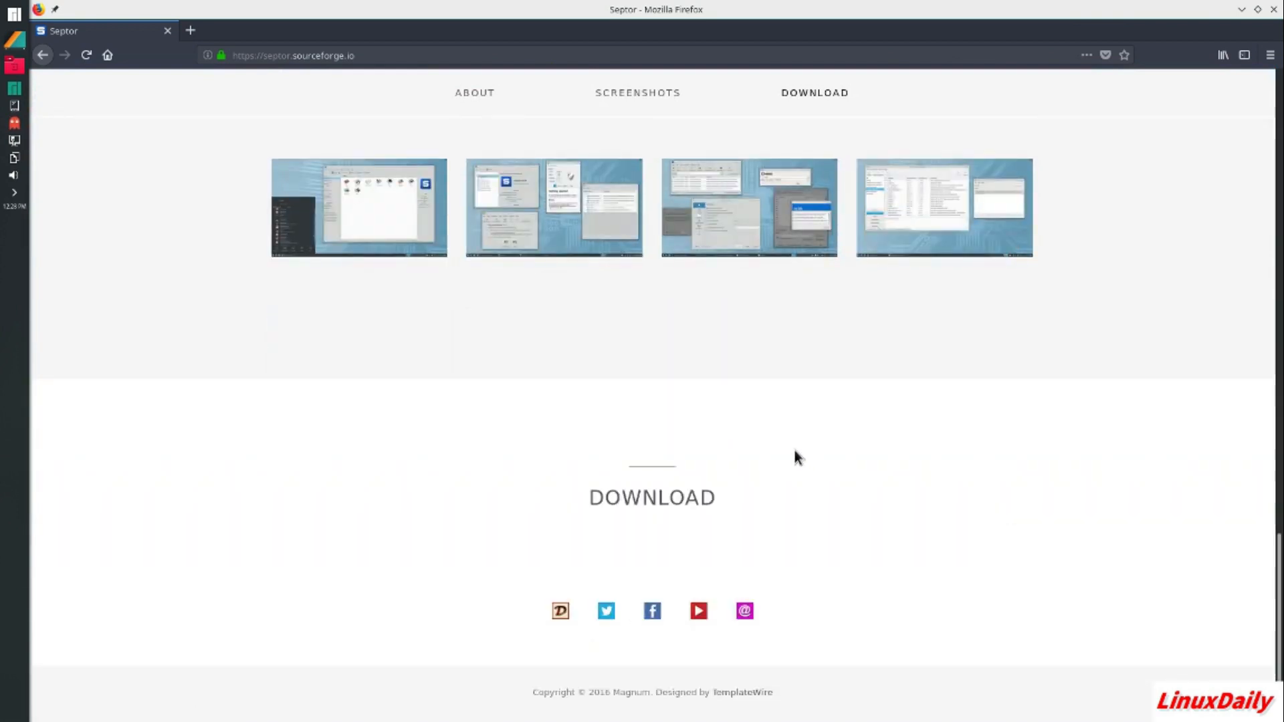
mouse_move(560, 611)
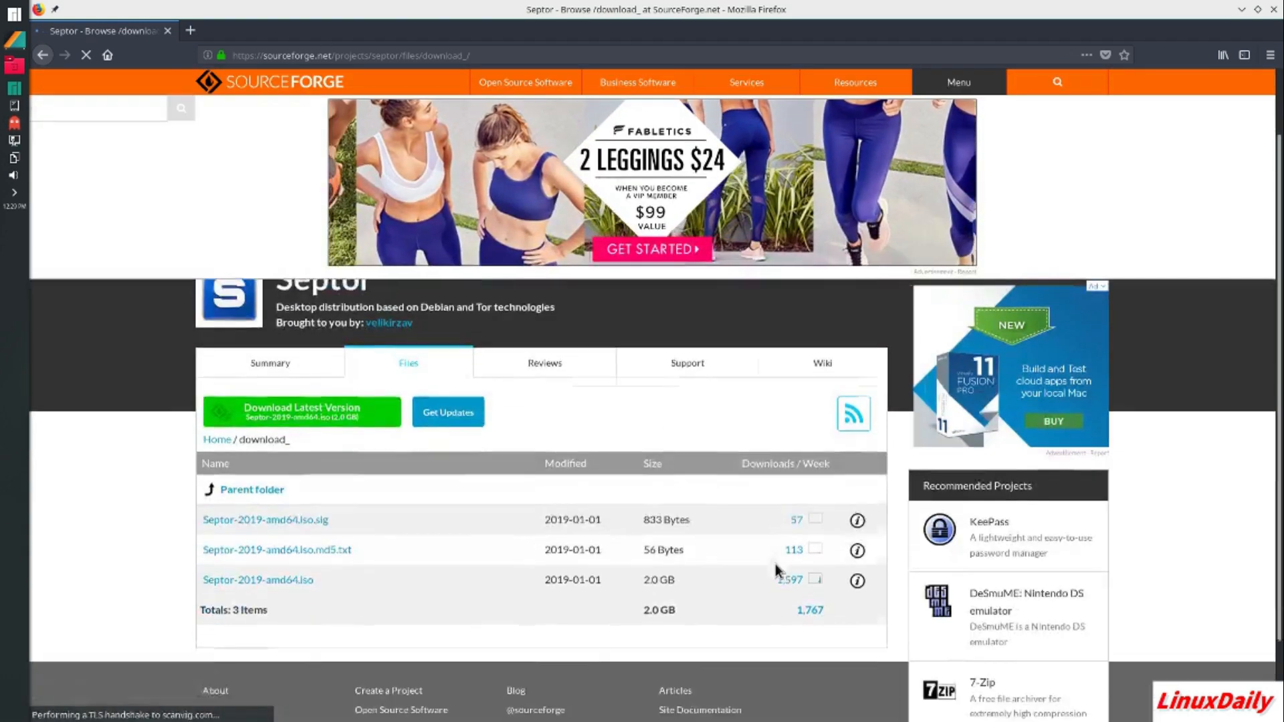
Scroll the SourceForge download_ folder listing to the 2.0 GB Septor-2019-amd64.iso entry
scroll(down, 3)
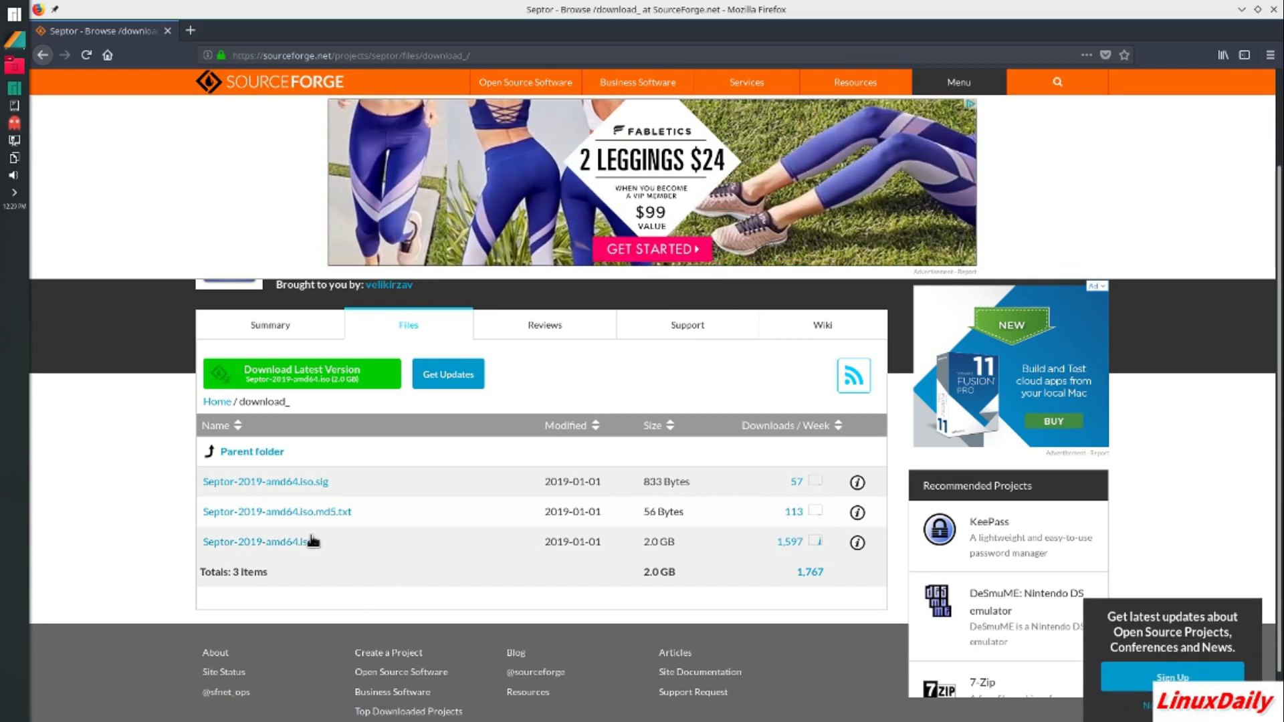
mouse_move(281, 558)
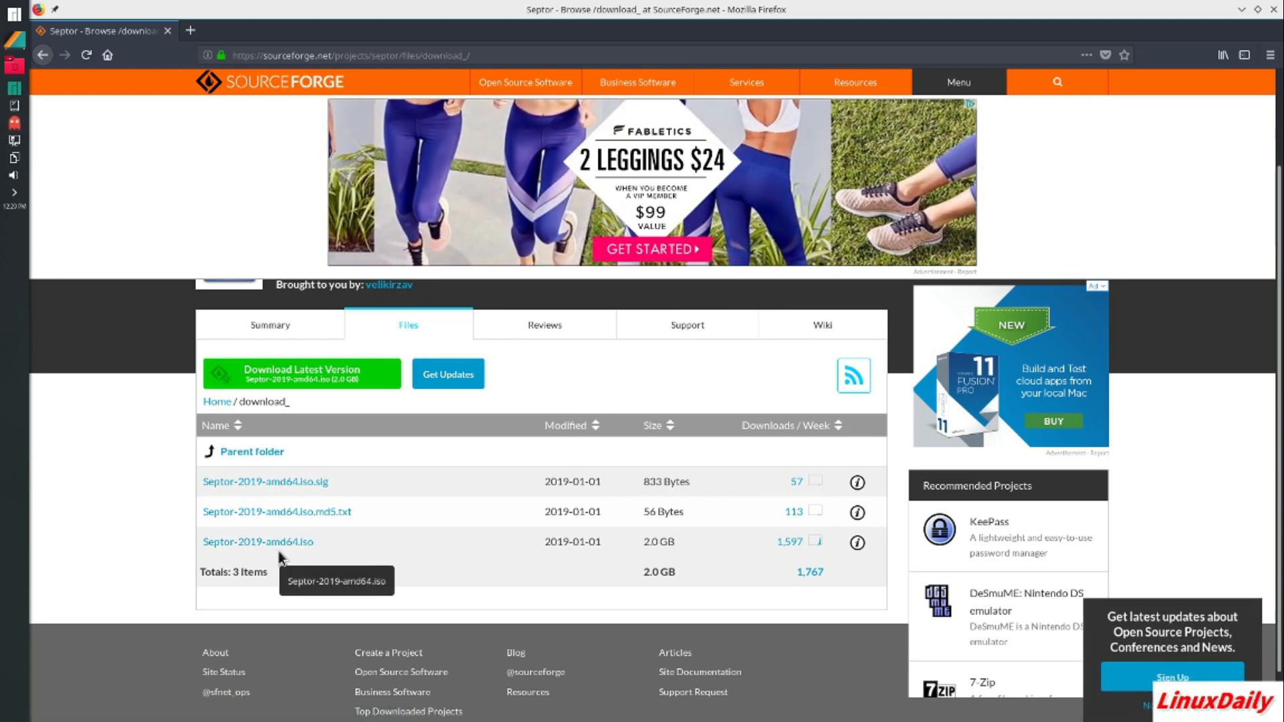
mouse_move(292, 544)
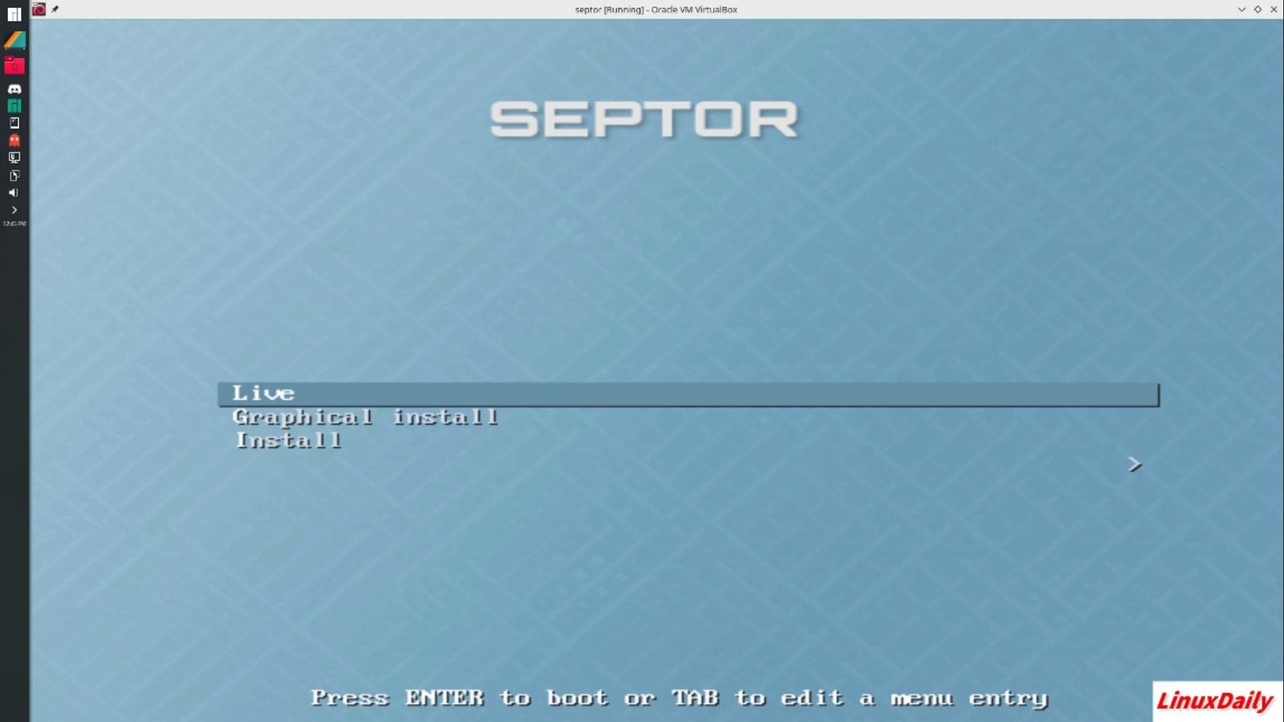
Select Graphical install in the Septor boot menu and boot the installer
key(Down)
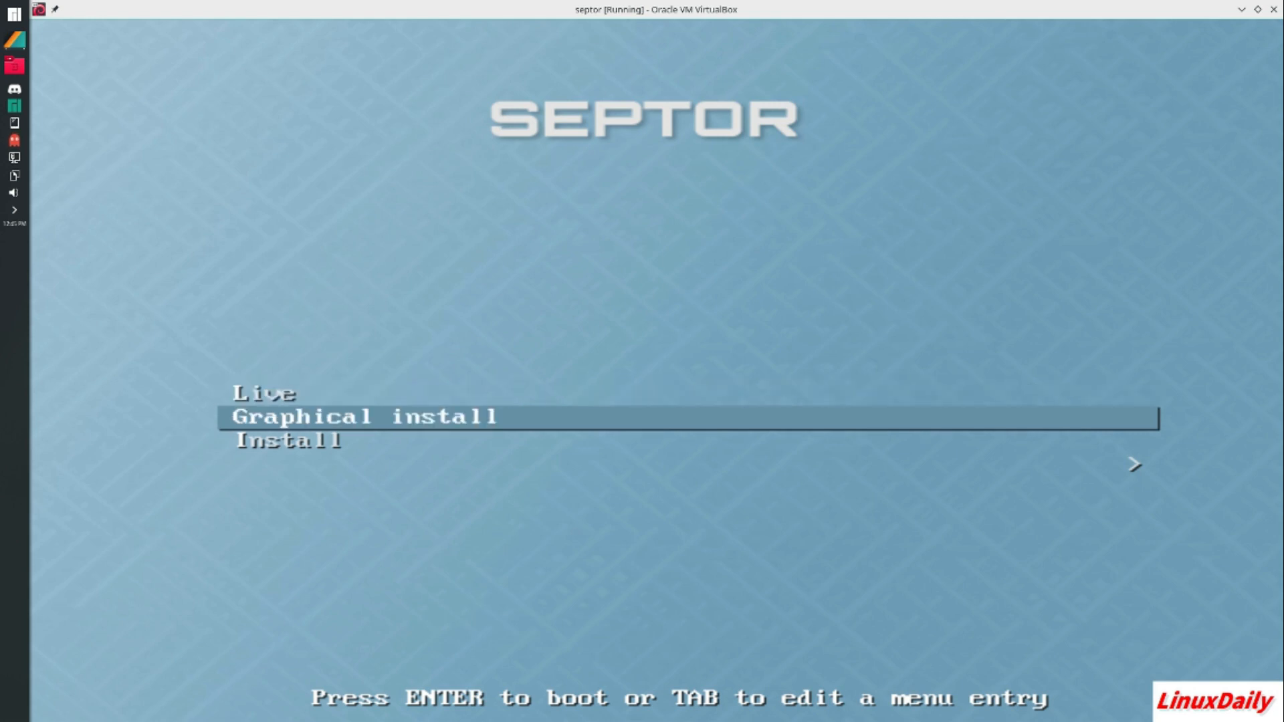
key(Up)
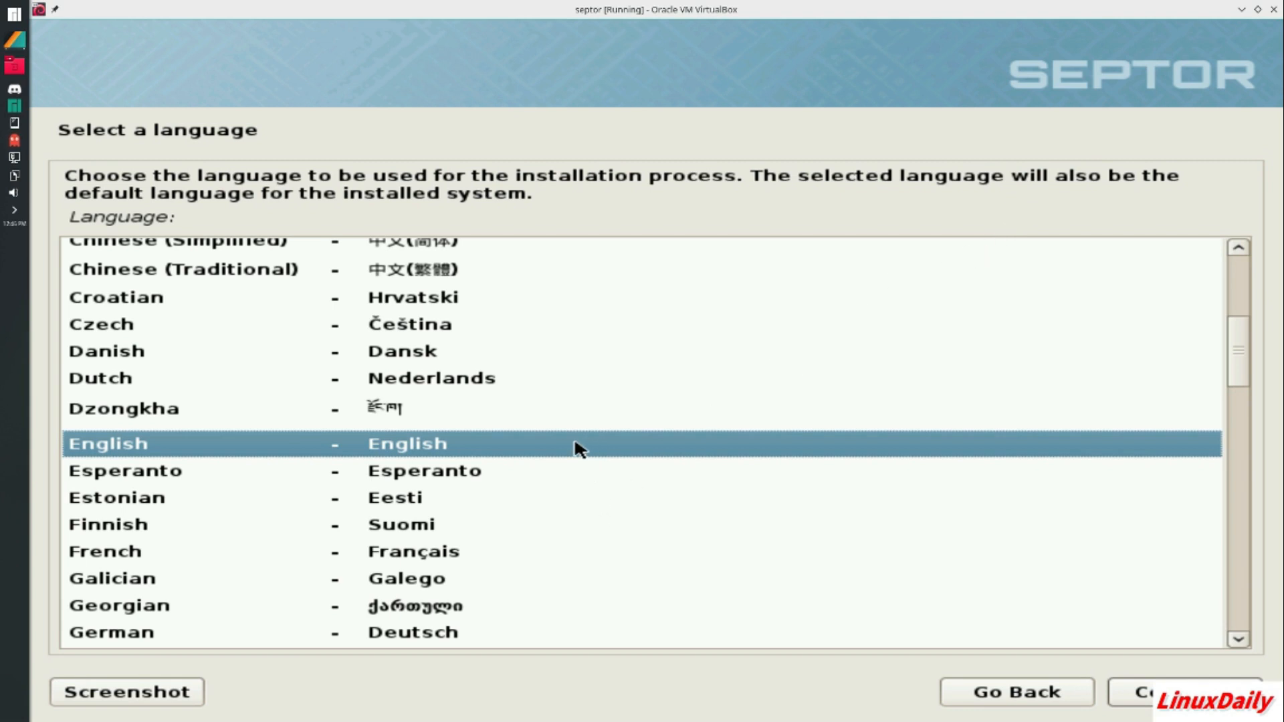
mouse_move(642, 457)
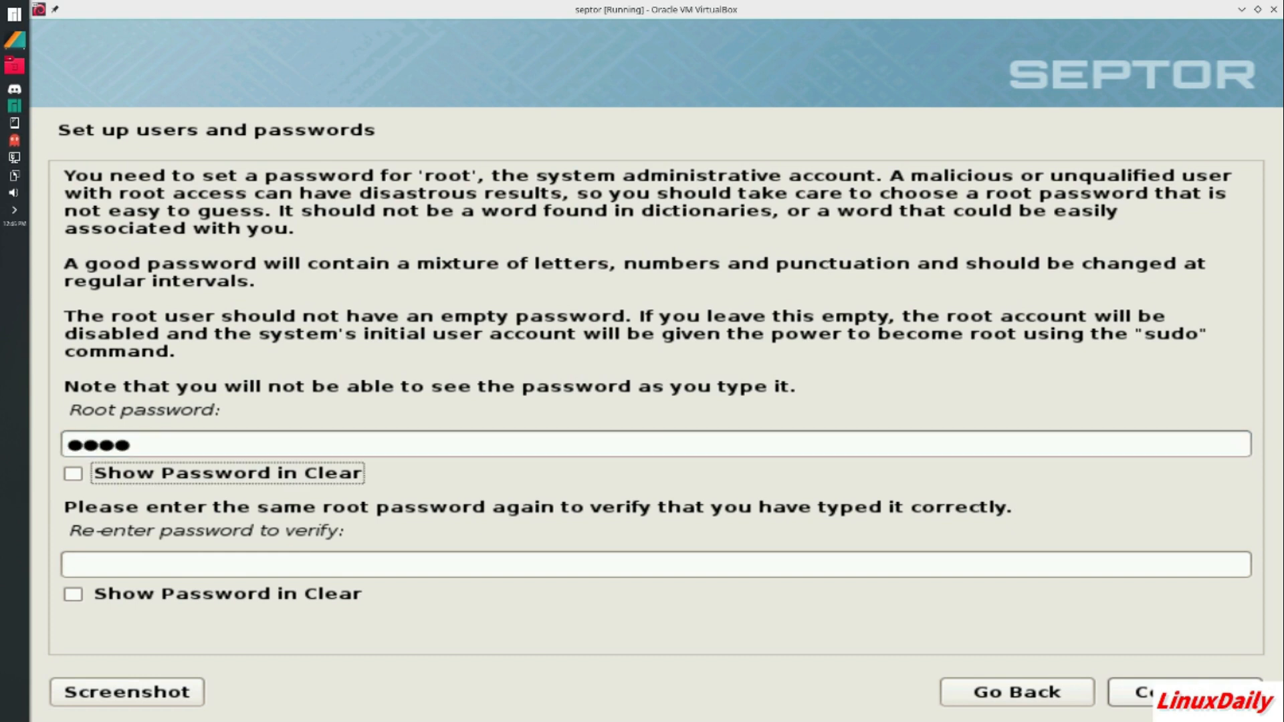
mouse_move(559, 512)
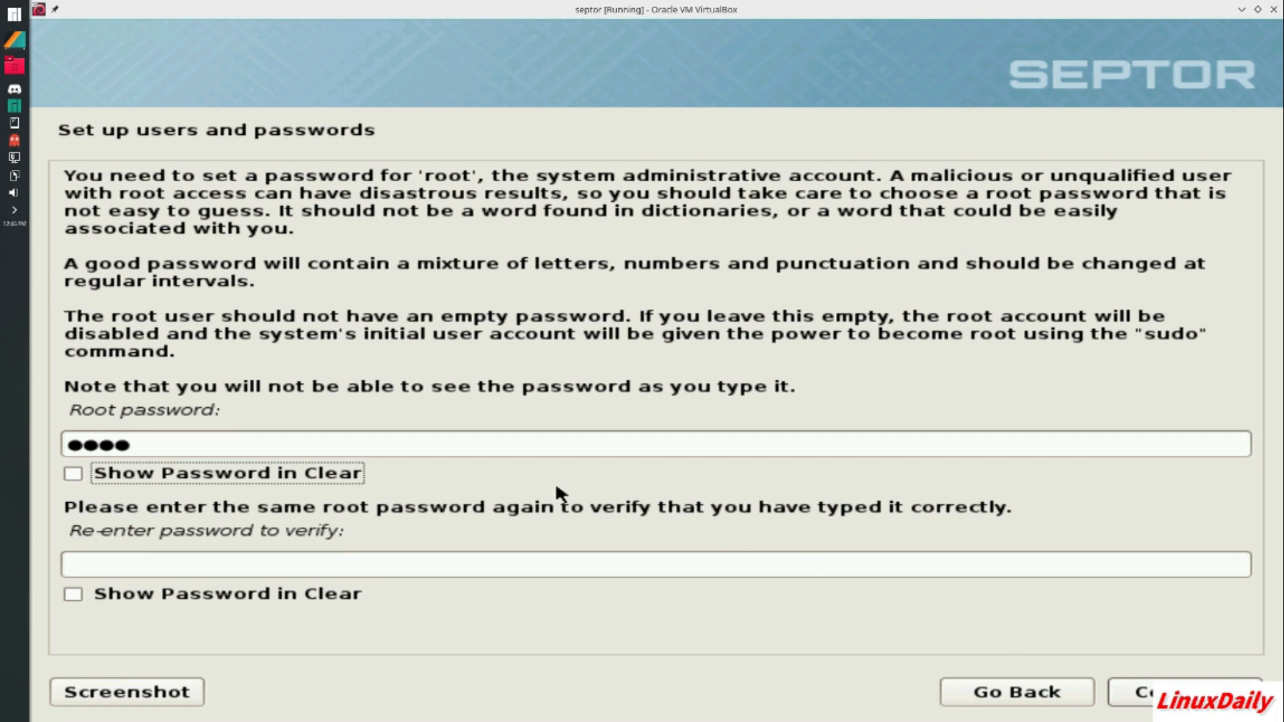
Confirm the root password and continue past the root password page
key(BackSpace)
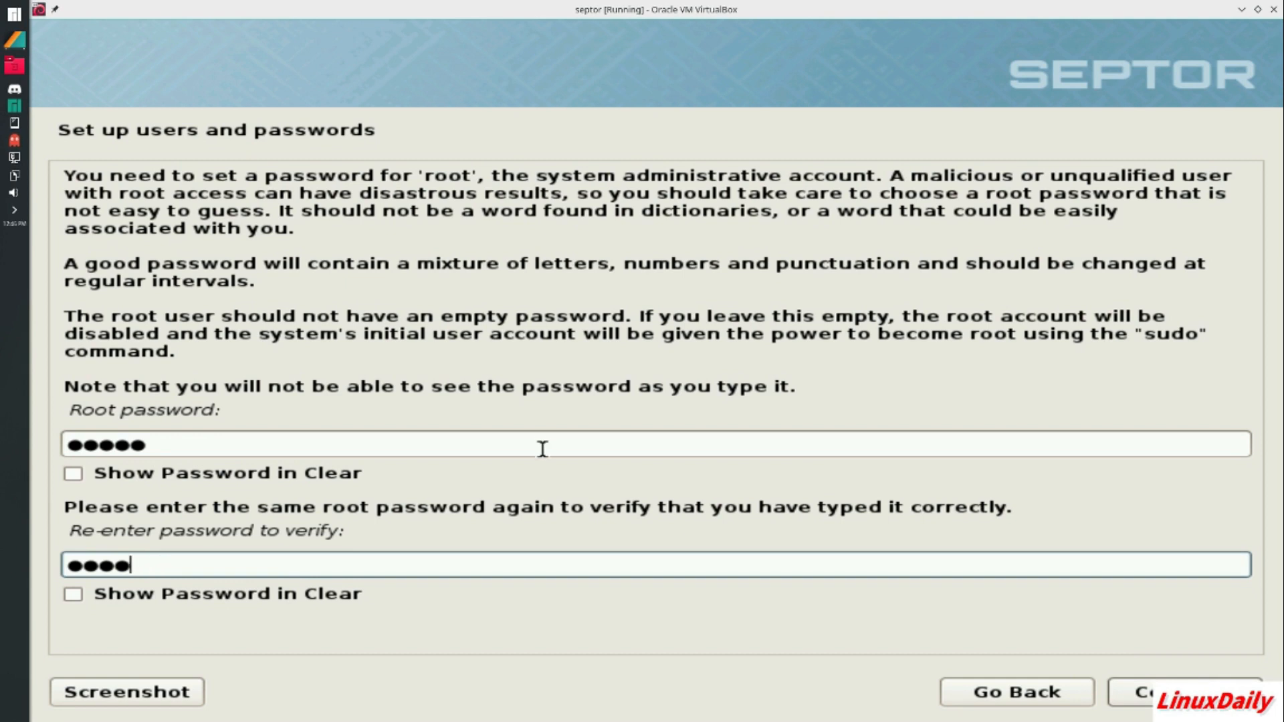
text(*)
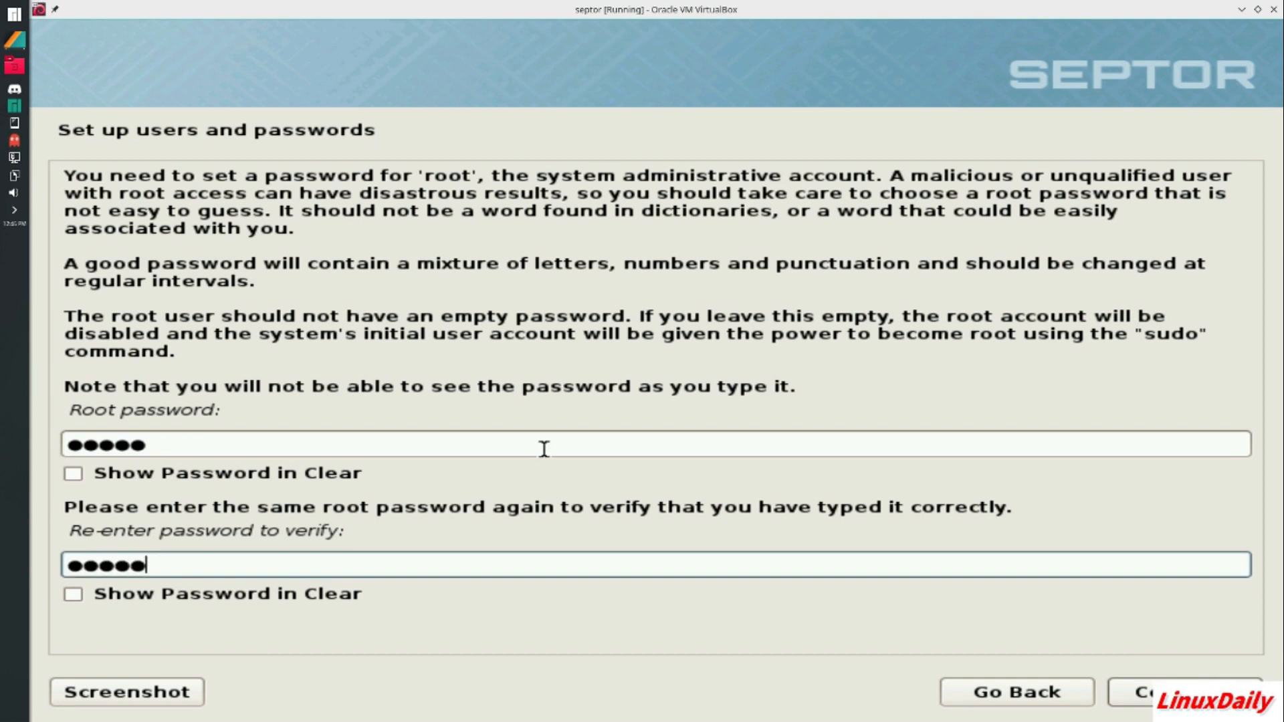
mouse_move(131, 714)
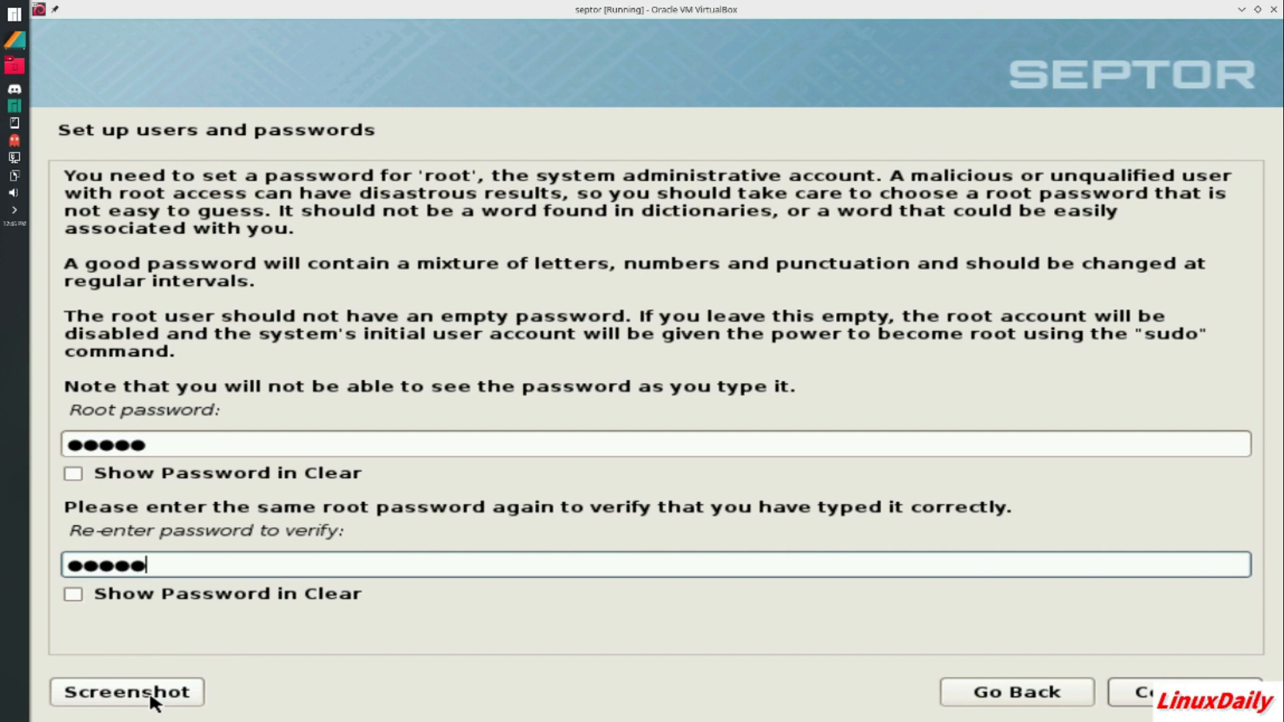
click(1142, 693)
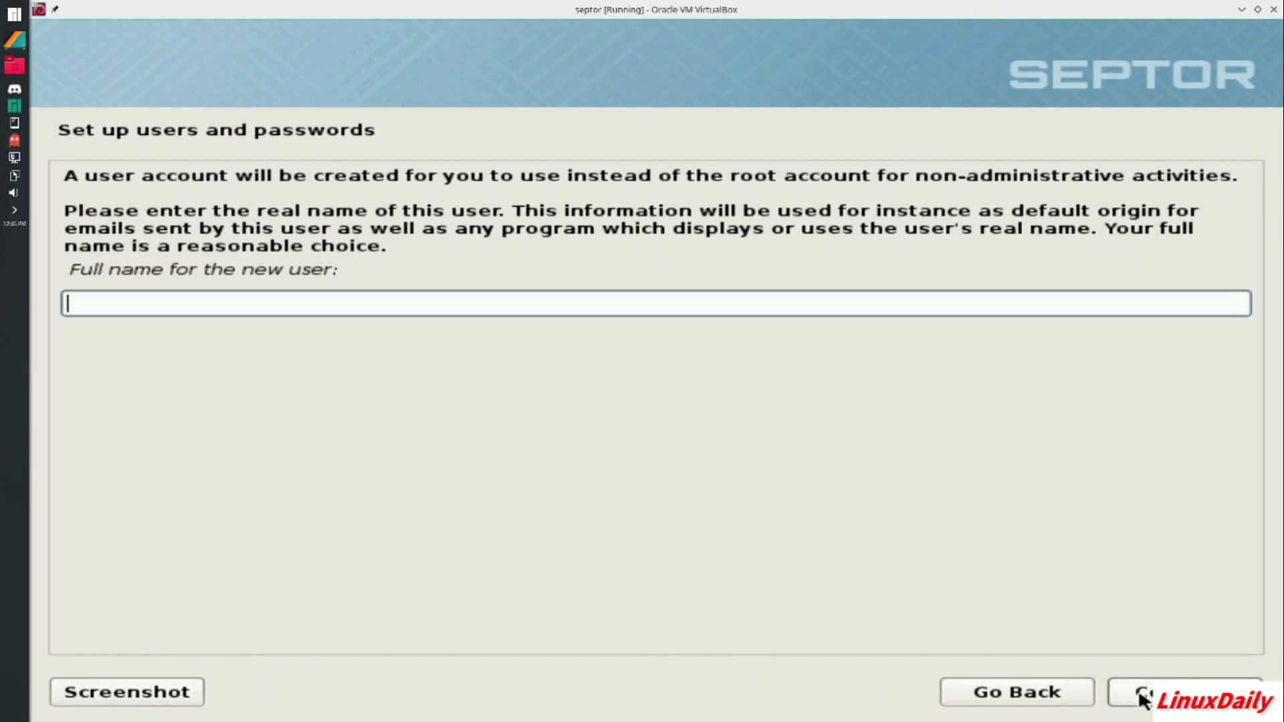
mouse_move(869, 521)
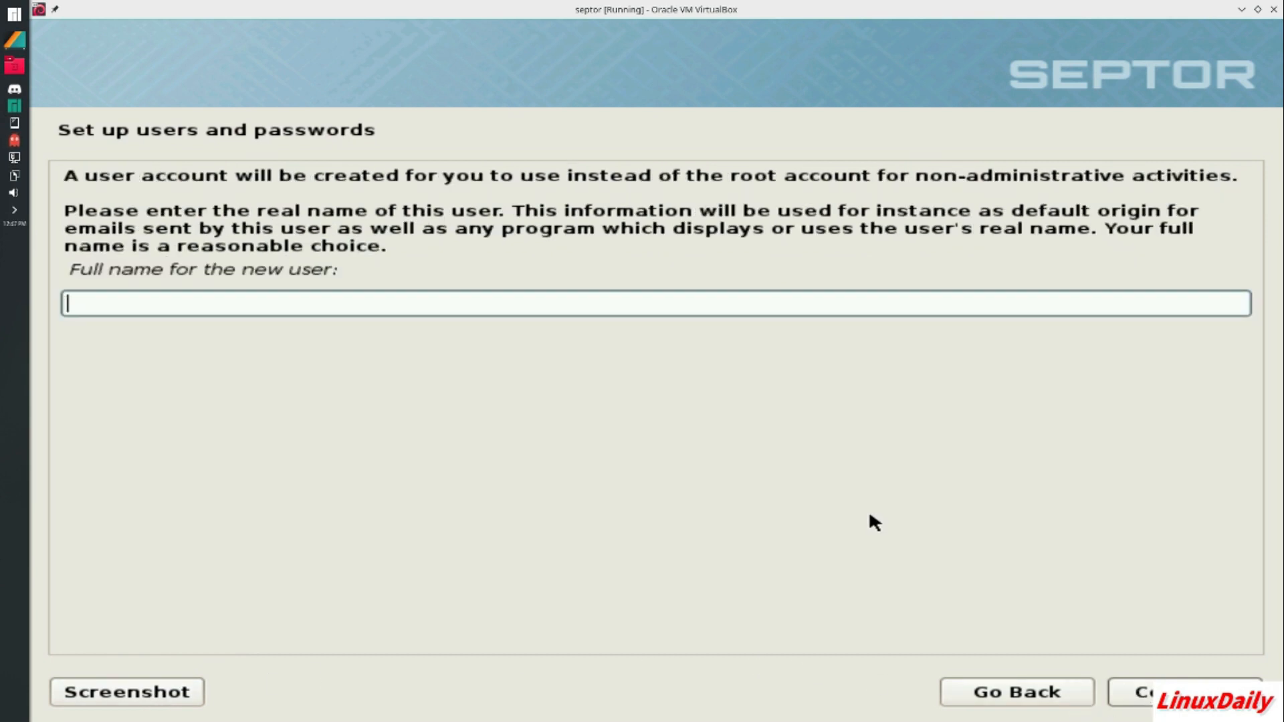
Enter the new user's full name LinuxDaily, continue, and enter the user password
text(LinuxDai)
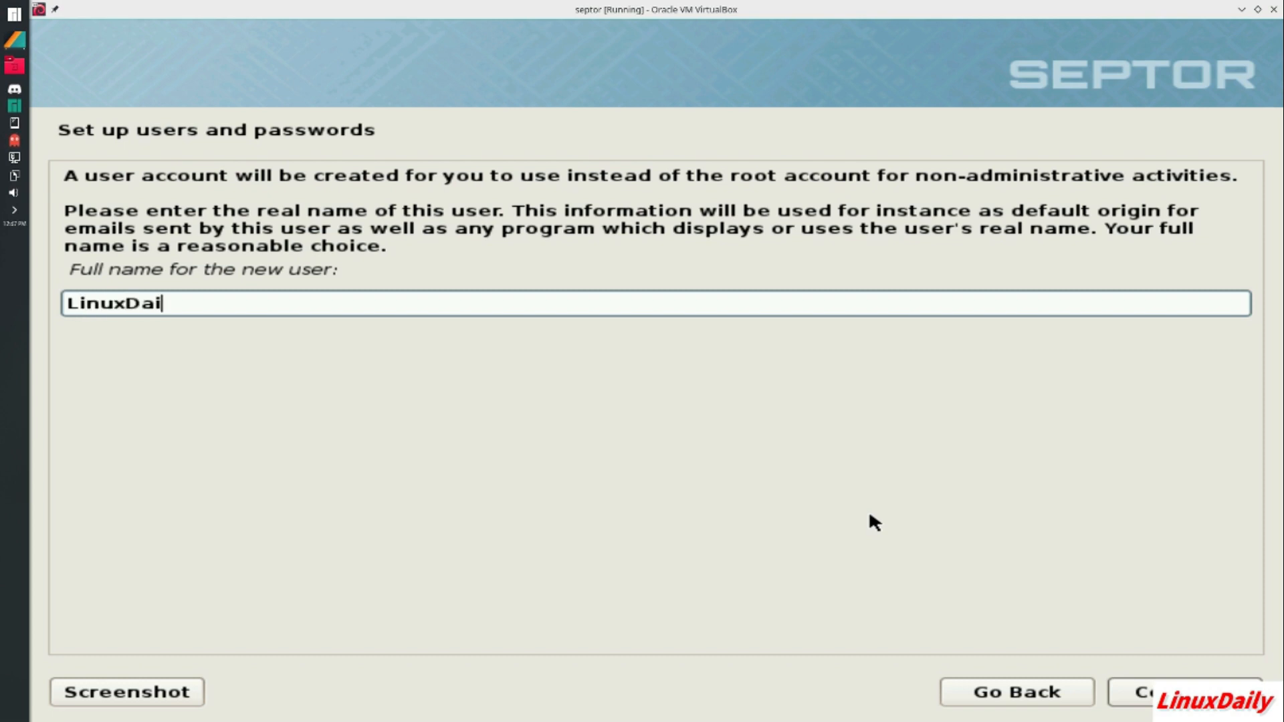
text(ly)
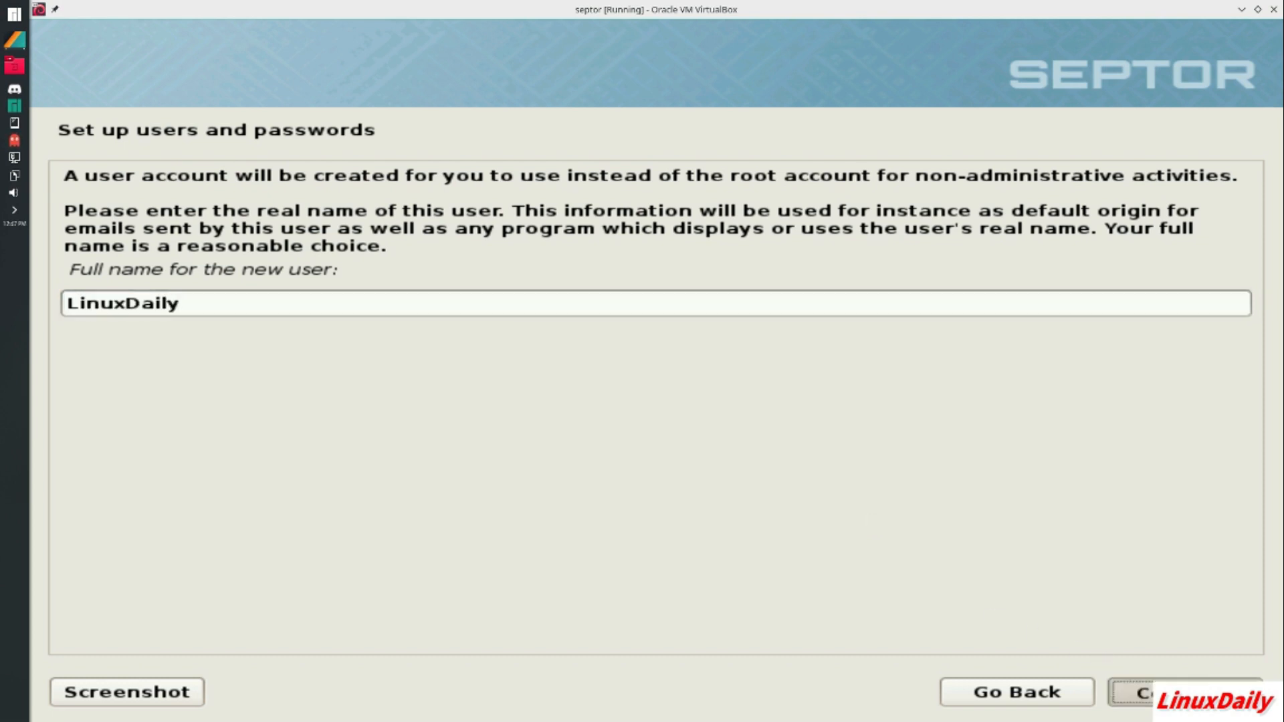
click(1145, 692)
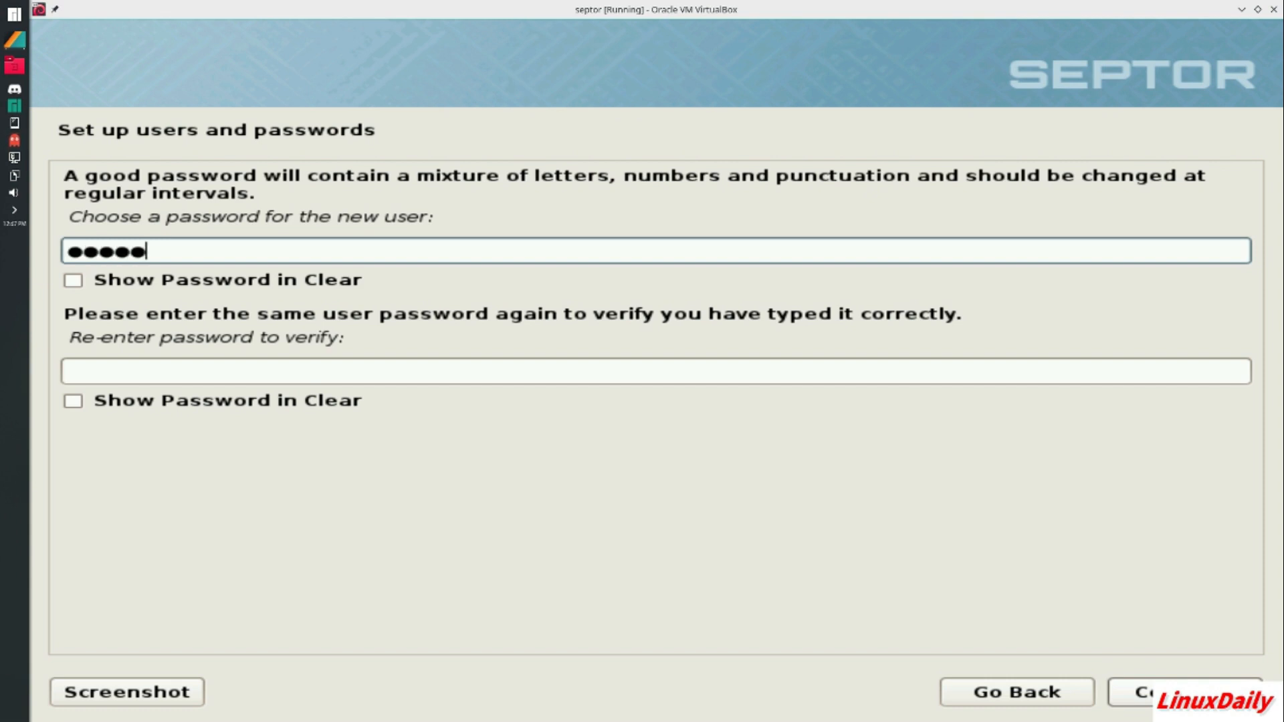
text(•••••)
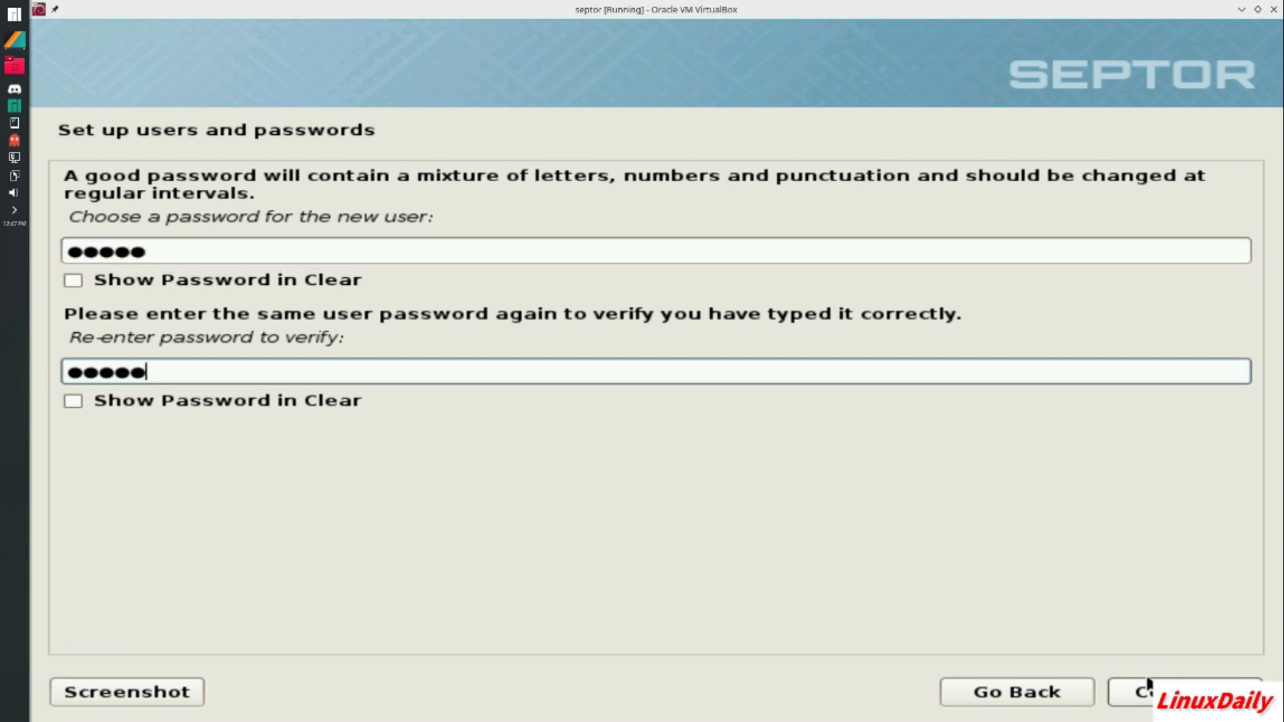
mouse_move(853, 551)
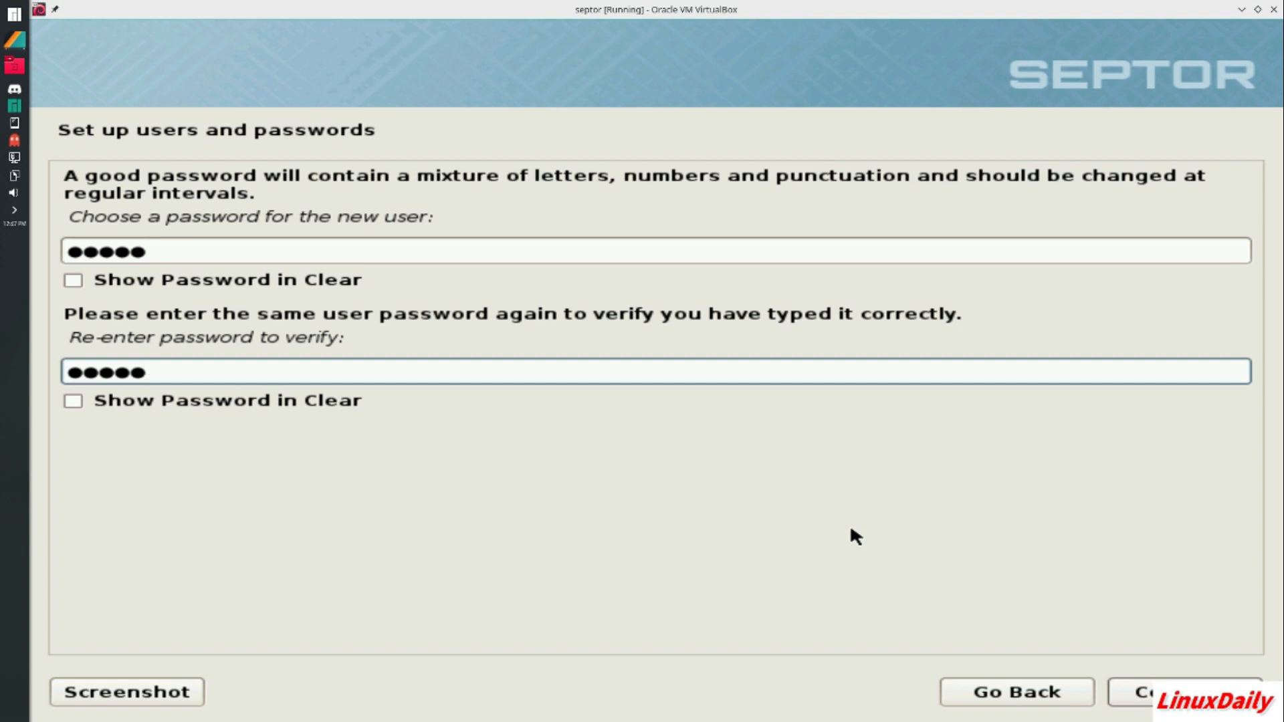
Accept the user password and keep Eastern as the time zone to reach Partition disks
click(1147, 692)
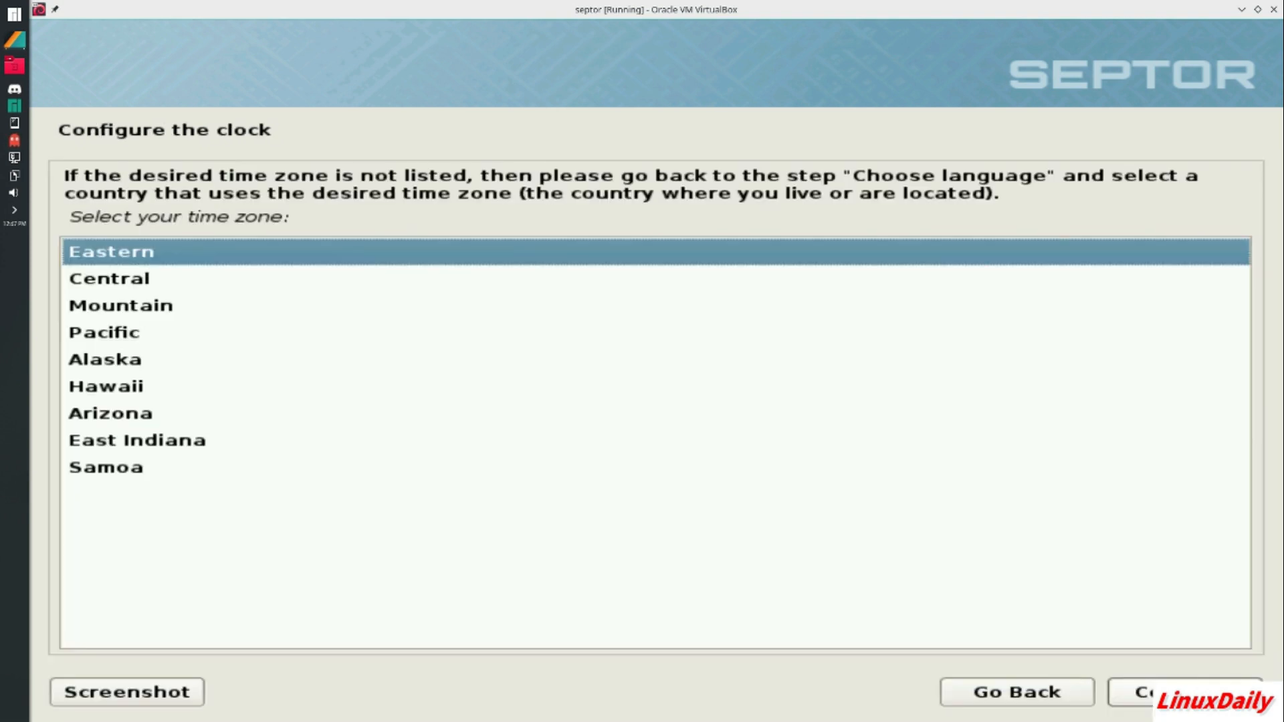
mouse_move(931, 551)
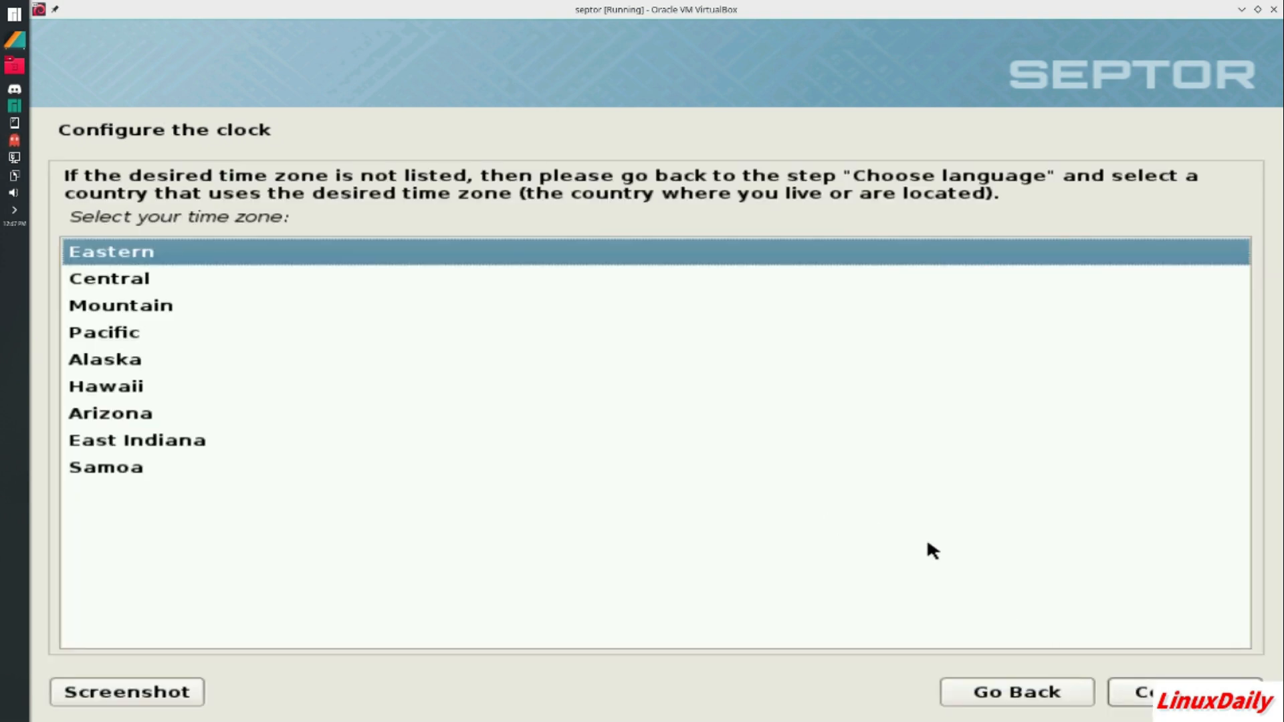
click(1160, 692)
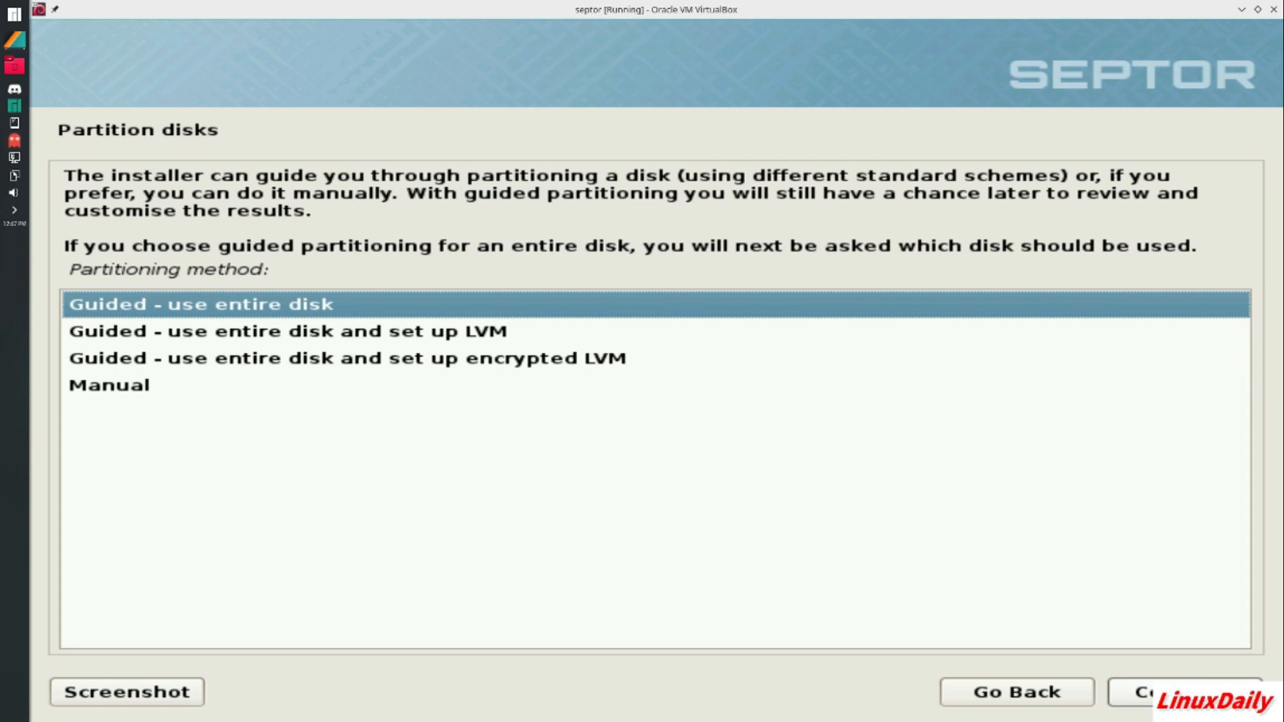
mouse_move(275, 296)
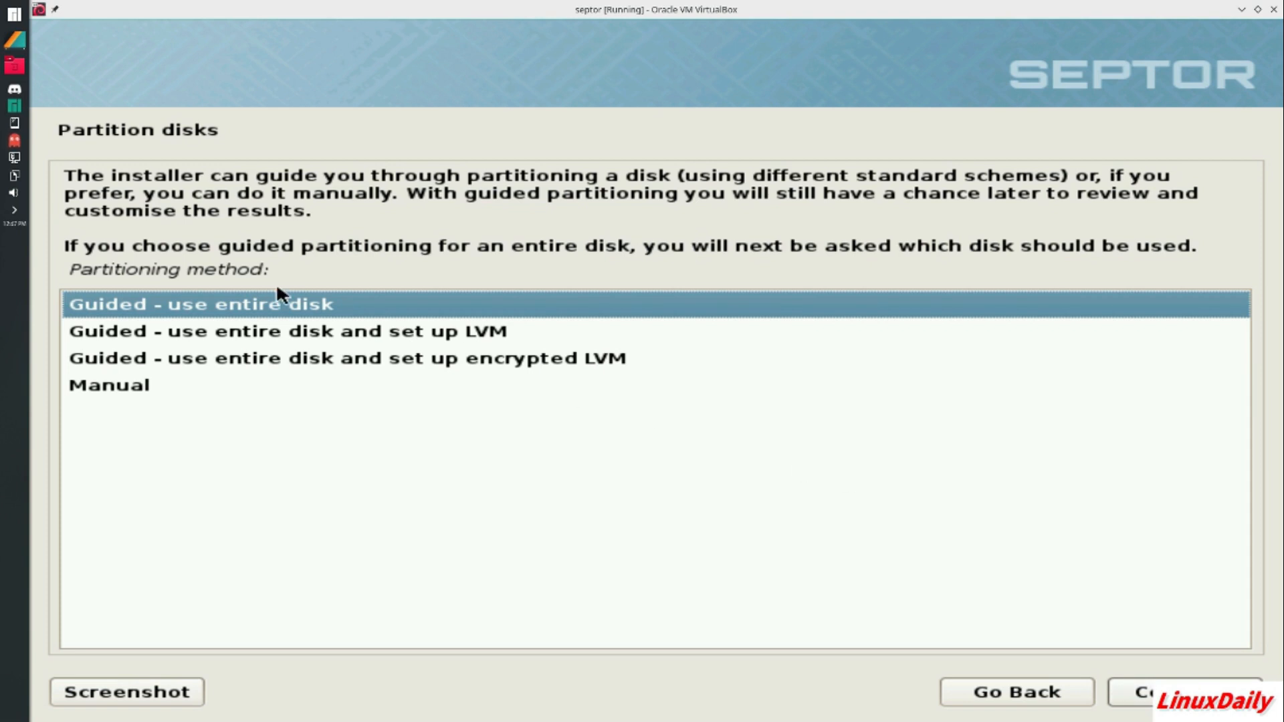
mouse_move(349, 368)
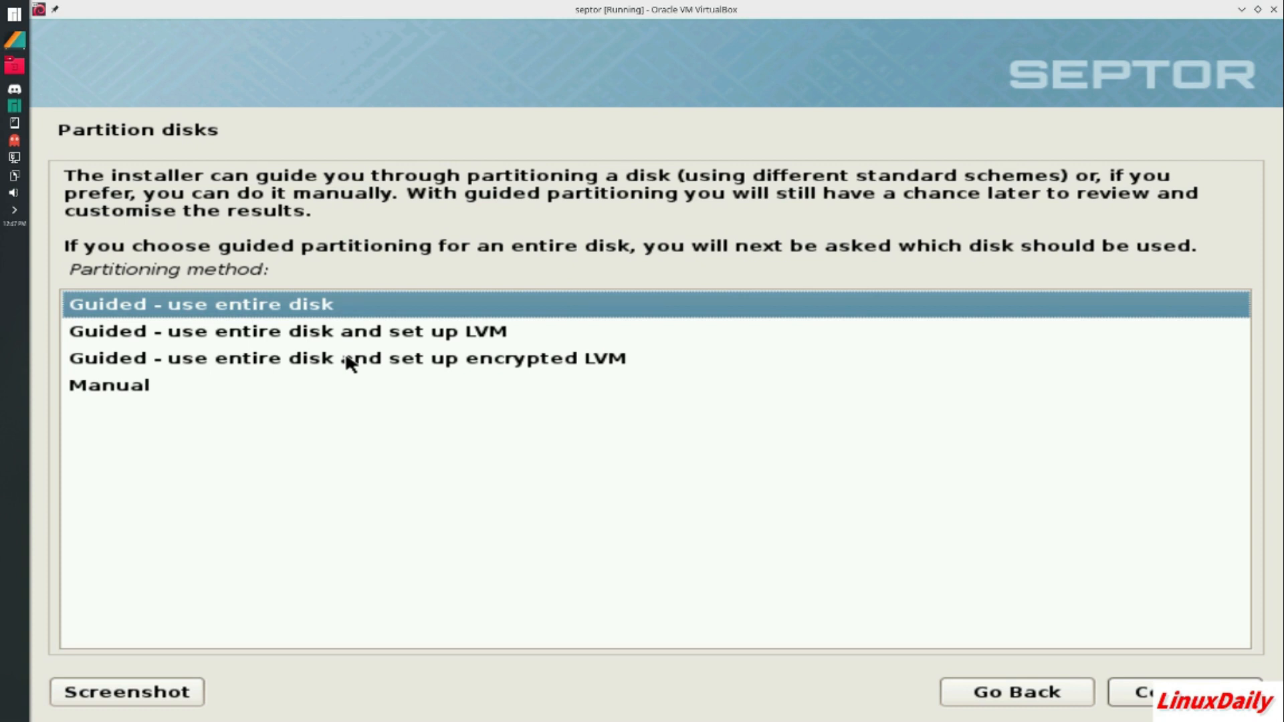
mouse_move(428, 419)
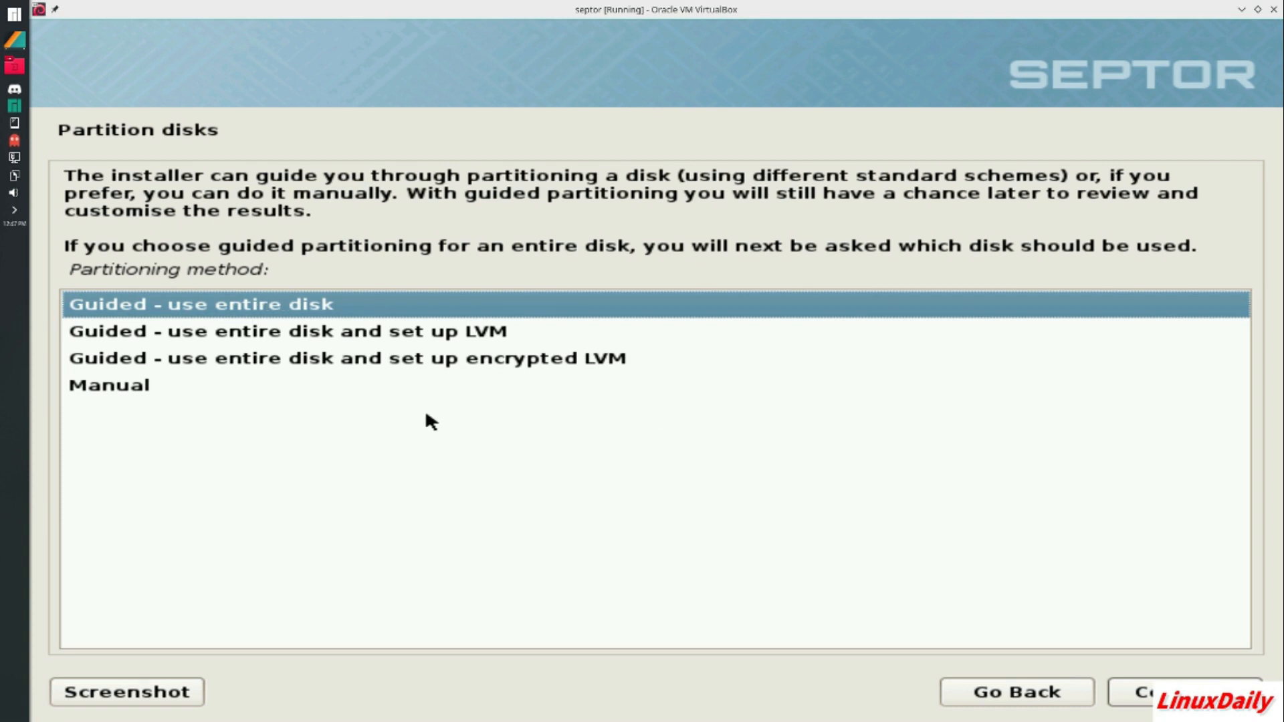
mouse_move(714, 454)
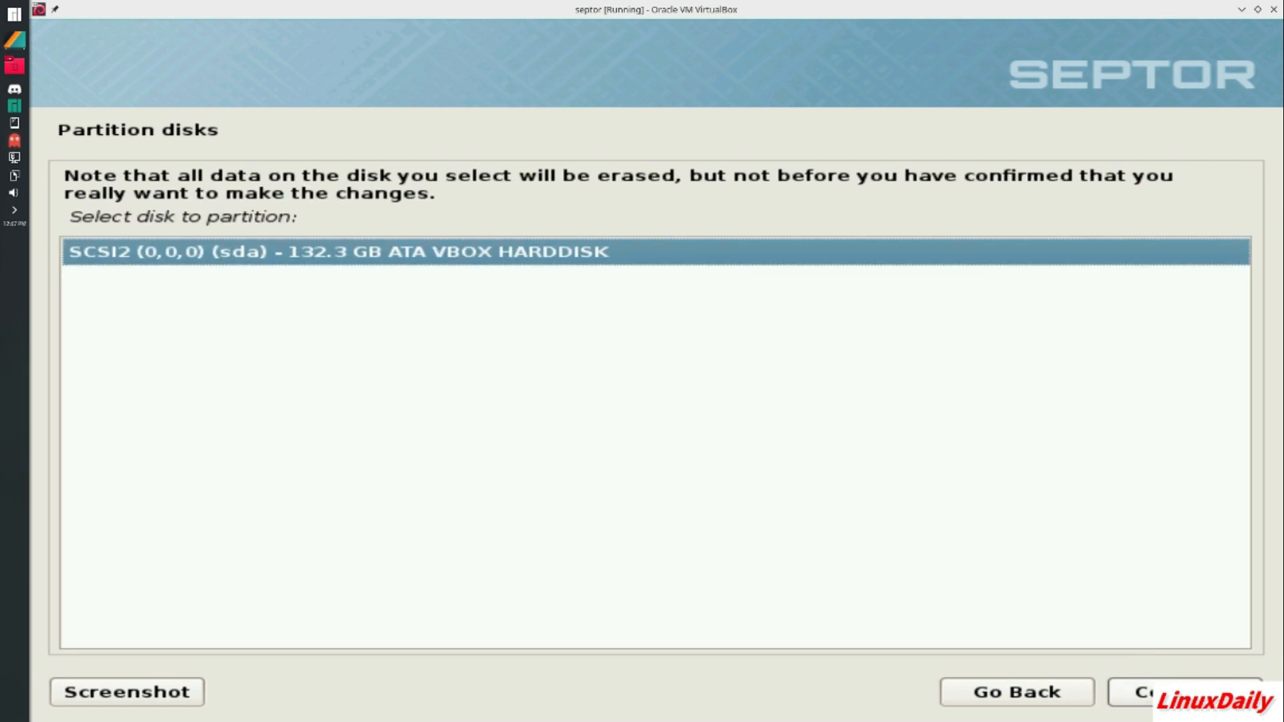
Choose the 132.3 GB ATA VBOX HARDDISK (sda) for guided partitioning
click(1150, 692)
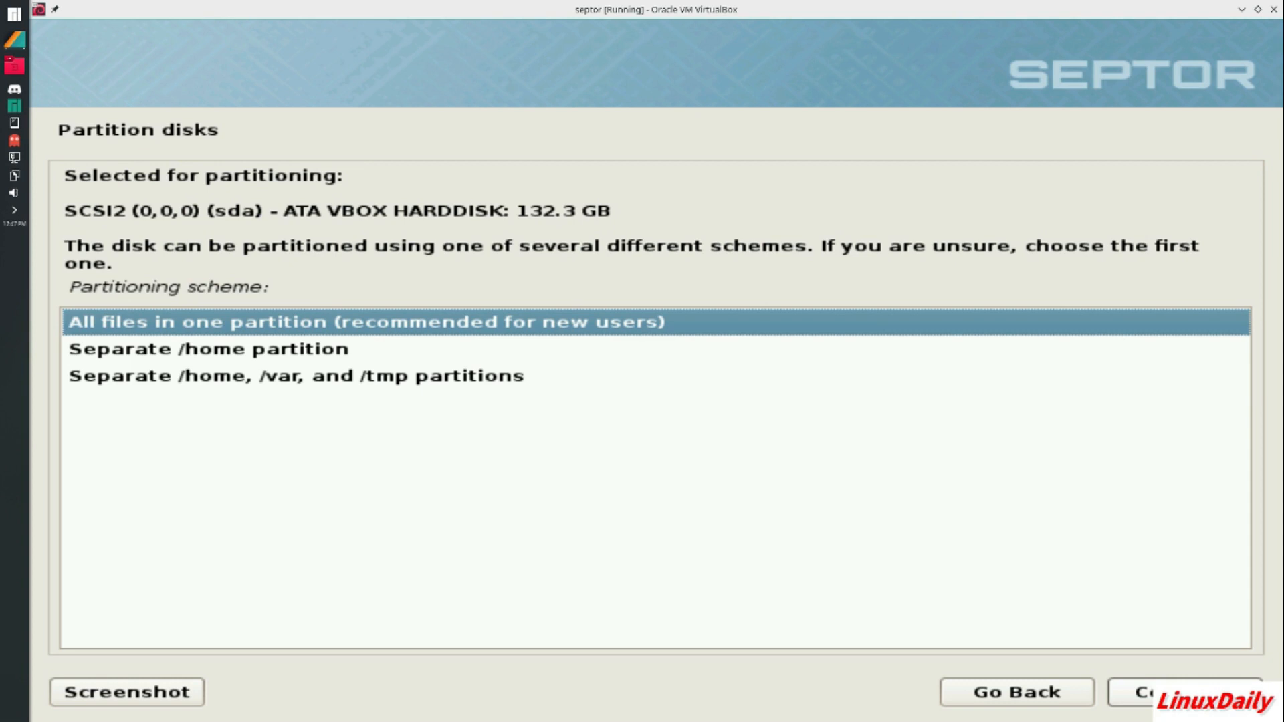
mouse_move(690, 511)
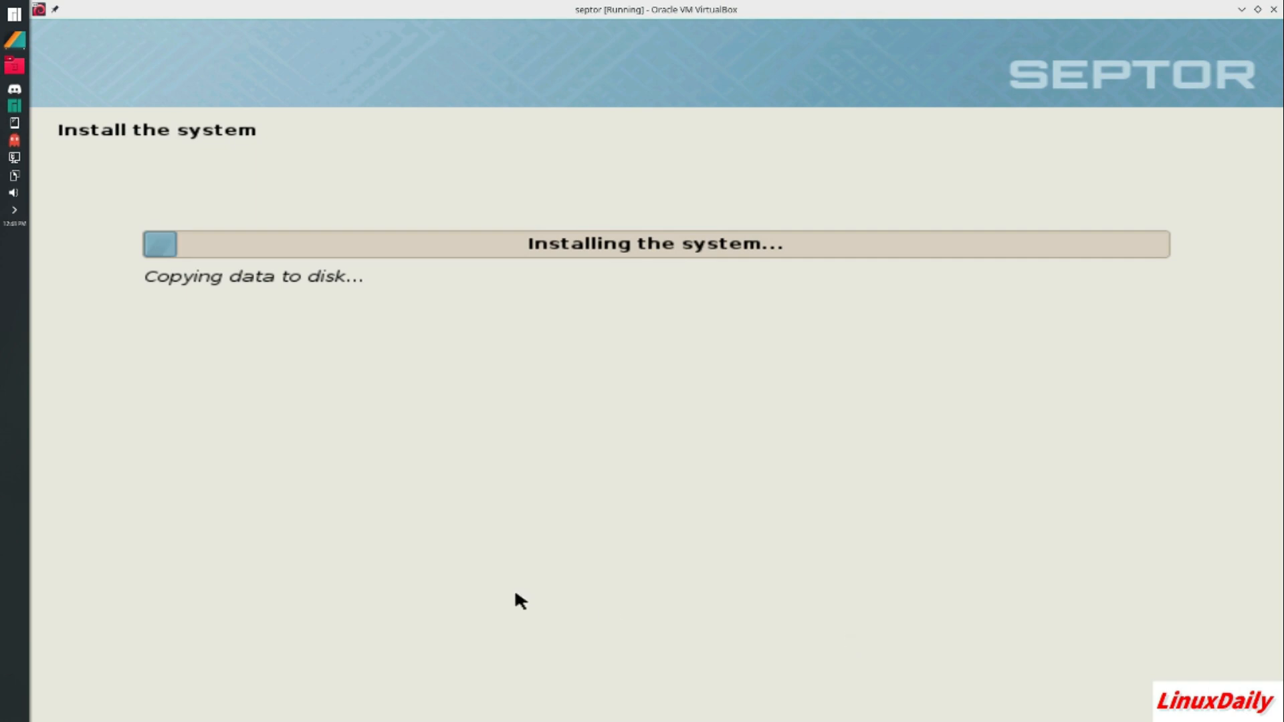
mouse_move(30, 559)
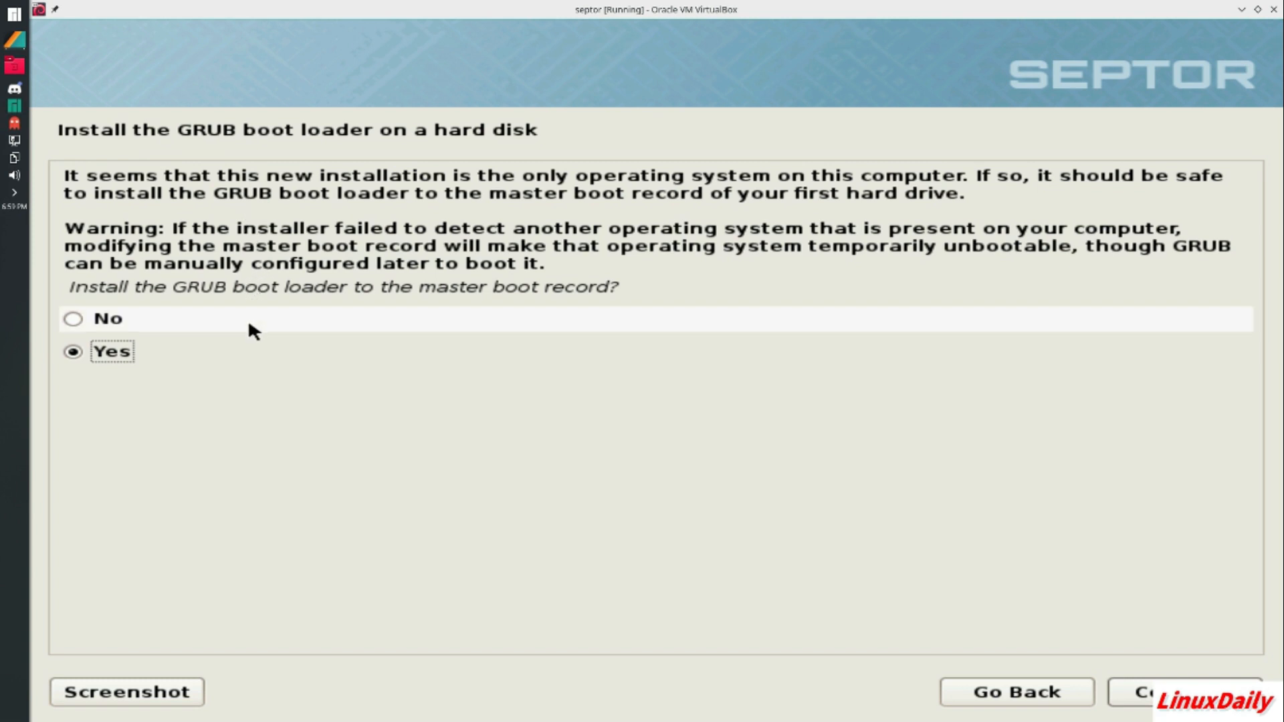
mouse_move(519, 309)
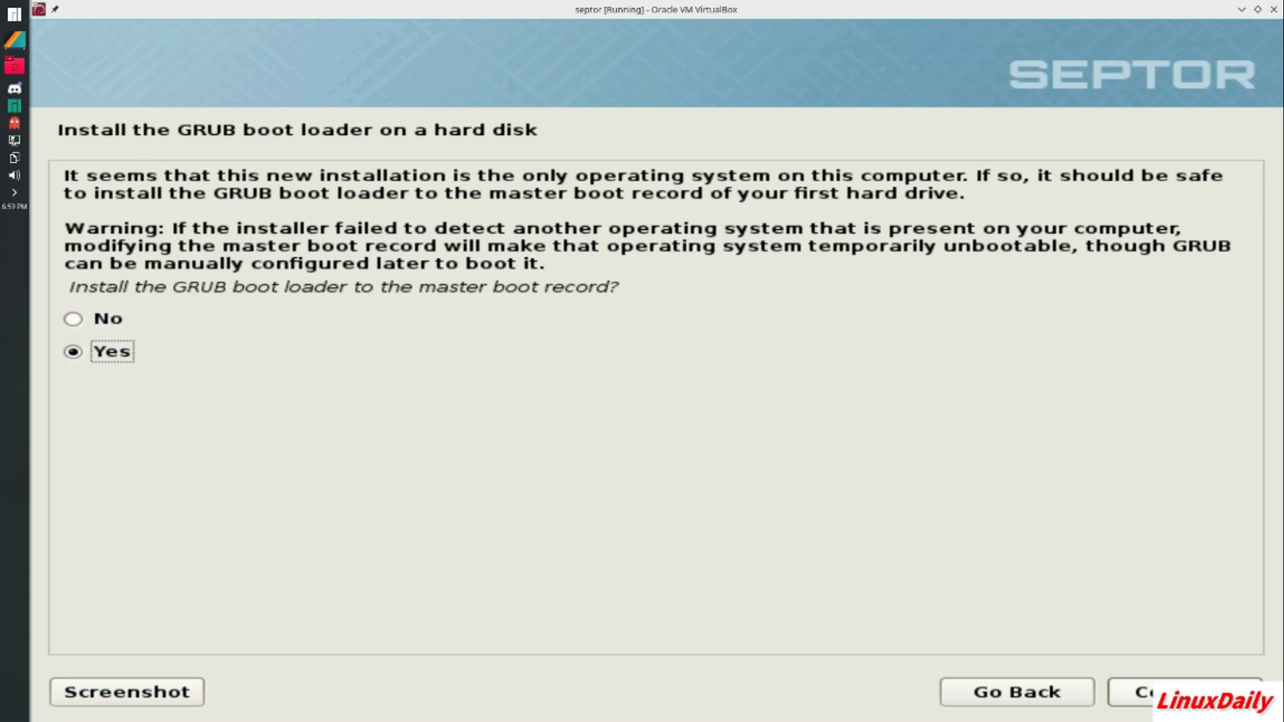
Install GRUB to the master boot record on /dev/sda and continue
click(1150, 692)
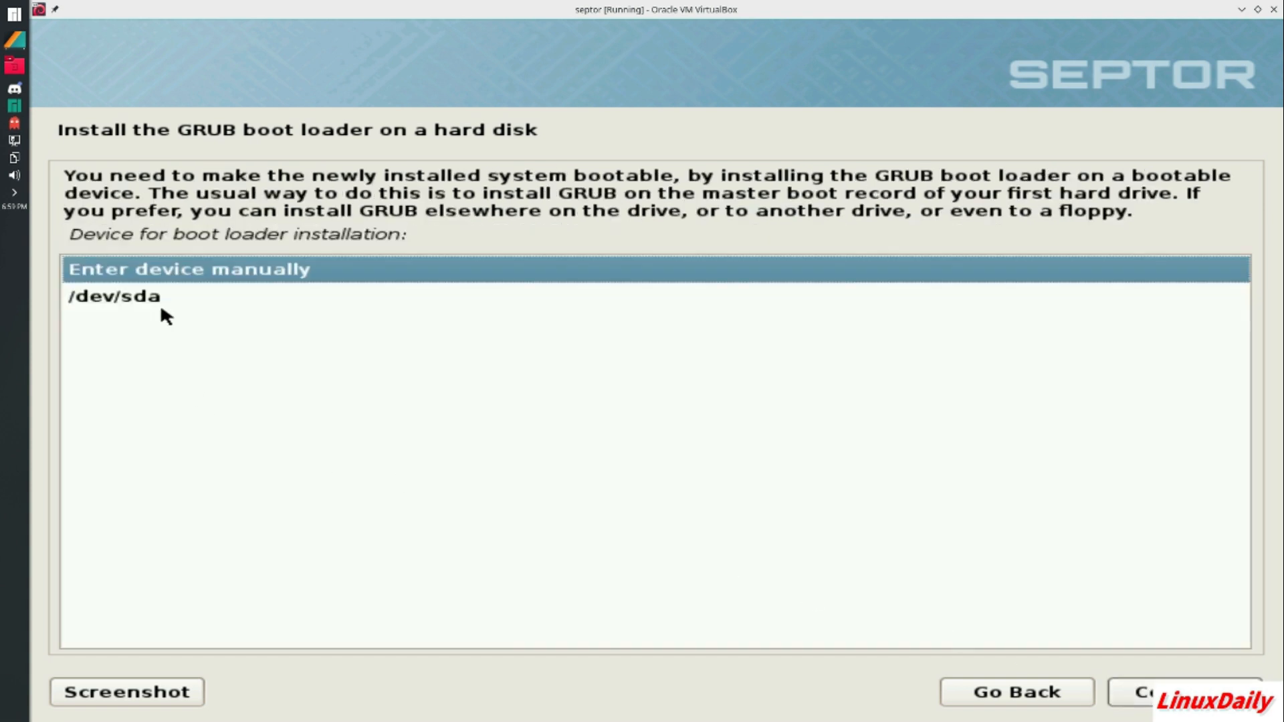
click(110, 295)
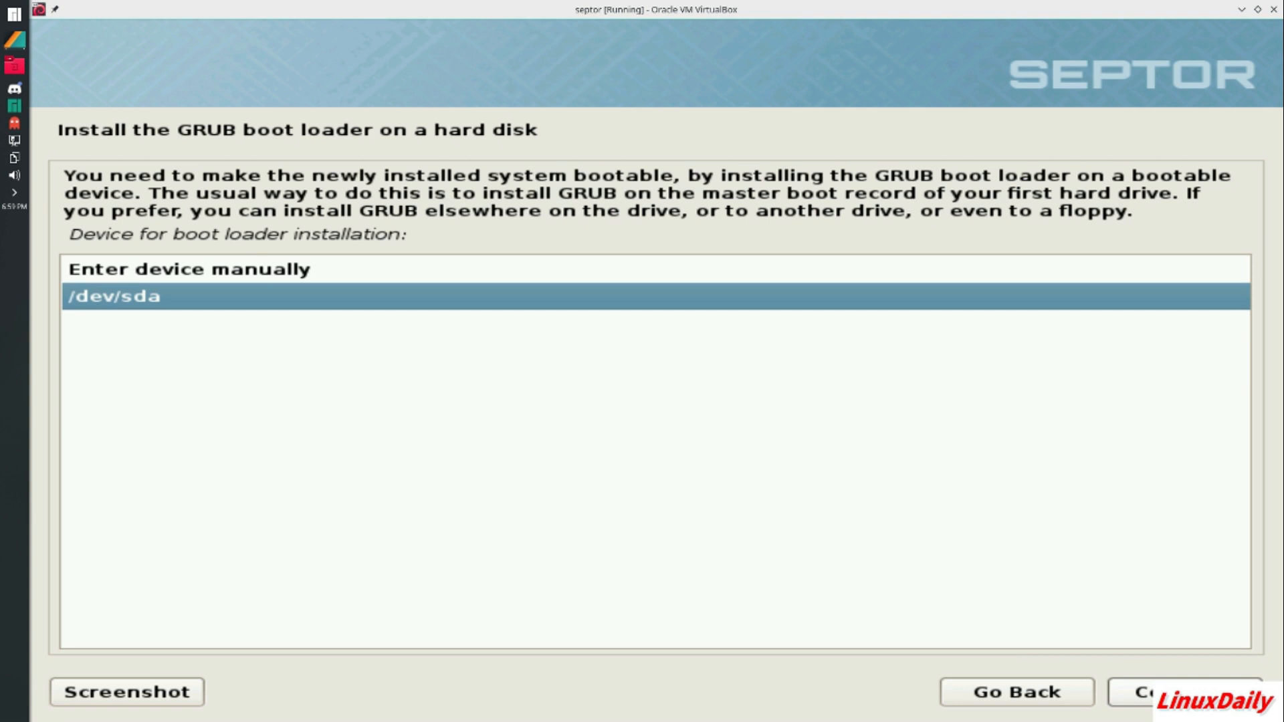
click(1142, 693)
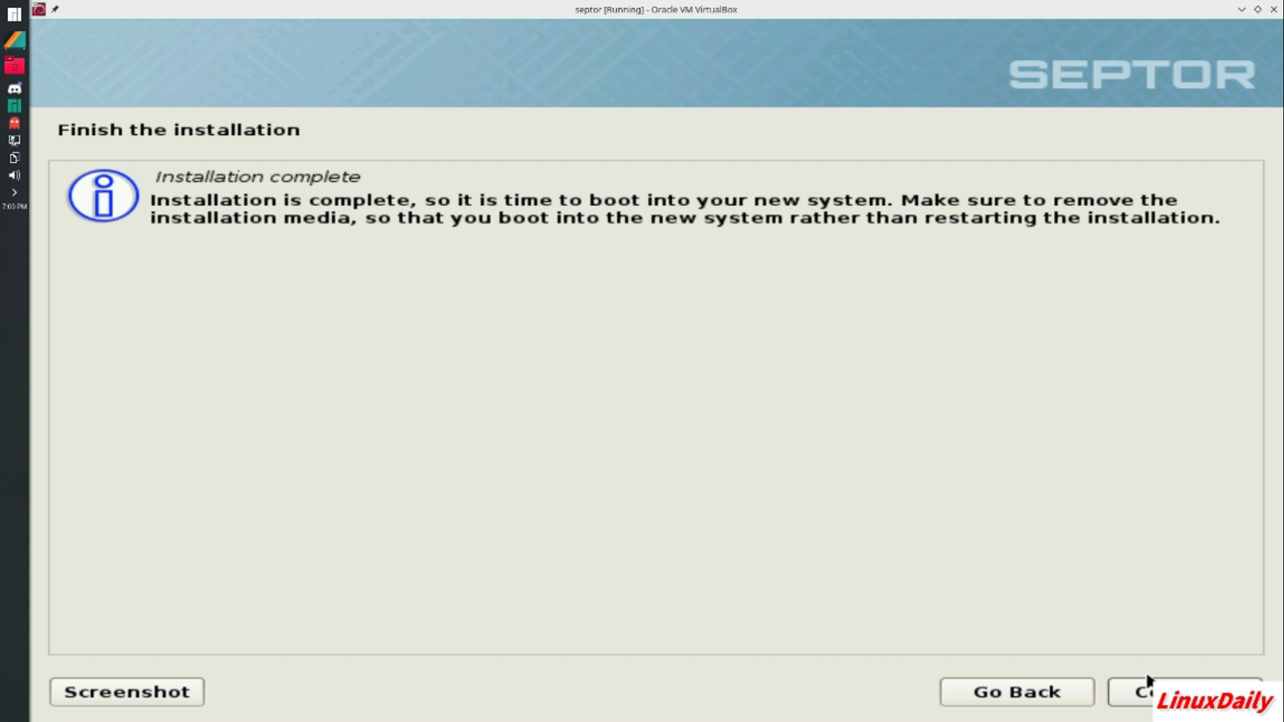
mouse_move(968, 519)
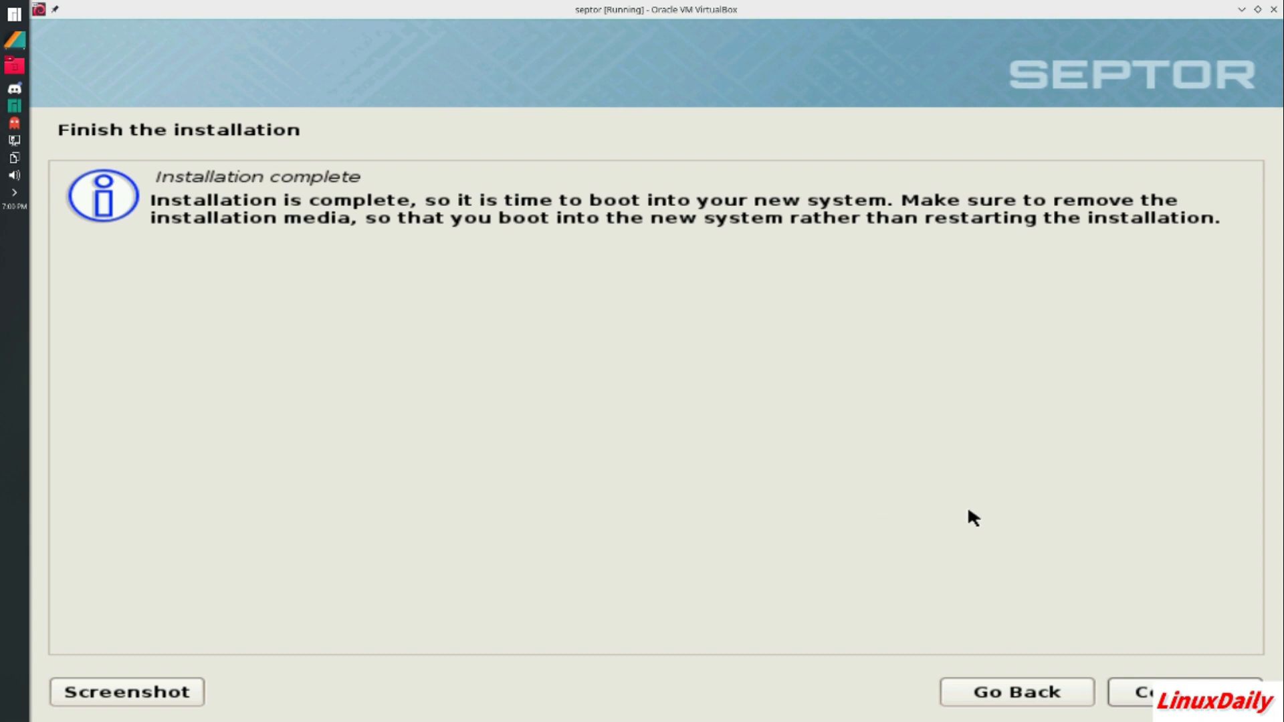
Continue past the Installation complete notice so the installer finishes up
click(1155, 712)
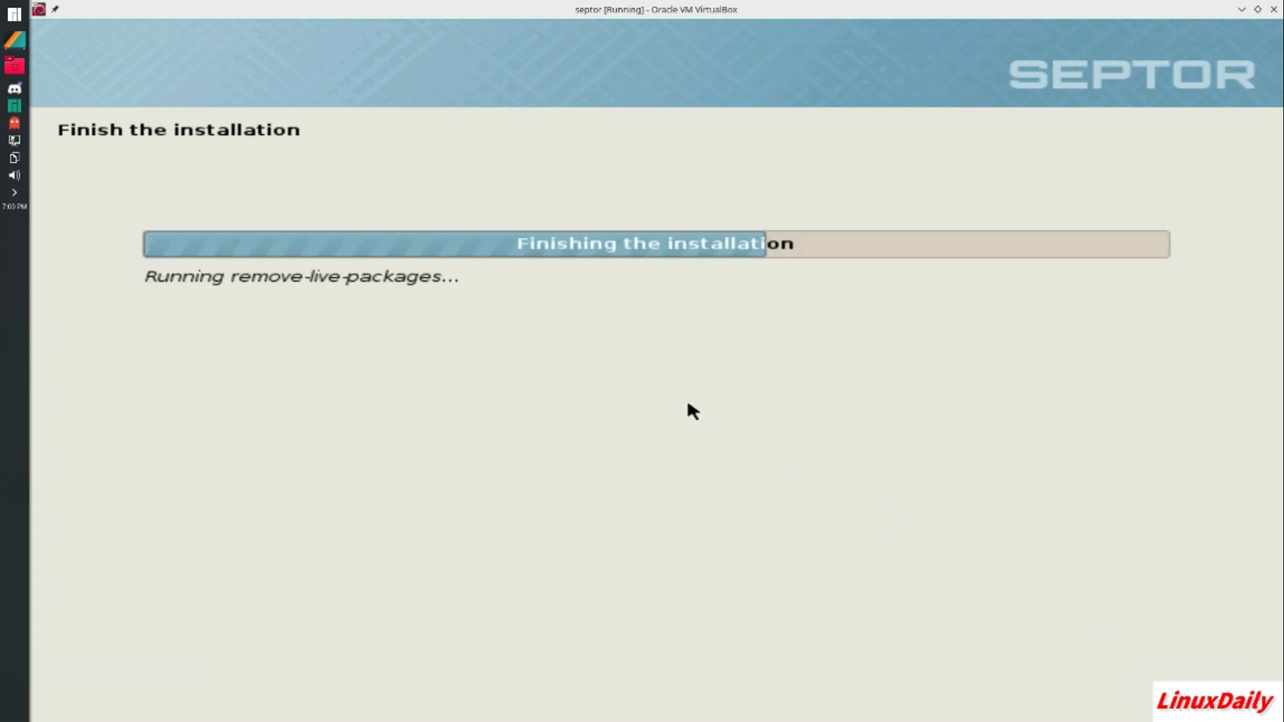
mouse_move(495, 353)
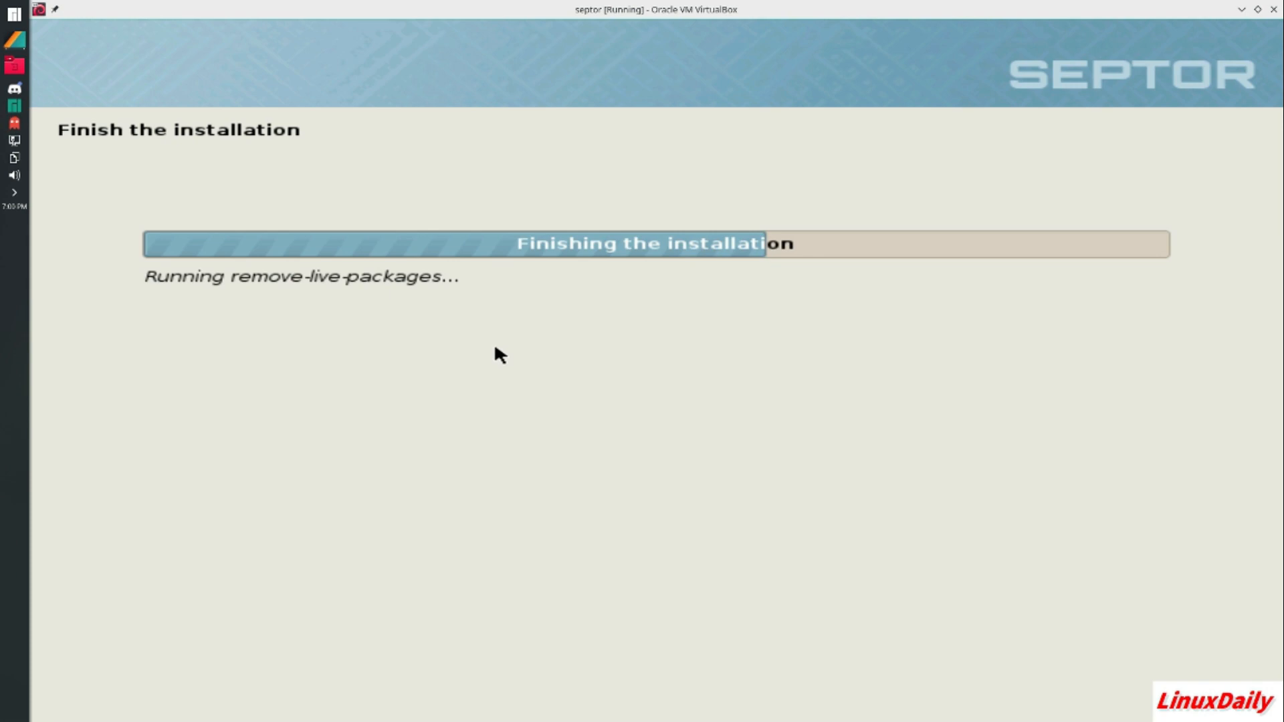
mouse_move(506, 352)
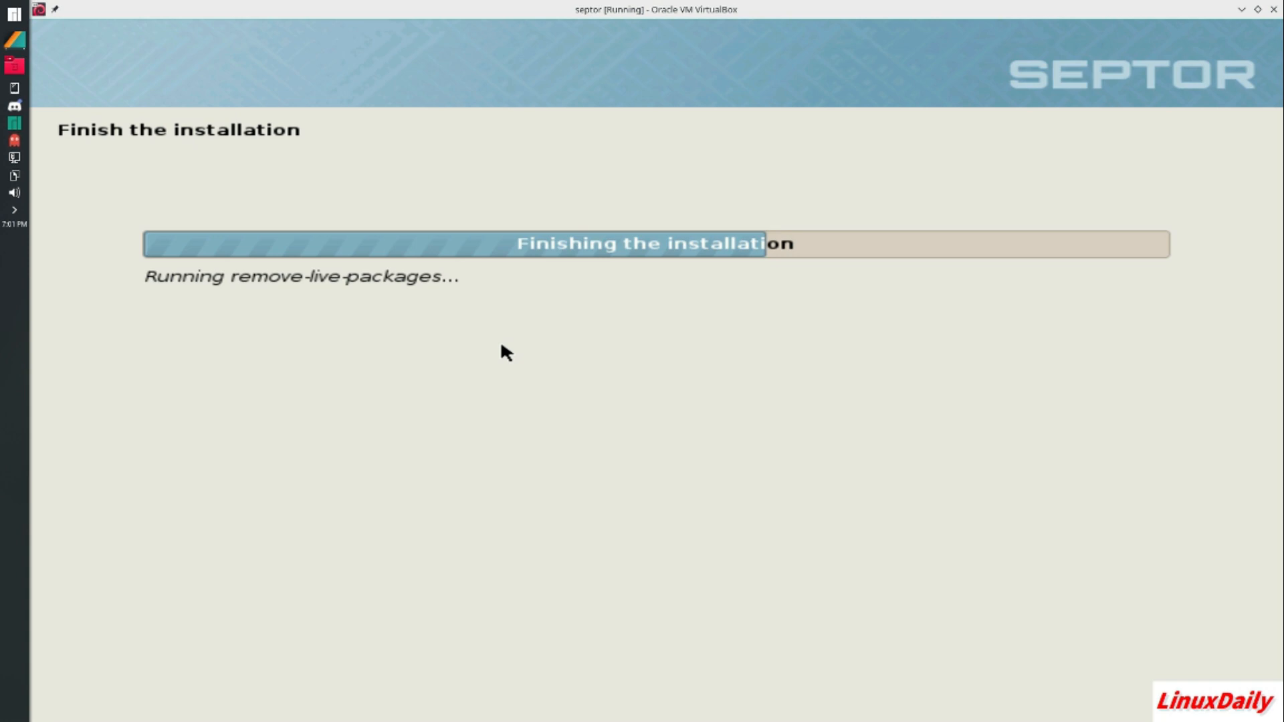
mouse_move(37, 479)
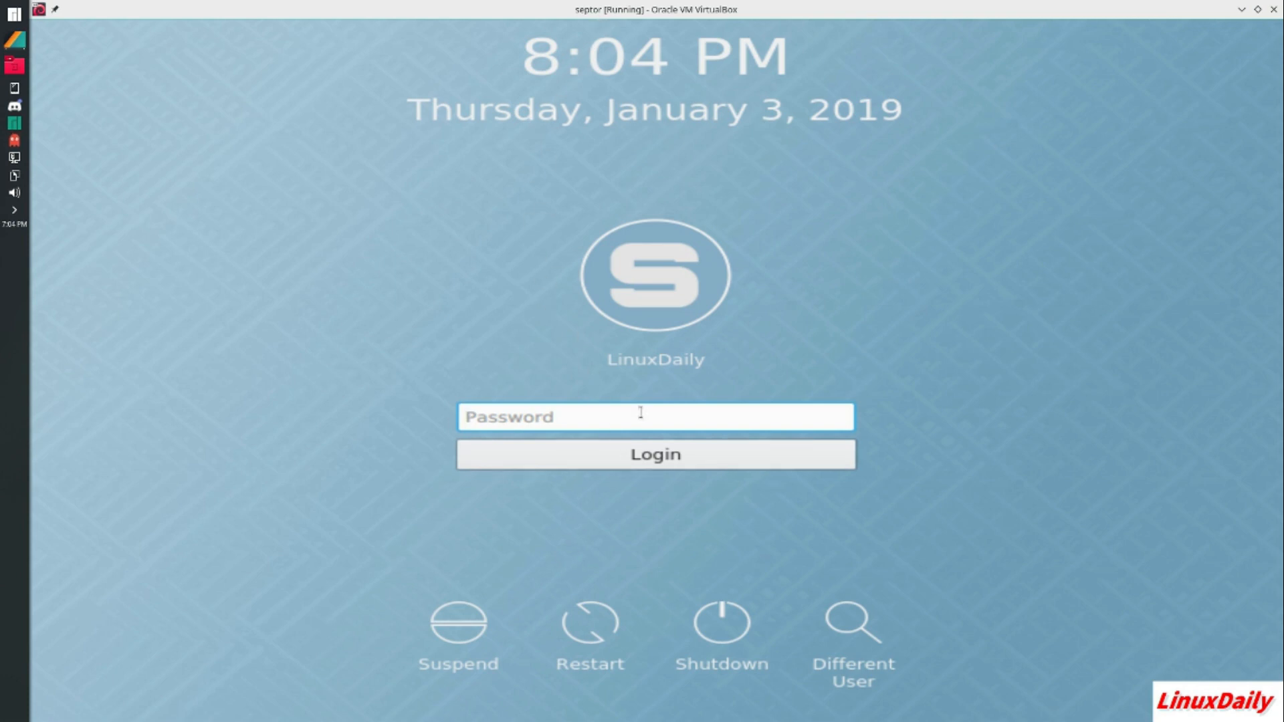
Log in to the installed Septor desktop as the LinuxDaily user with its password
text(*)
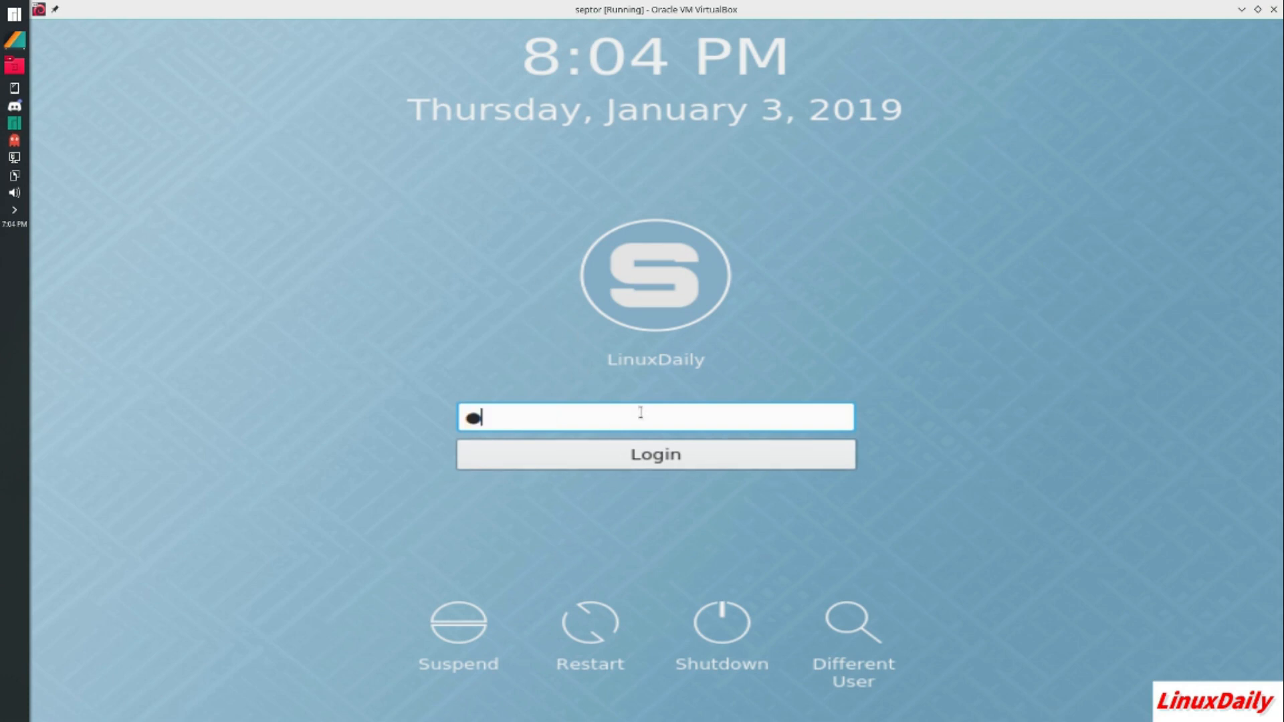
click(655, 454)
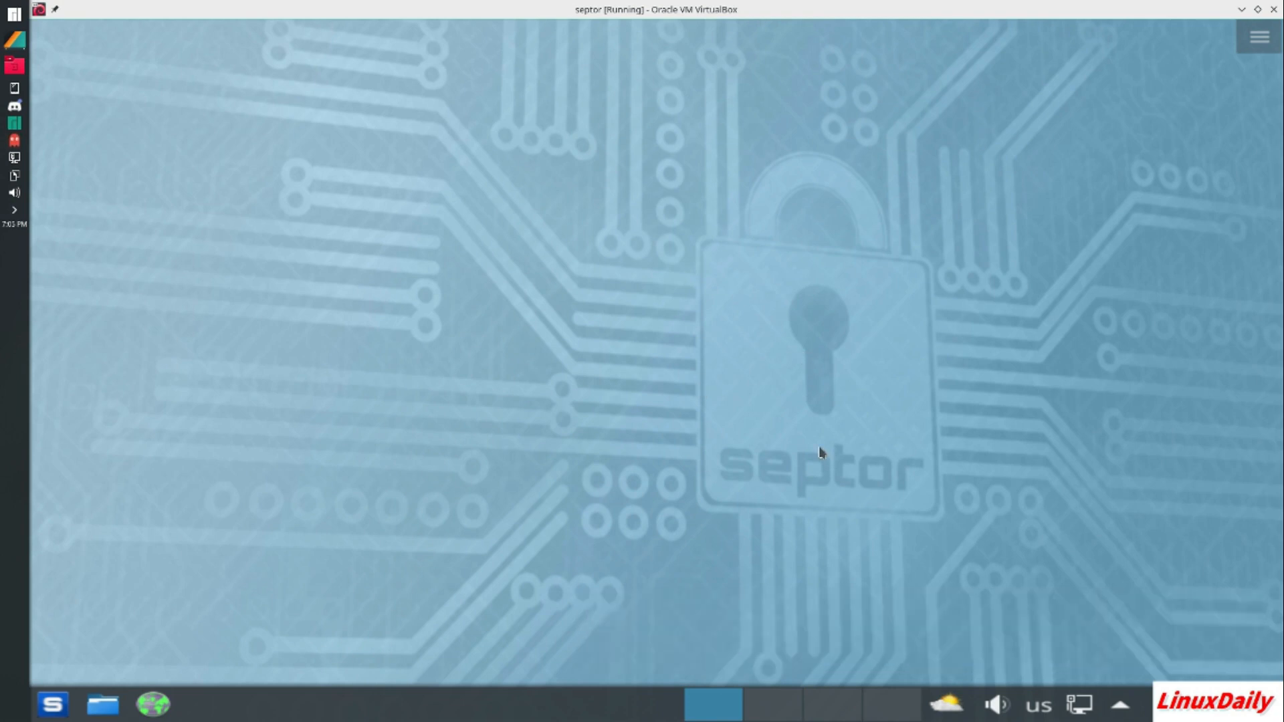
mouse_move(720, 563)
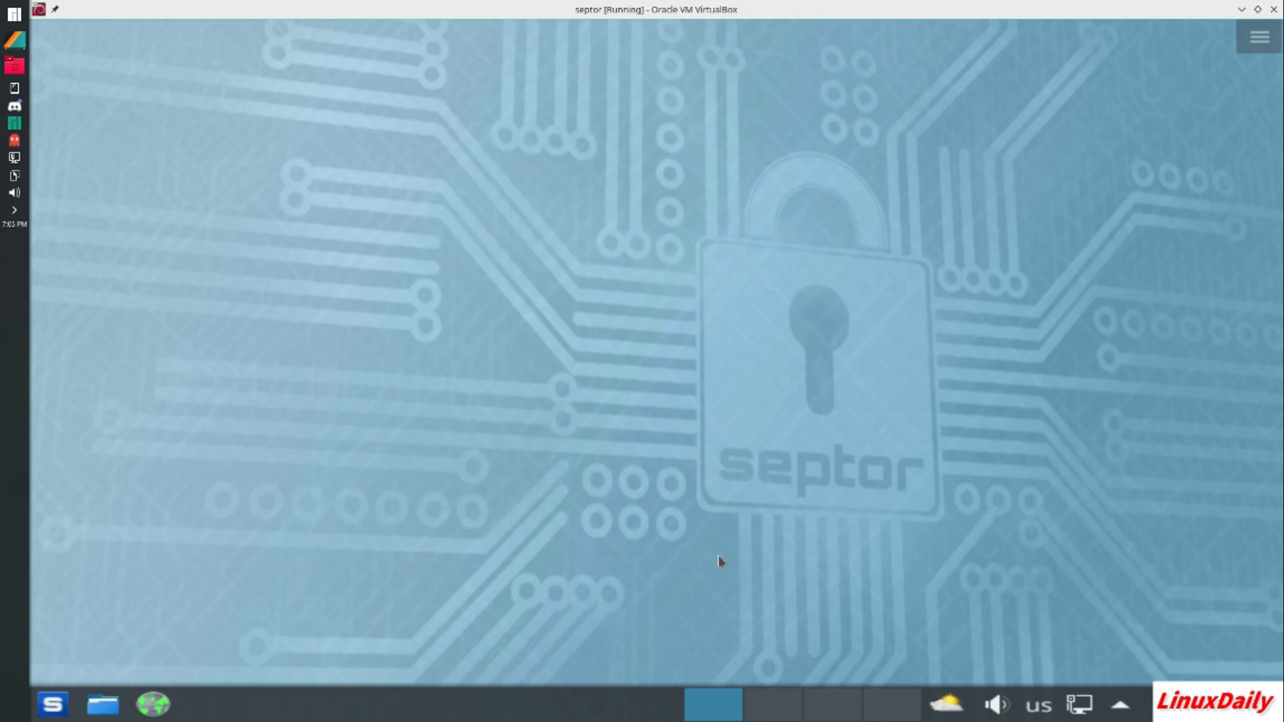
mouse_move(639, 532)
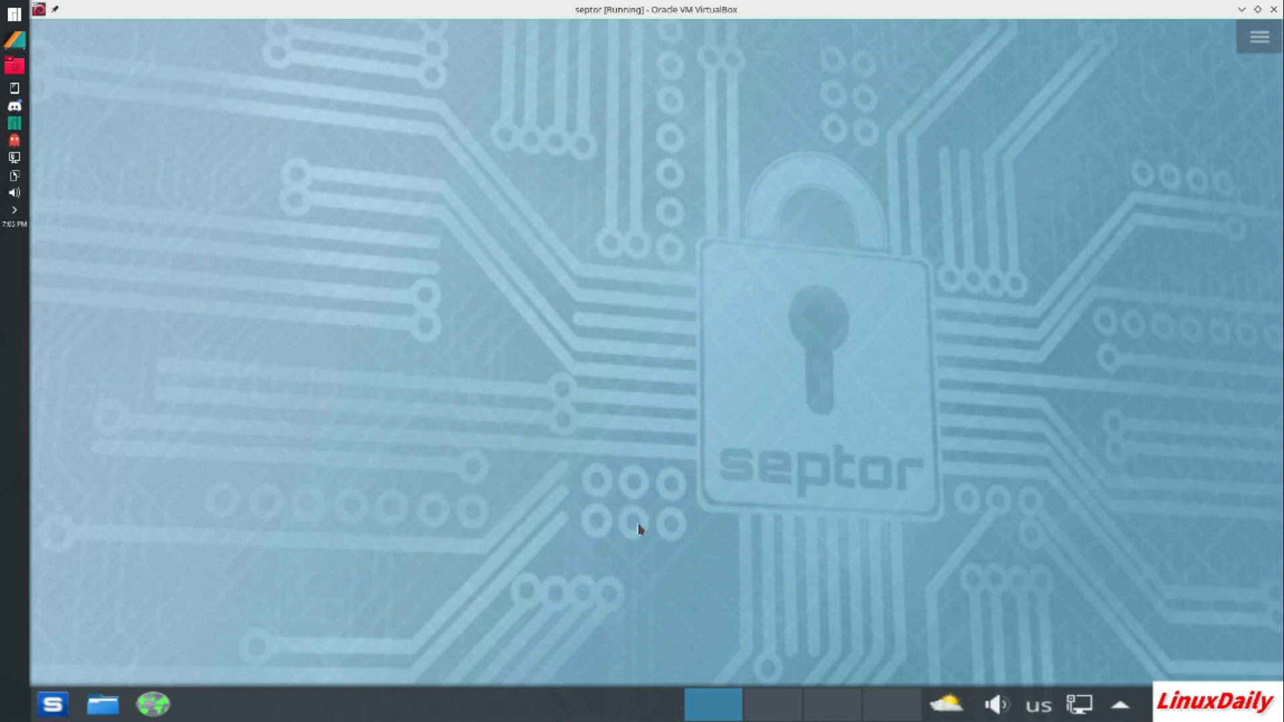
mouse_move(990, 485)
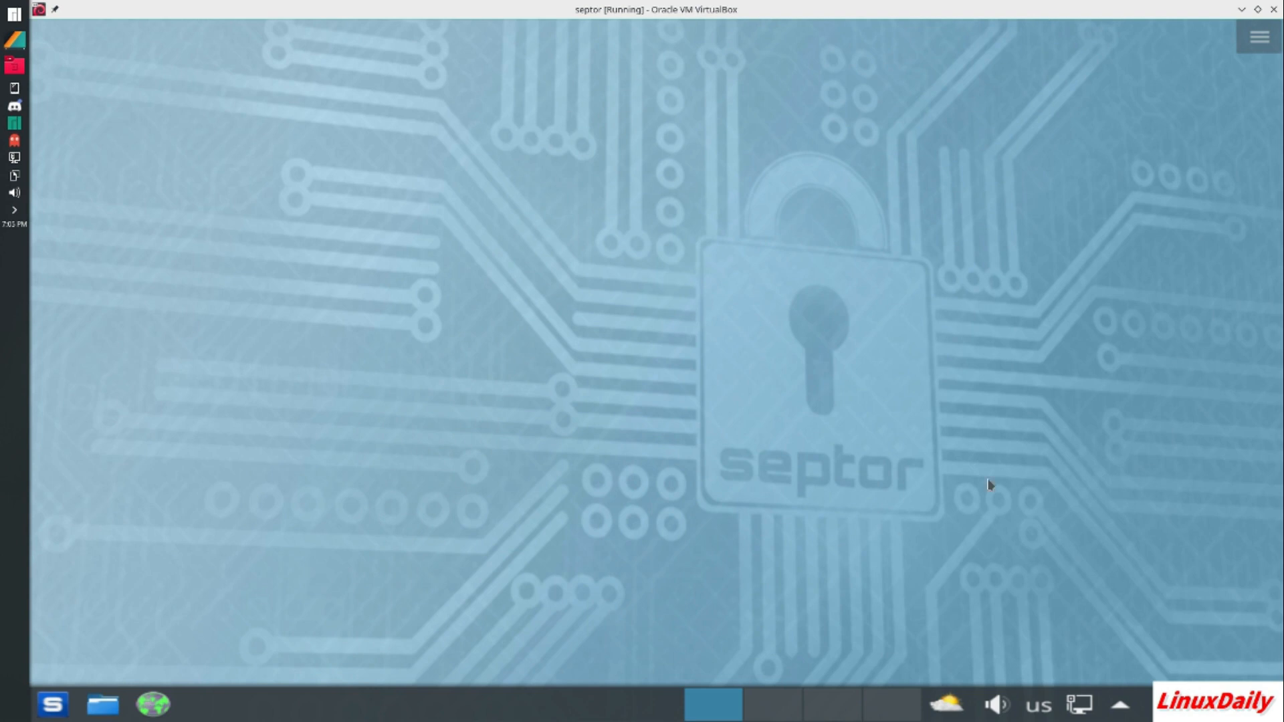
mouse_move(797, 292)
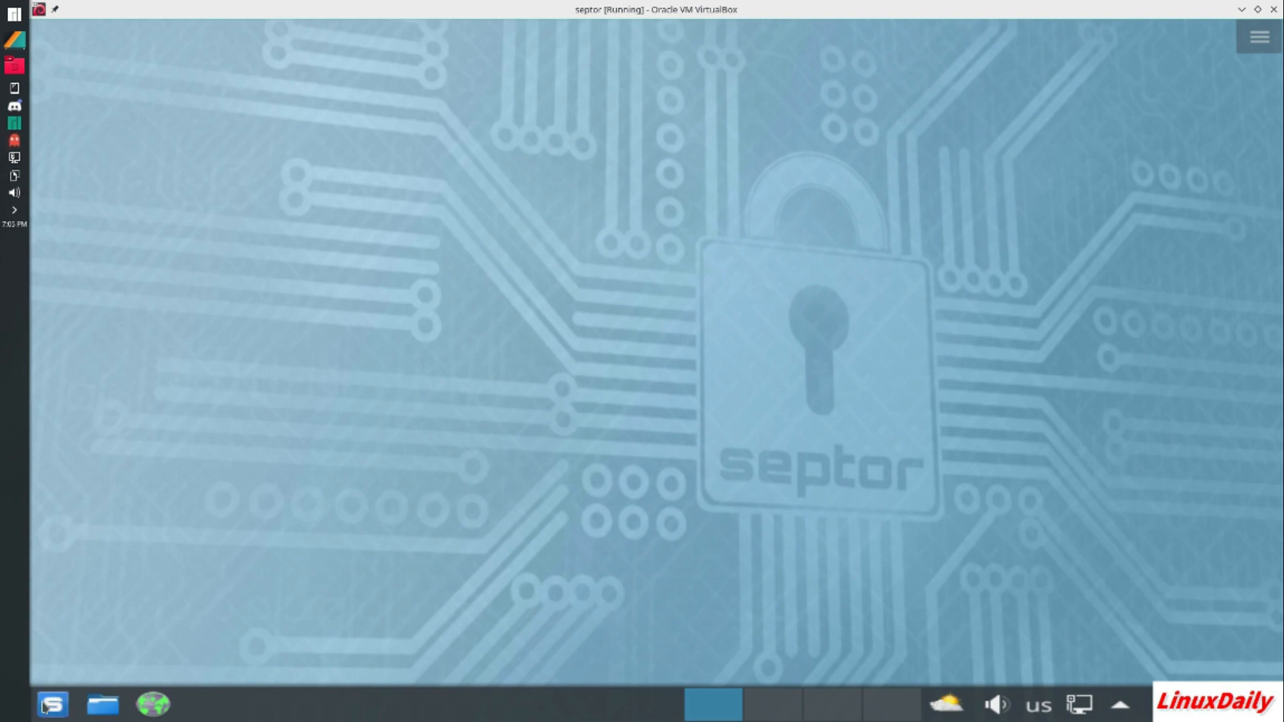
Bring up the Septor launcher and browse its Favorites, Computer places and All Applications views
click(54, 704)
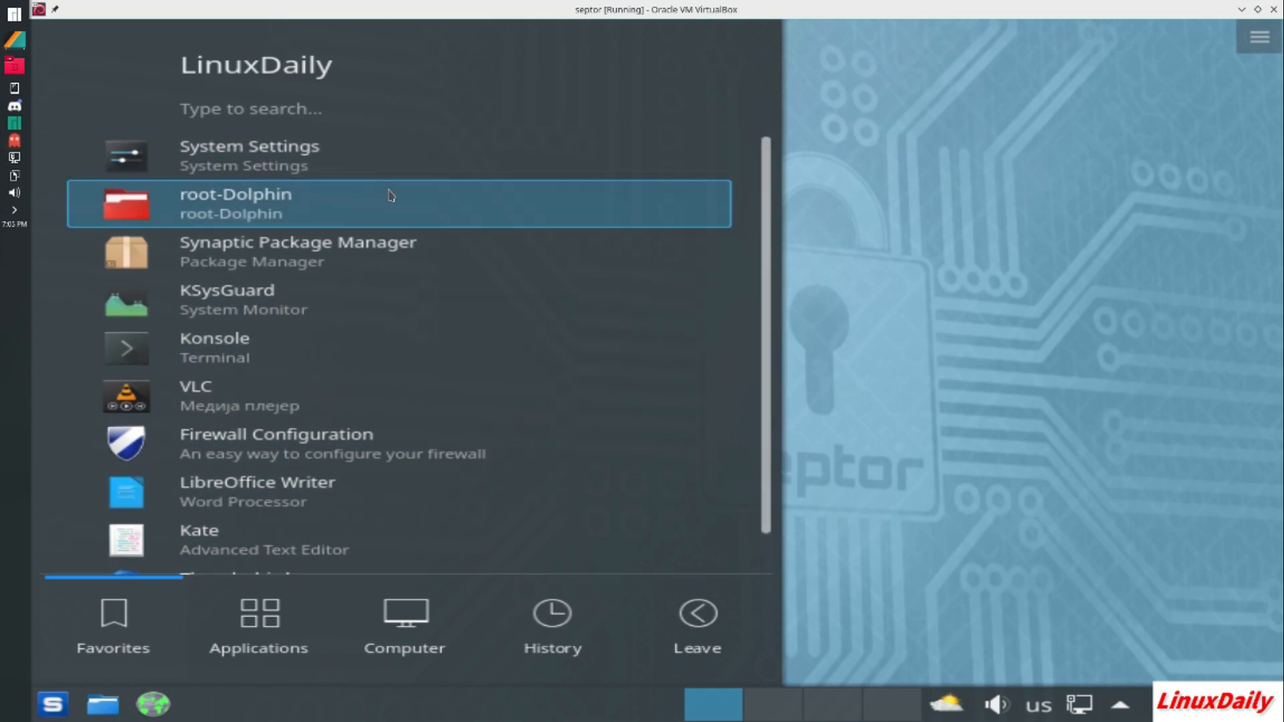
mouse_move(377, 176)
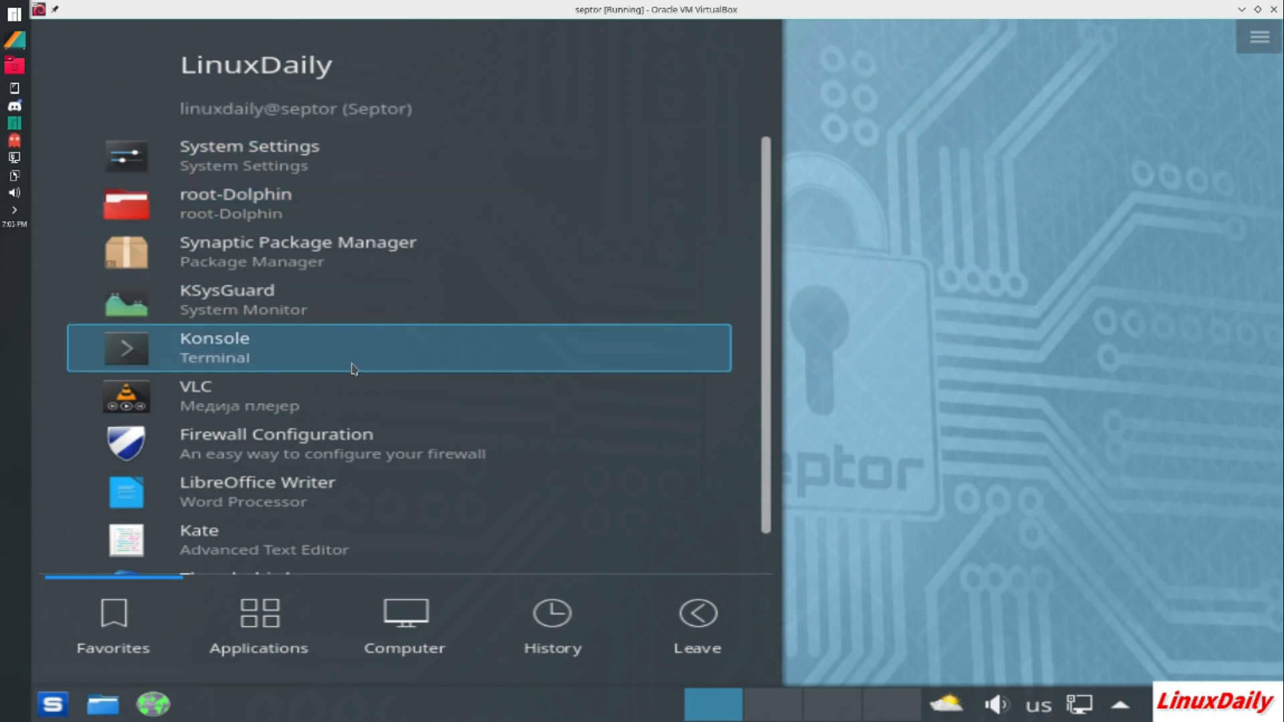
scroll(down, 3)
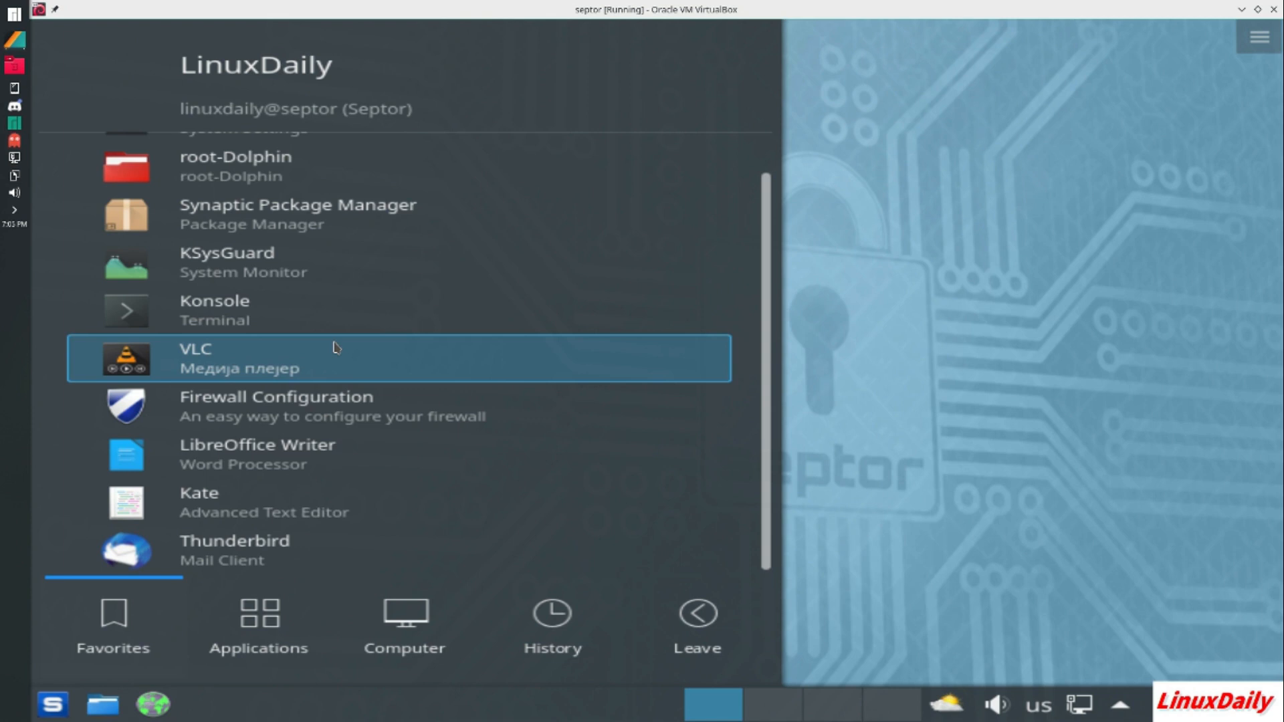
click(403, 617)
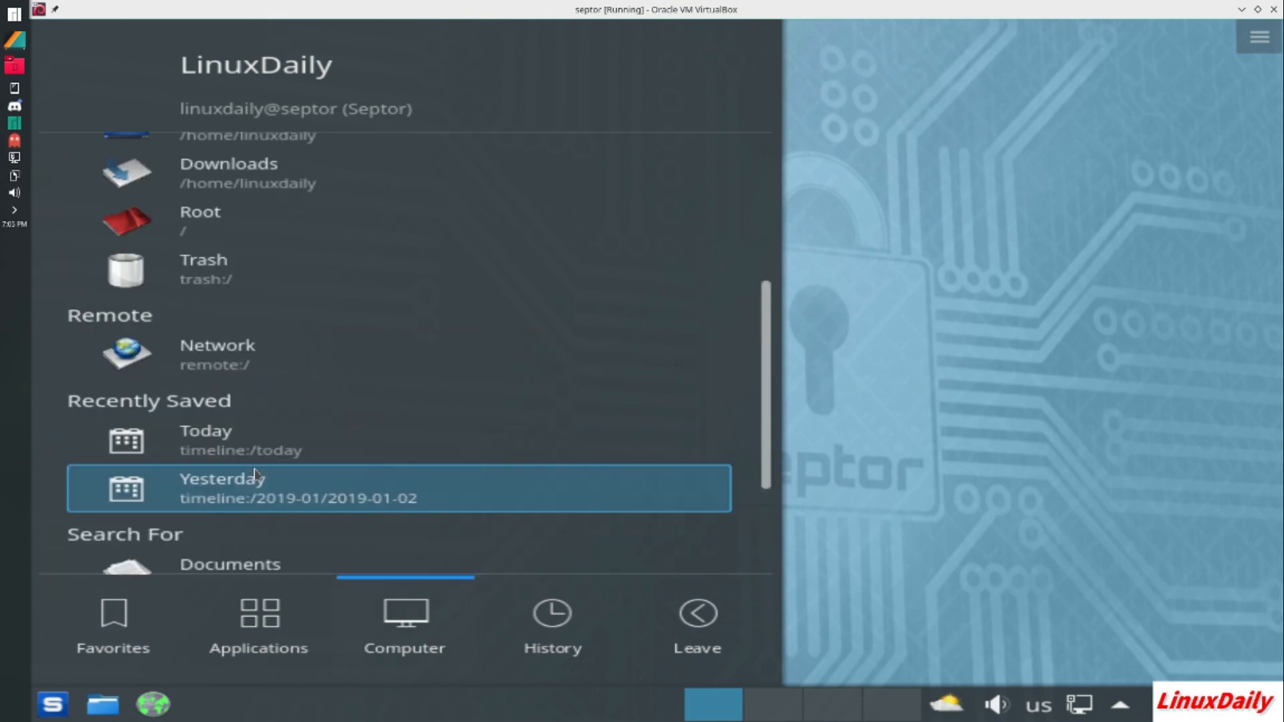
click(259, 621)
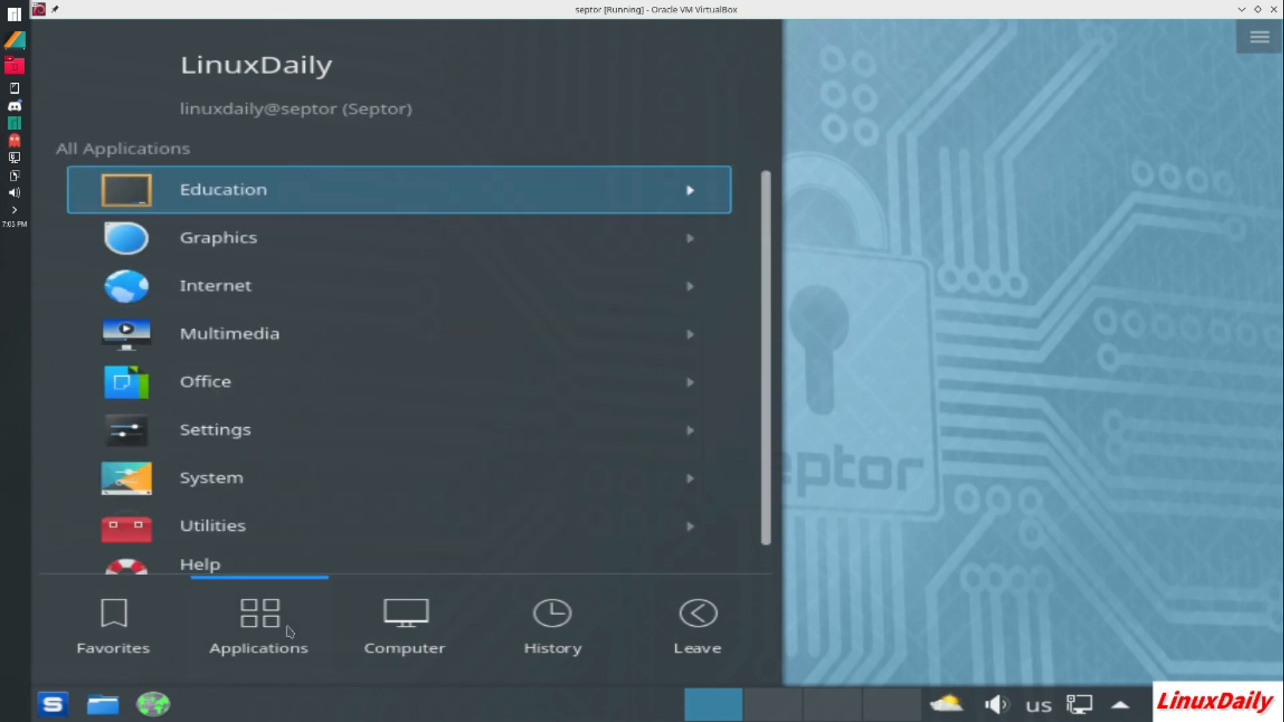
Browse Education > Mathematics, then return to the All Applications category list
click(222, 190)
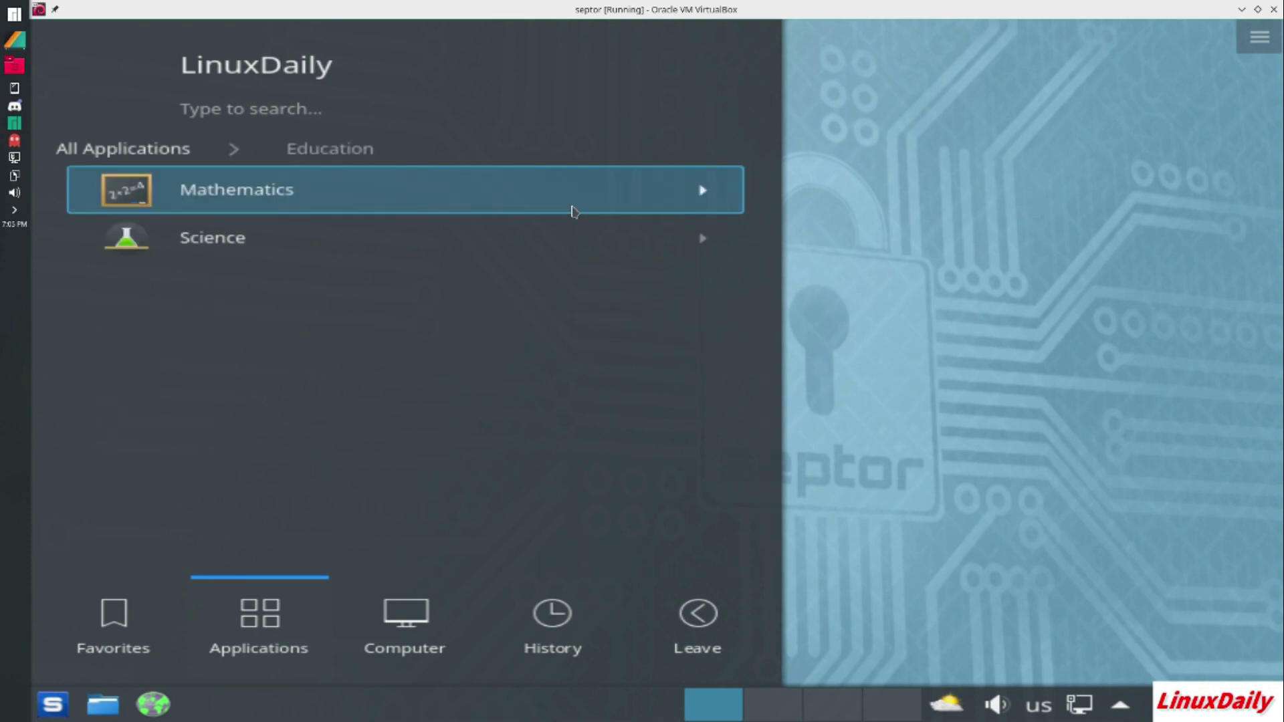
click(235, 190)
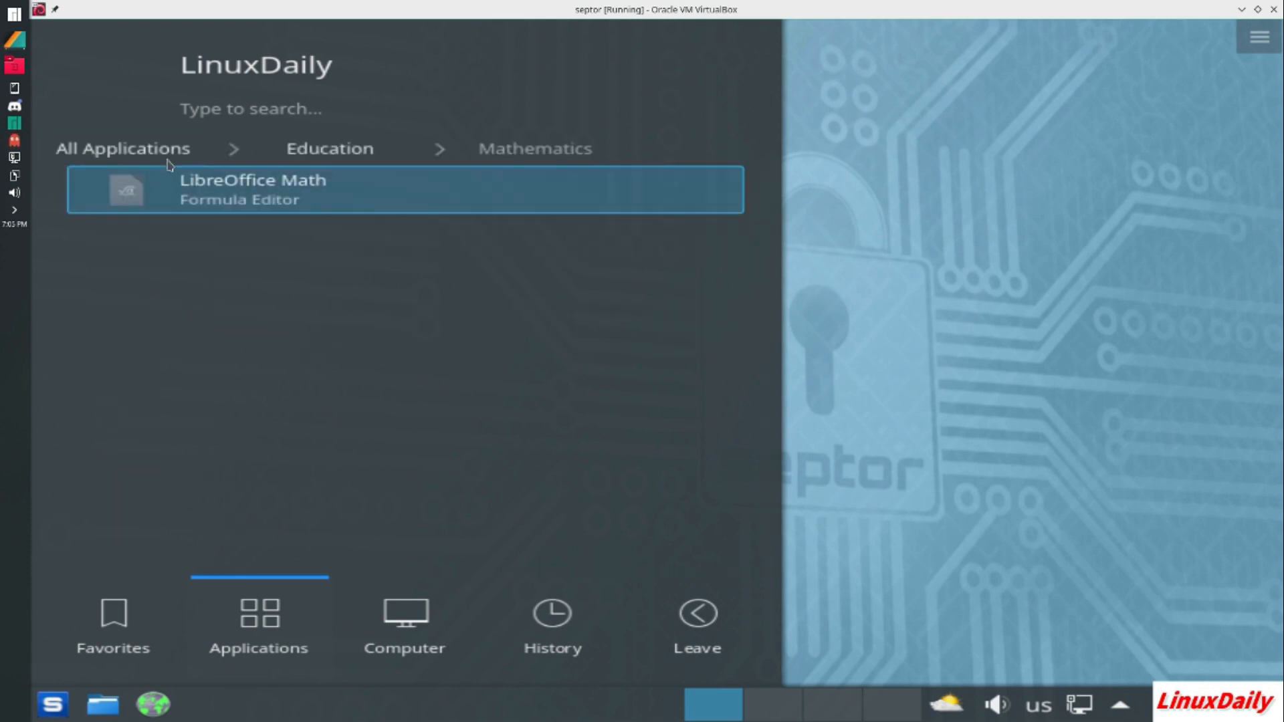
click(123, 148)
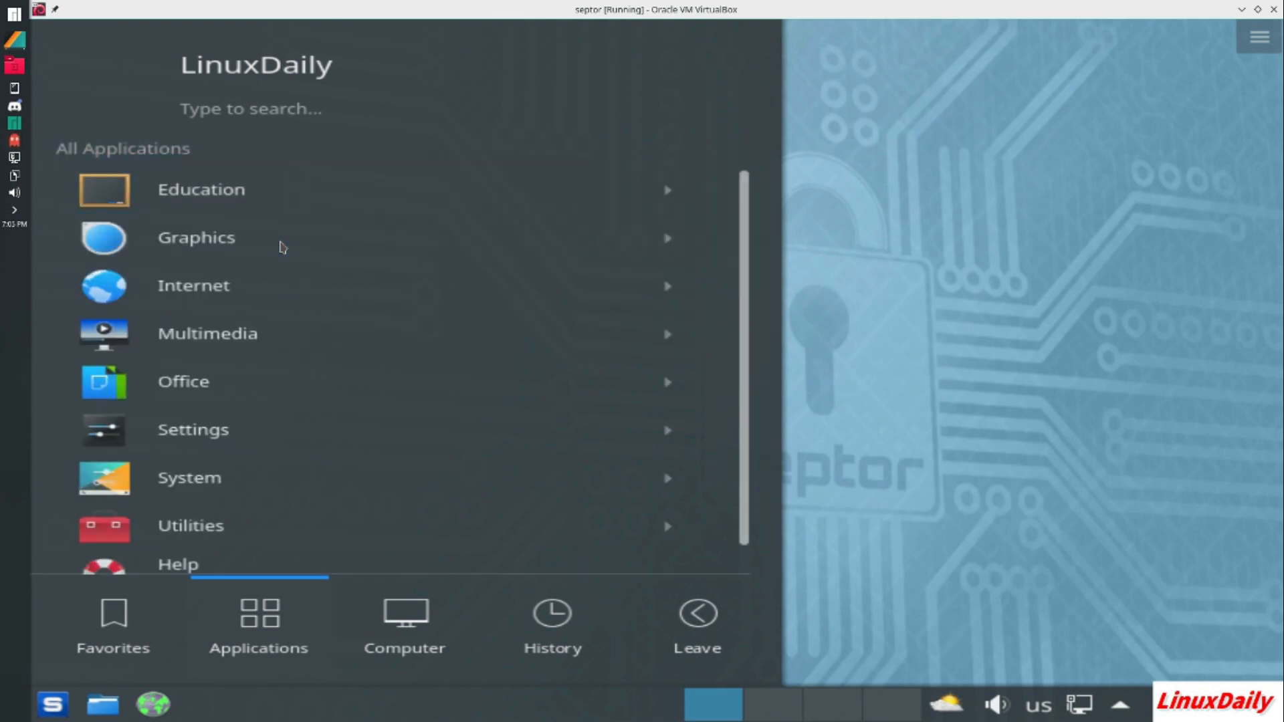
Browse the Graphics category, then the Internet apps from HexChat to Tor Browser
click(195, 238)
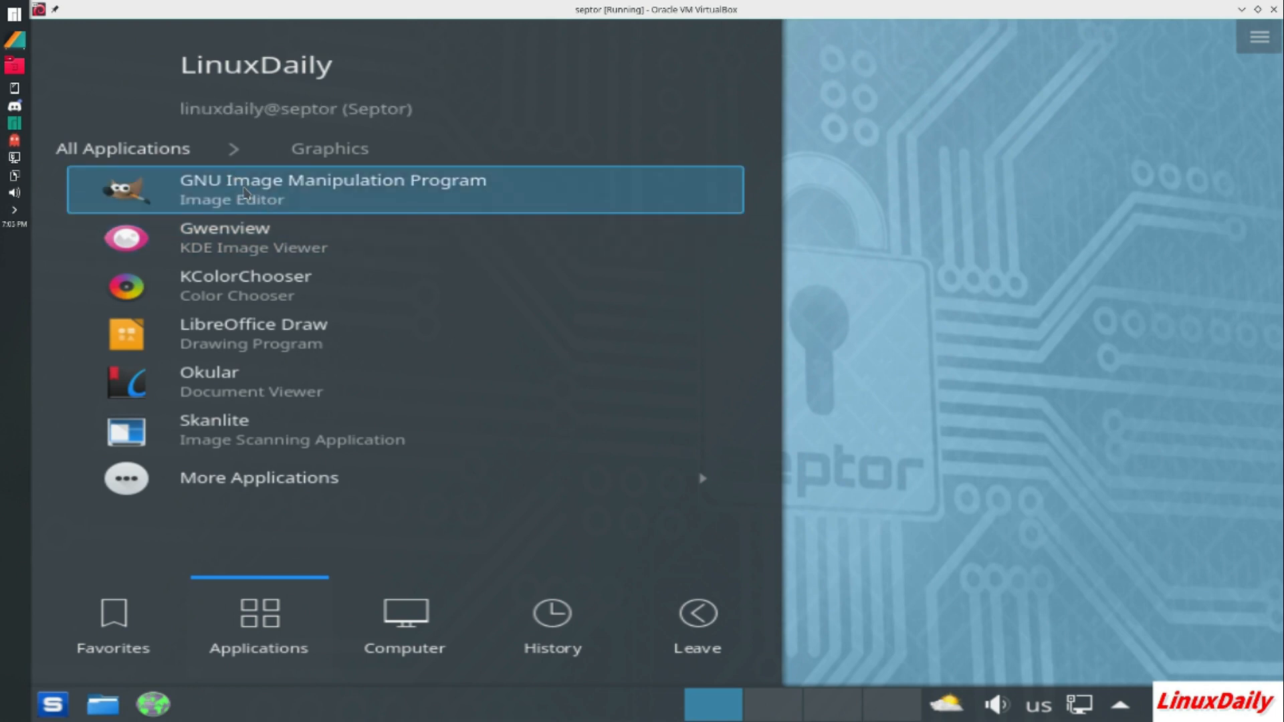
mouse_move(285, 247)
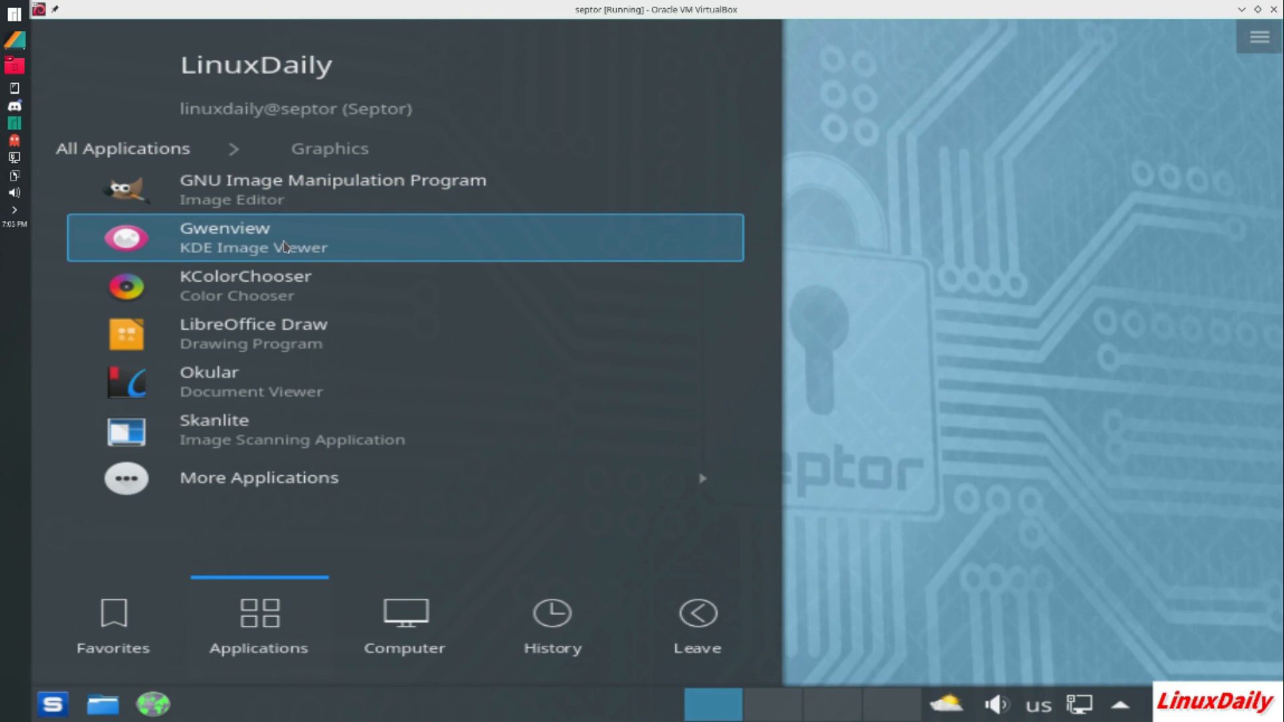
mouse_move(305, 296)
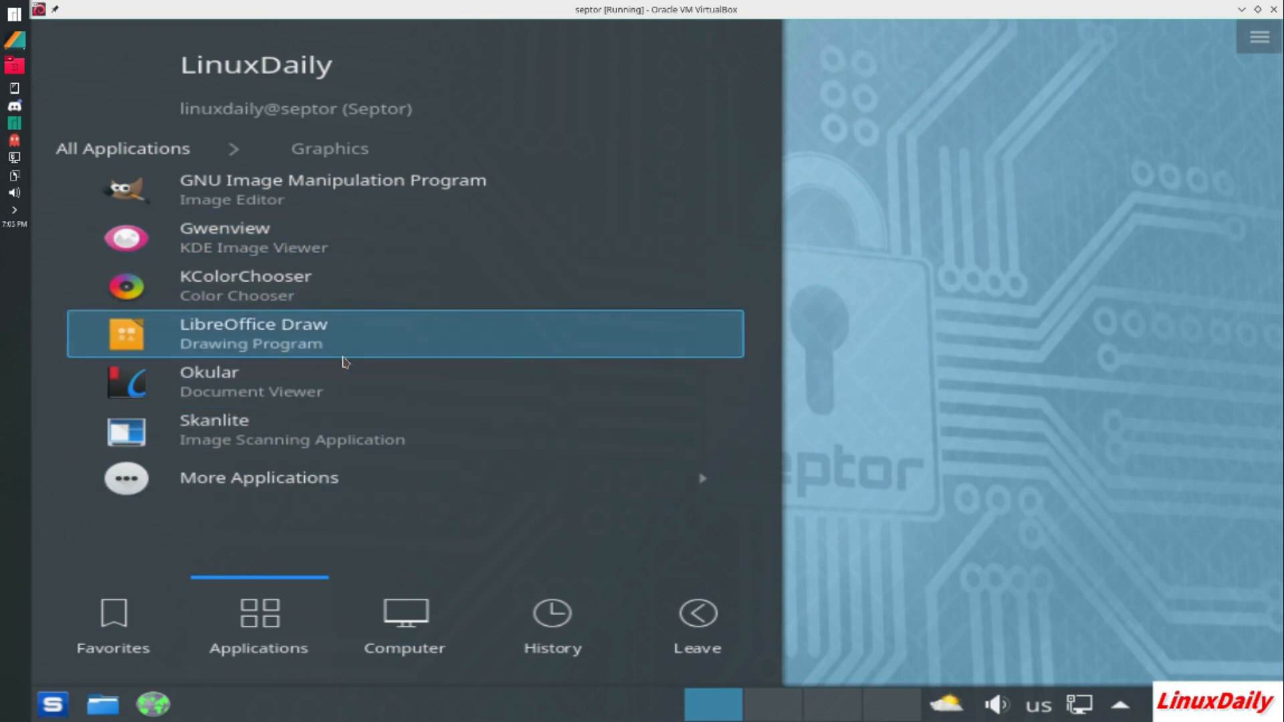
mouse_move(329, 447)
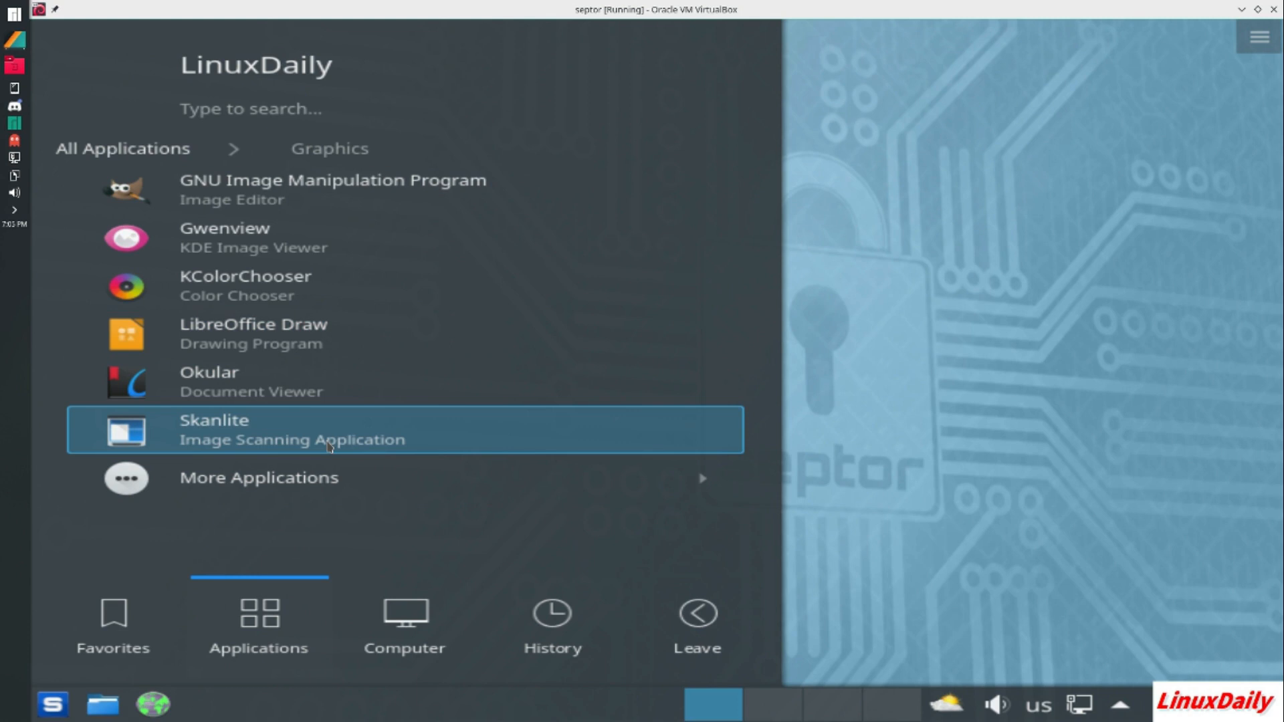
mouse_move(325, 477)
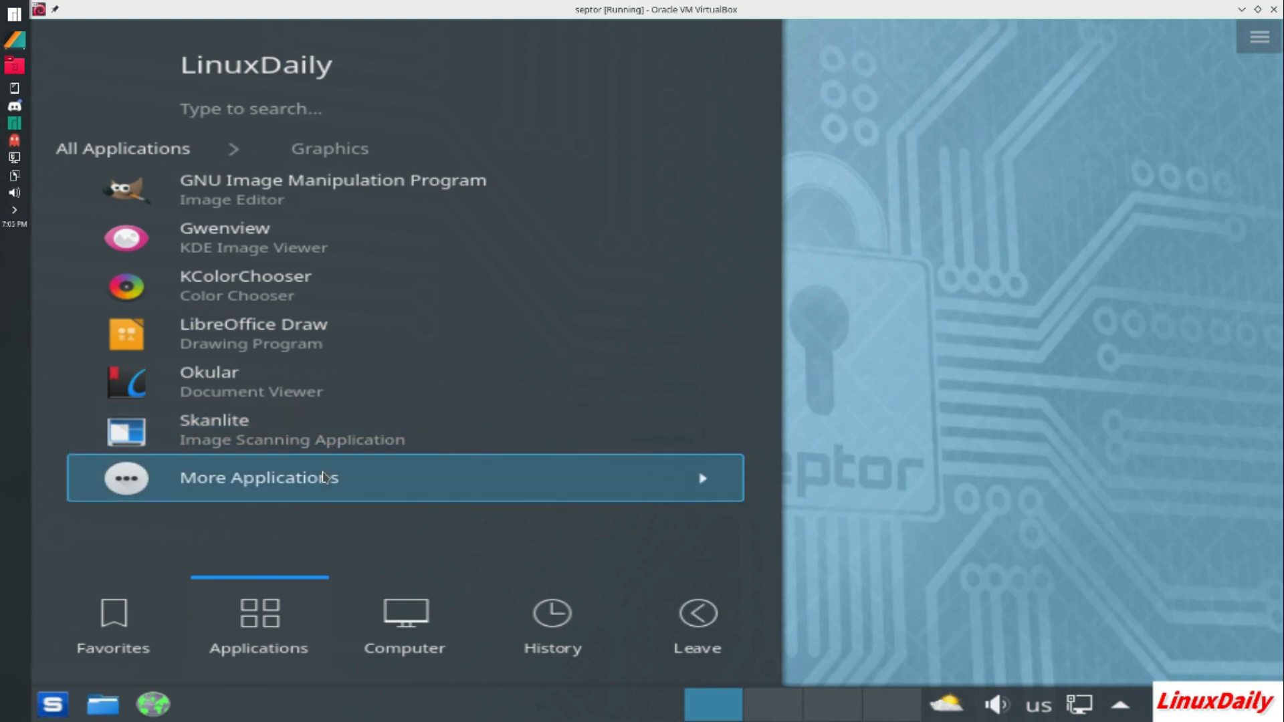
click(258, 477)
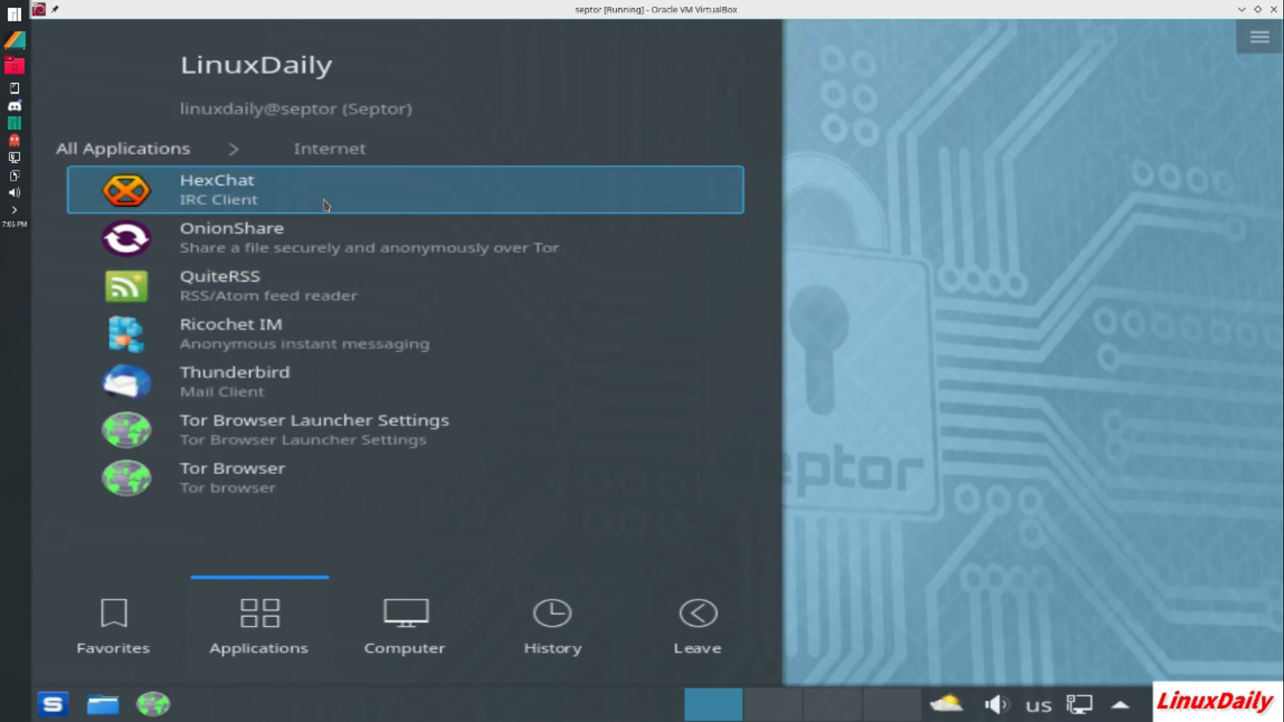
mouse_move(355, 235)
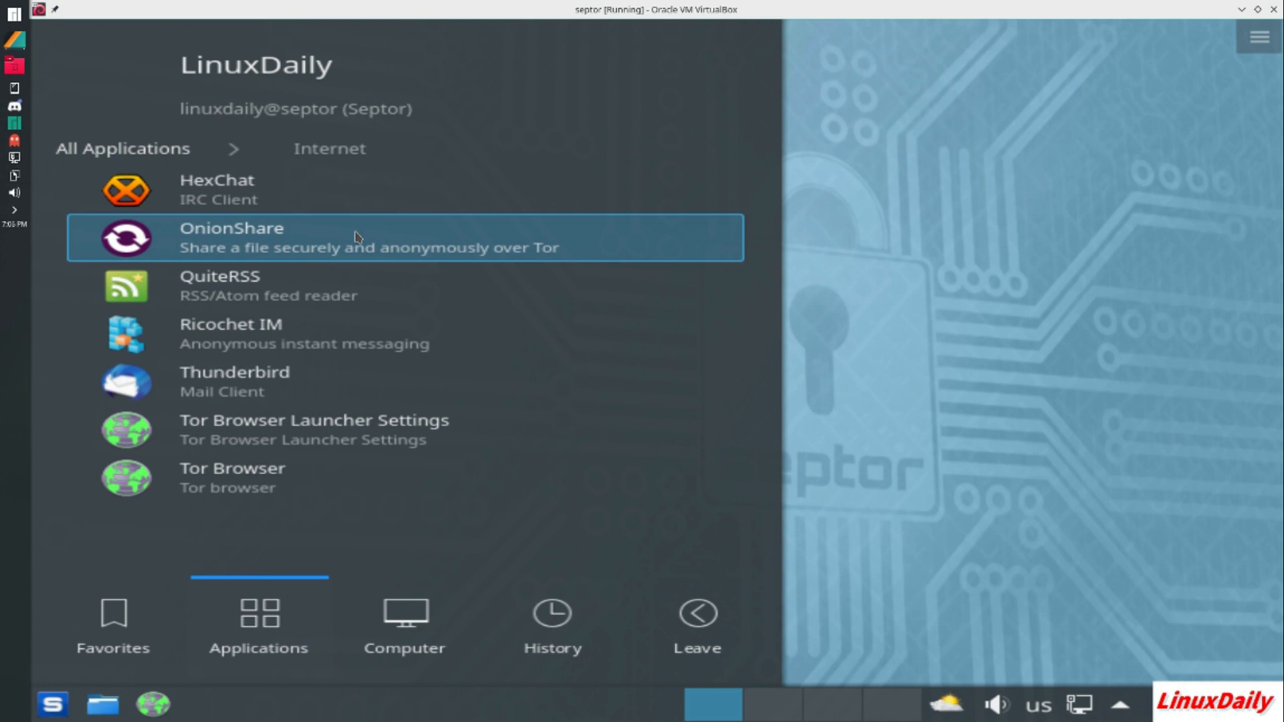
mouse_move(416, 286)
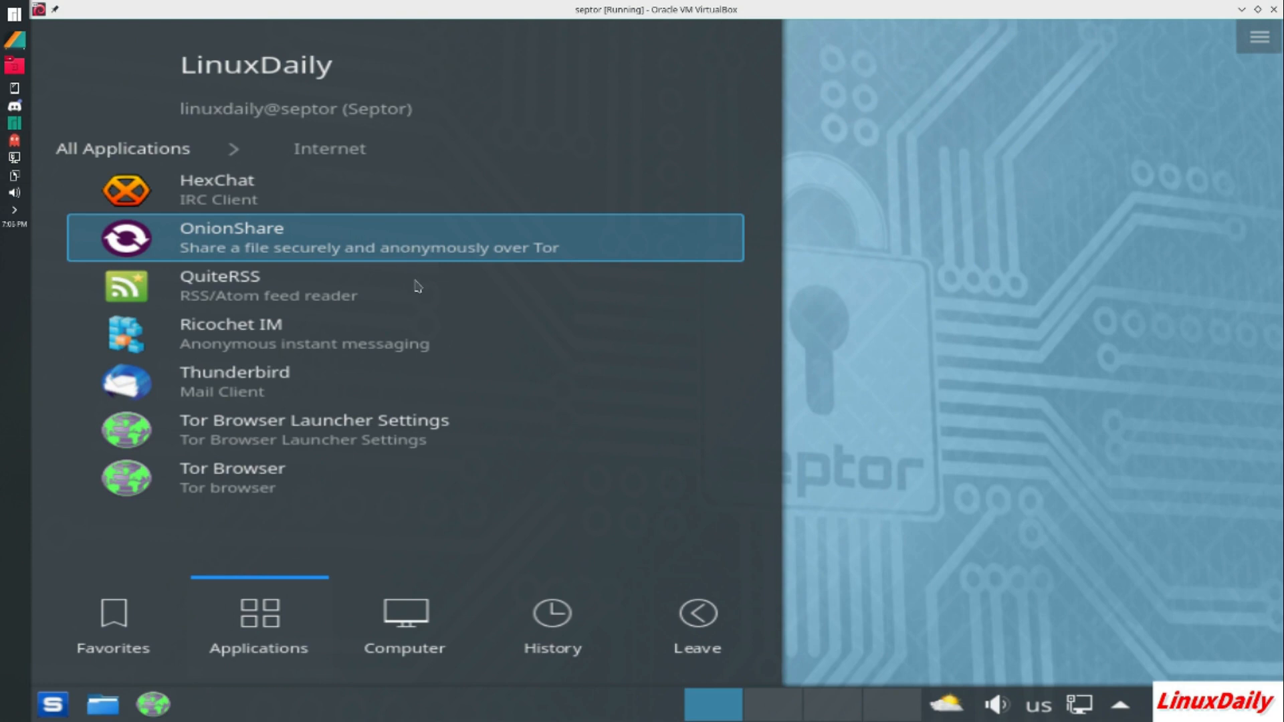
mouse_move(383, 285)
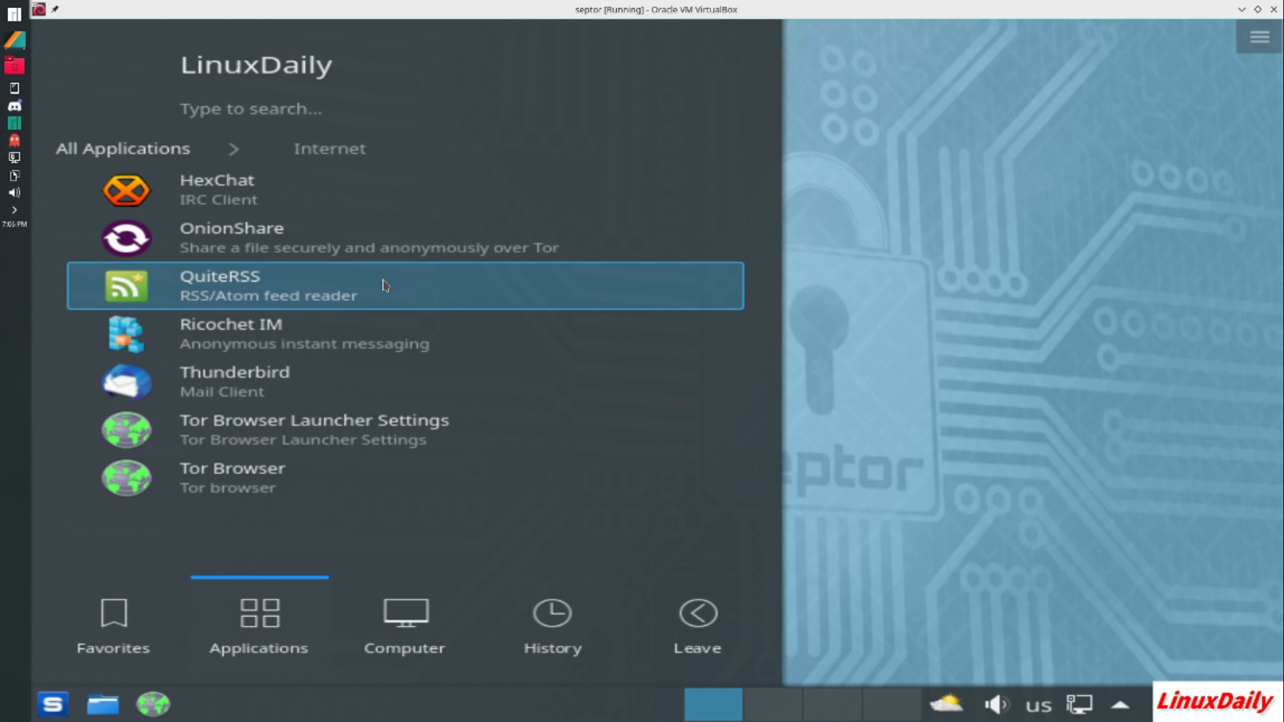
mouse_move(257, 299)
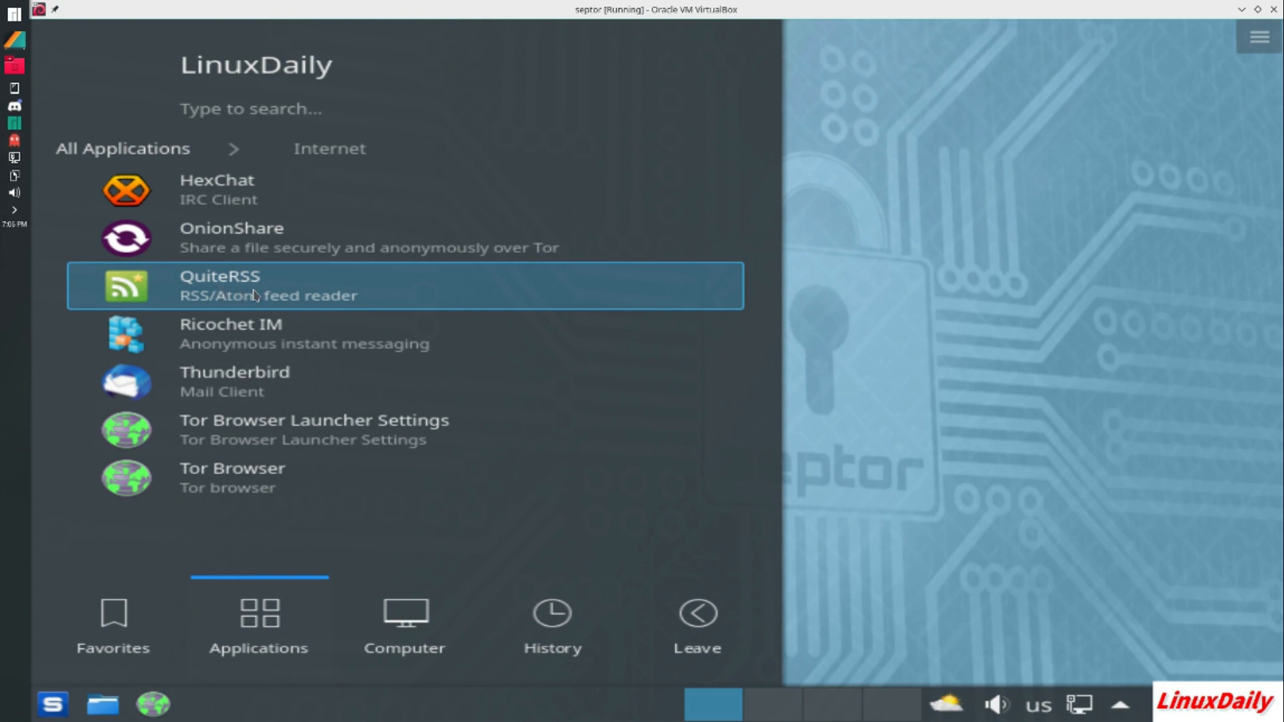
mouse_move(280, 293)
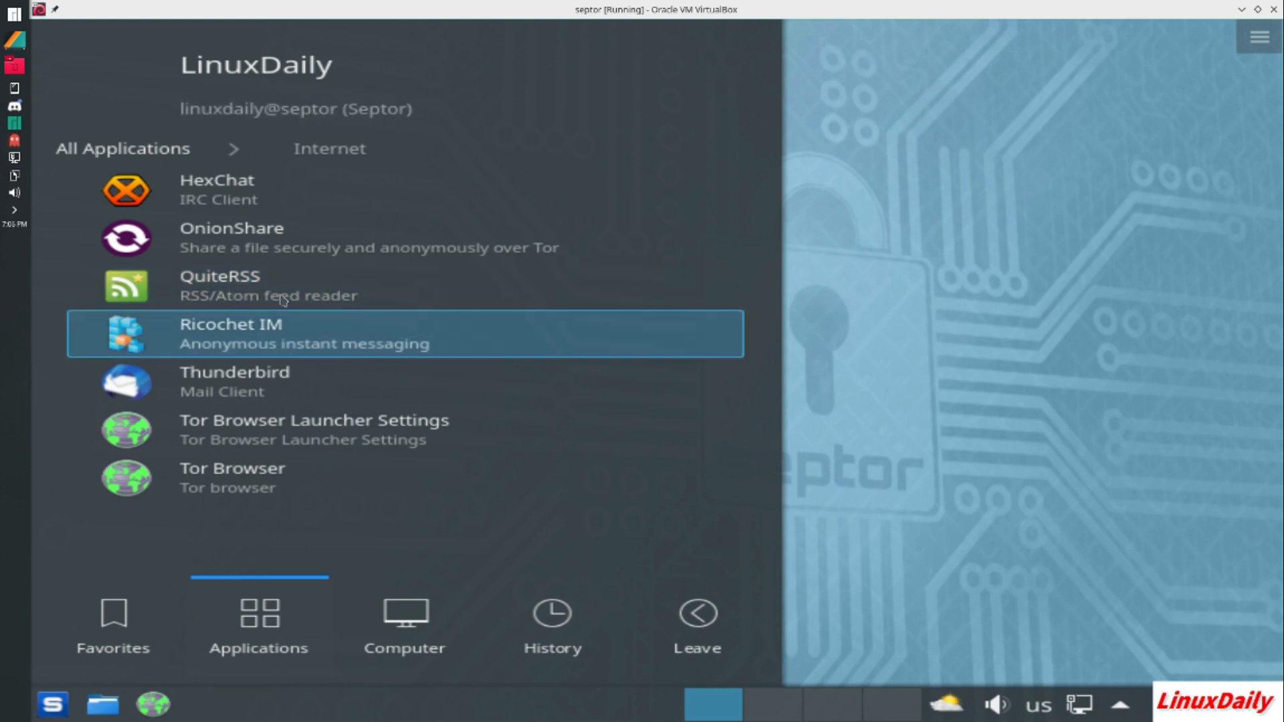
mouse_move(299, 350)
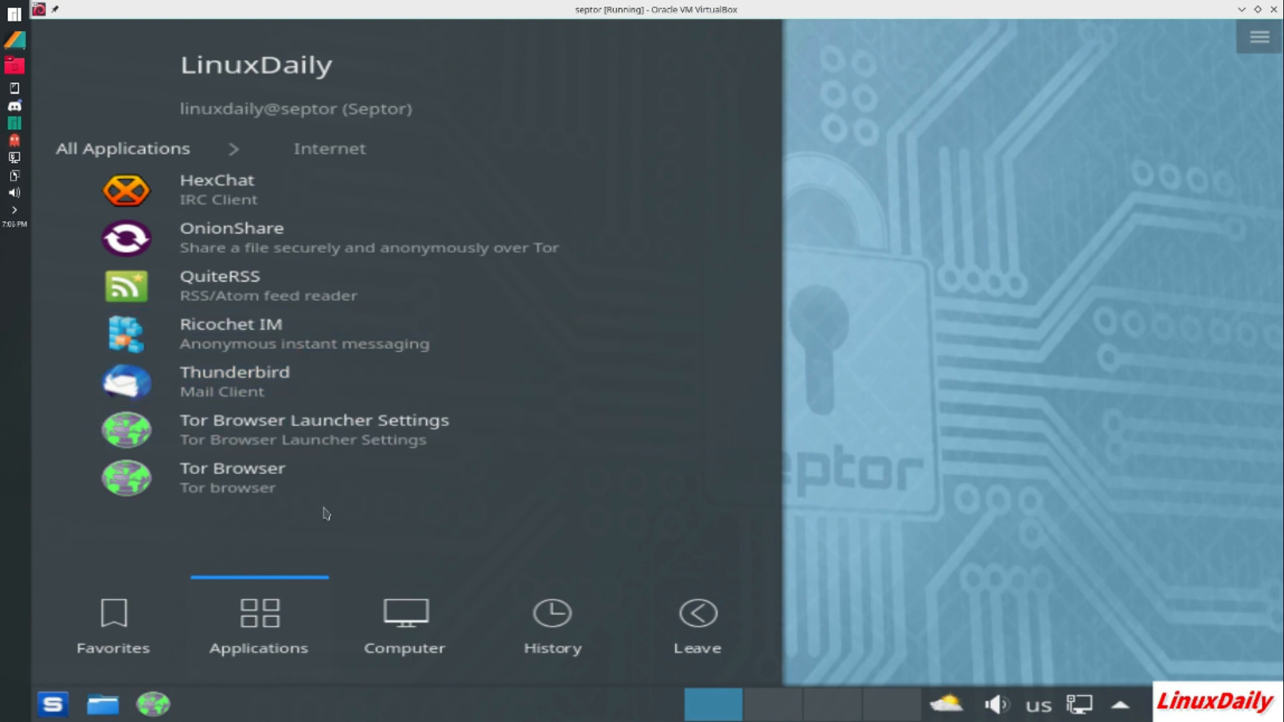
Return to the category list and browse the Multimedia and Settings apps
click(122, 148)
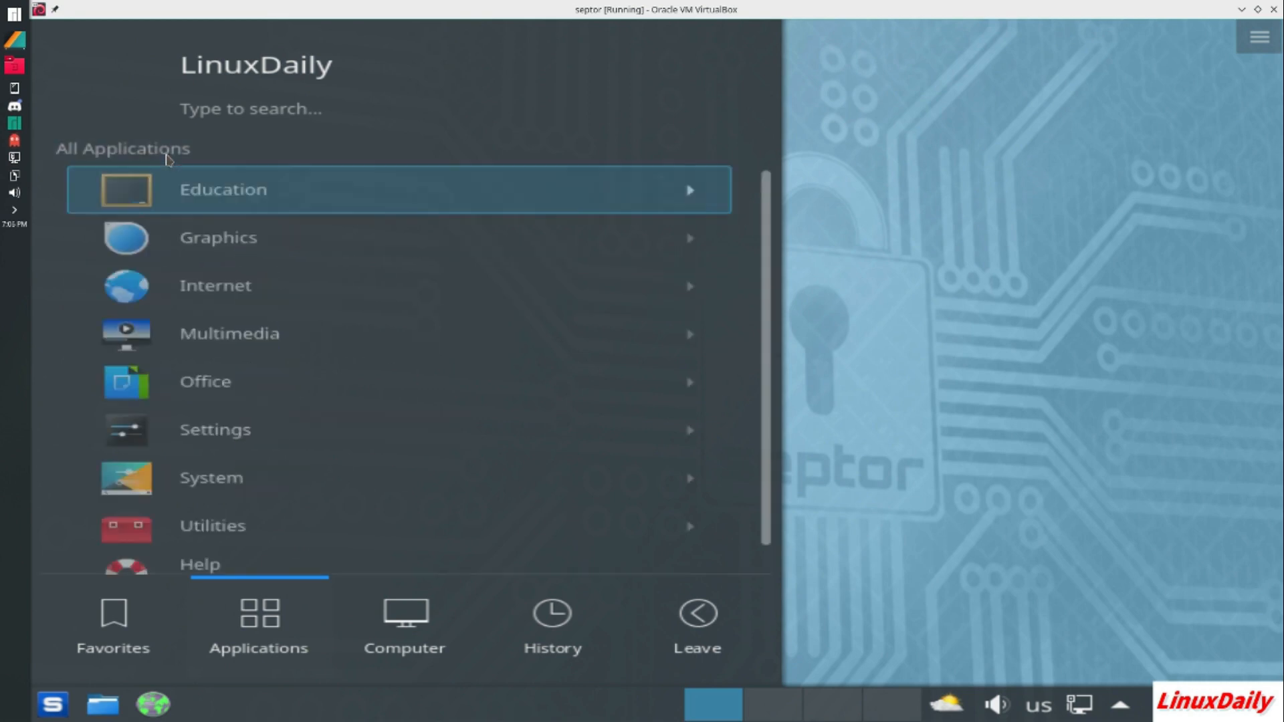
click(230, 334)
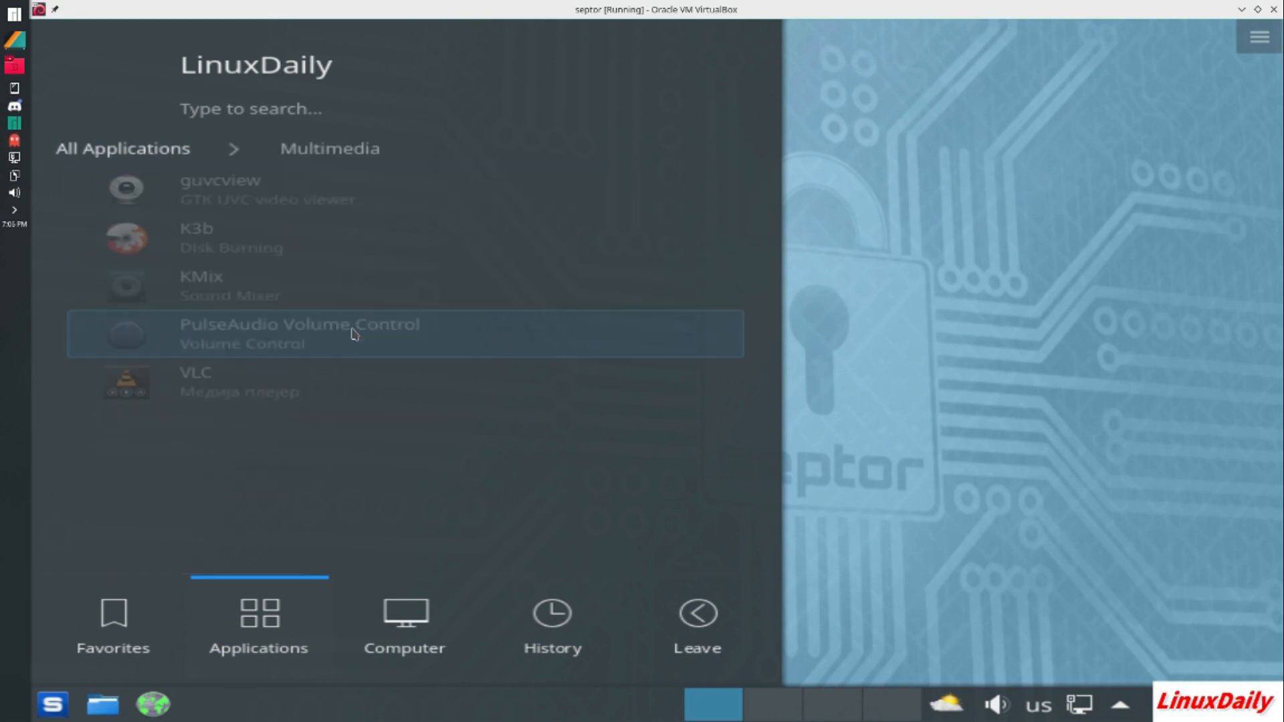
mouse_move(313, 278)
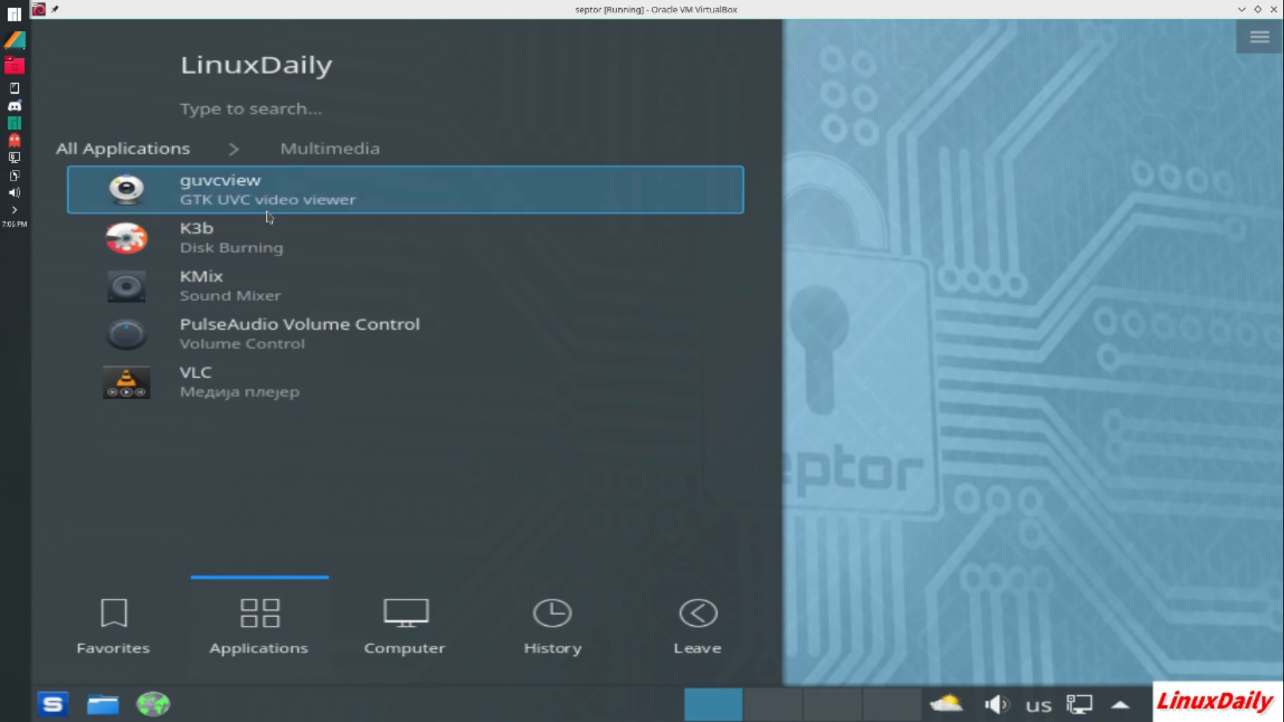
mouse_move(299, 313)
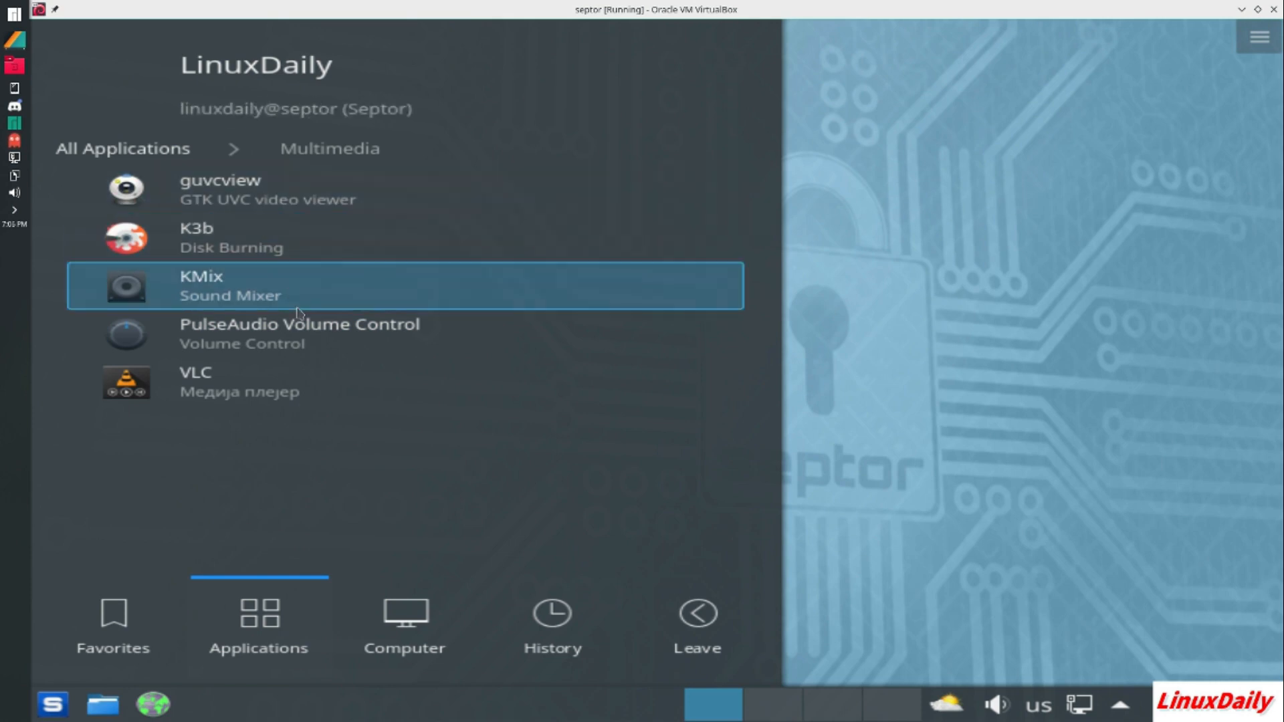
mouse_move(311, 348)
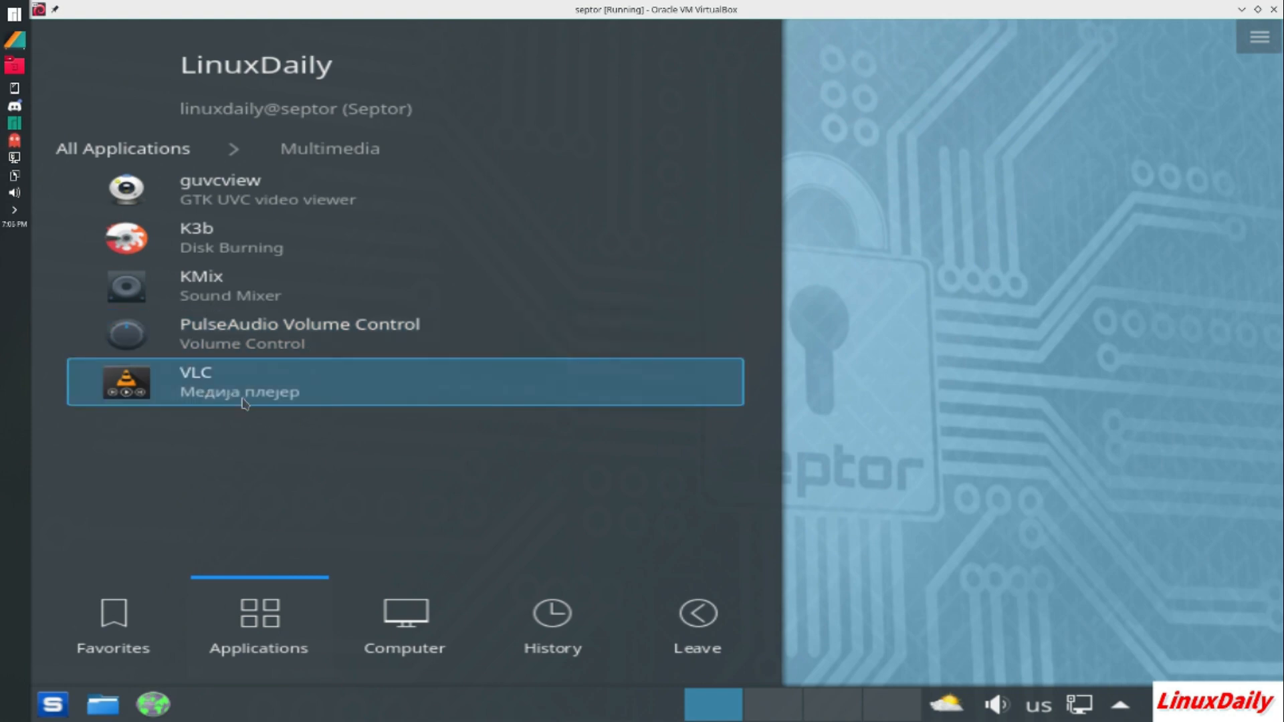
mouse_move(321, 412)
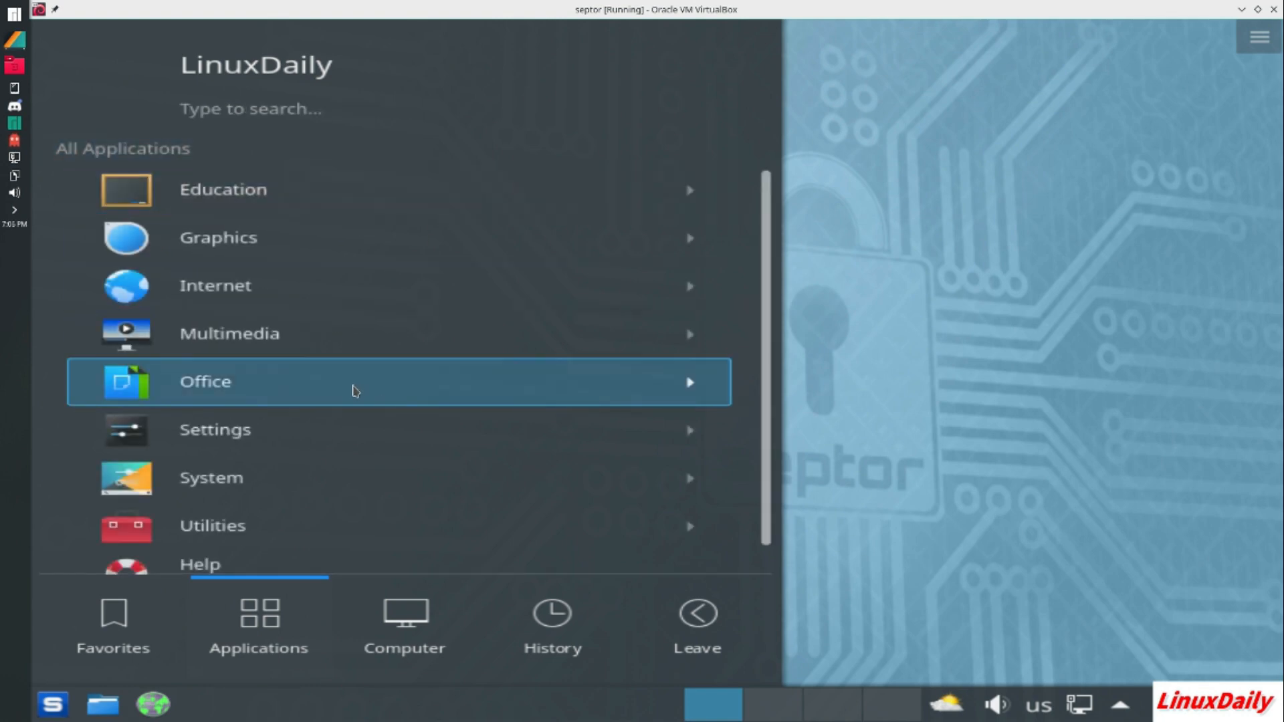
click(215, 429)
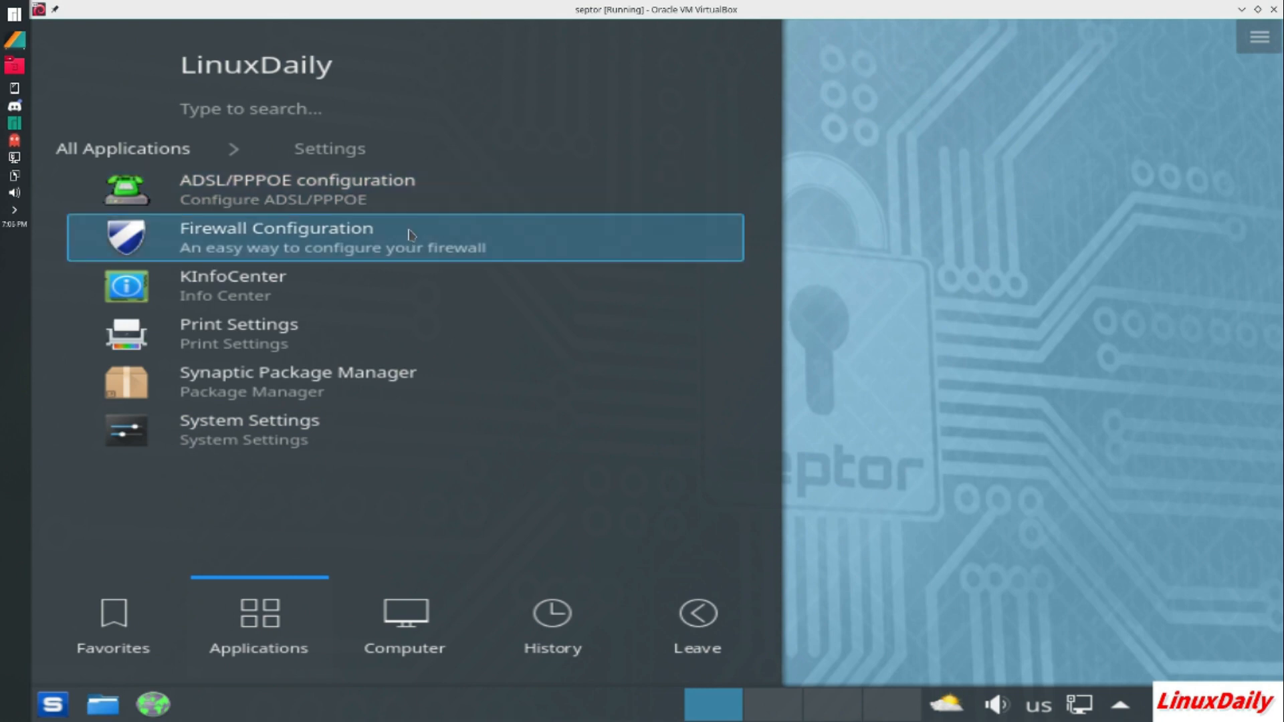
mouse_move(345, 296)
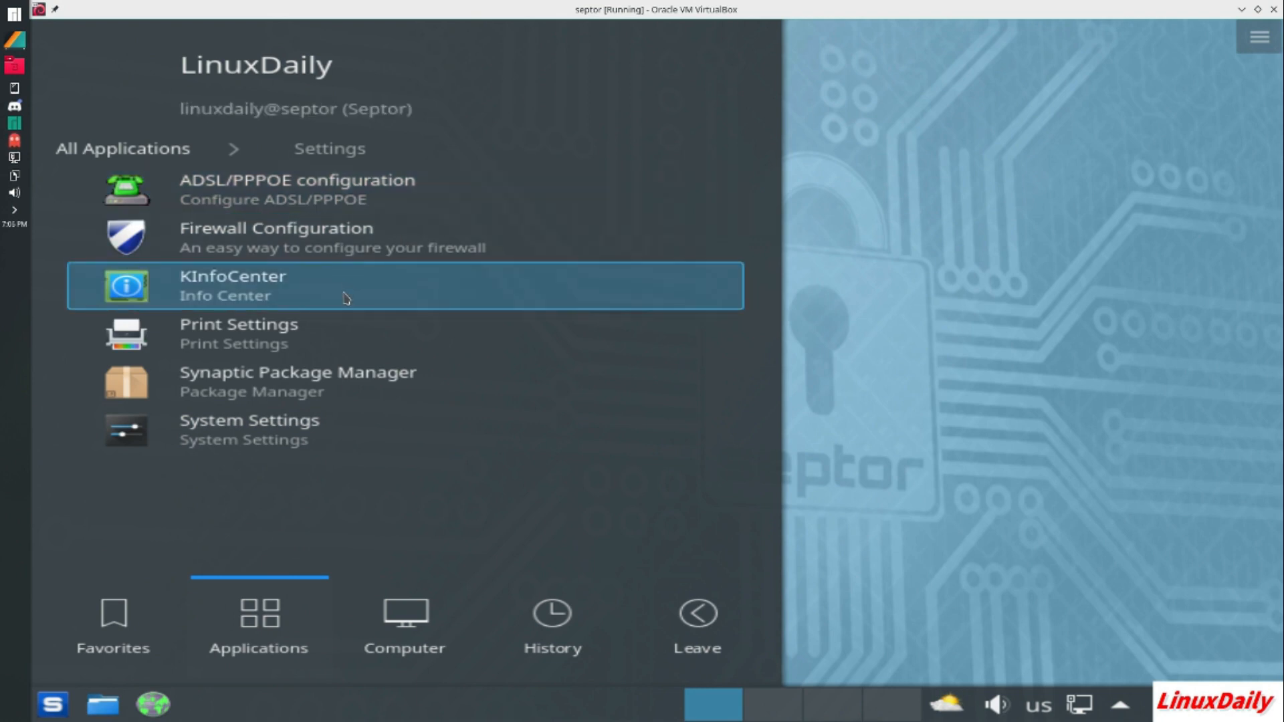
mouse_move(282, 252)
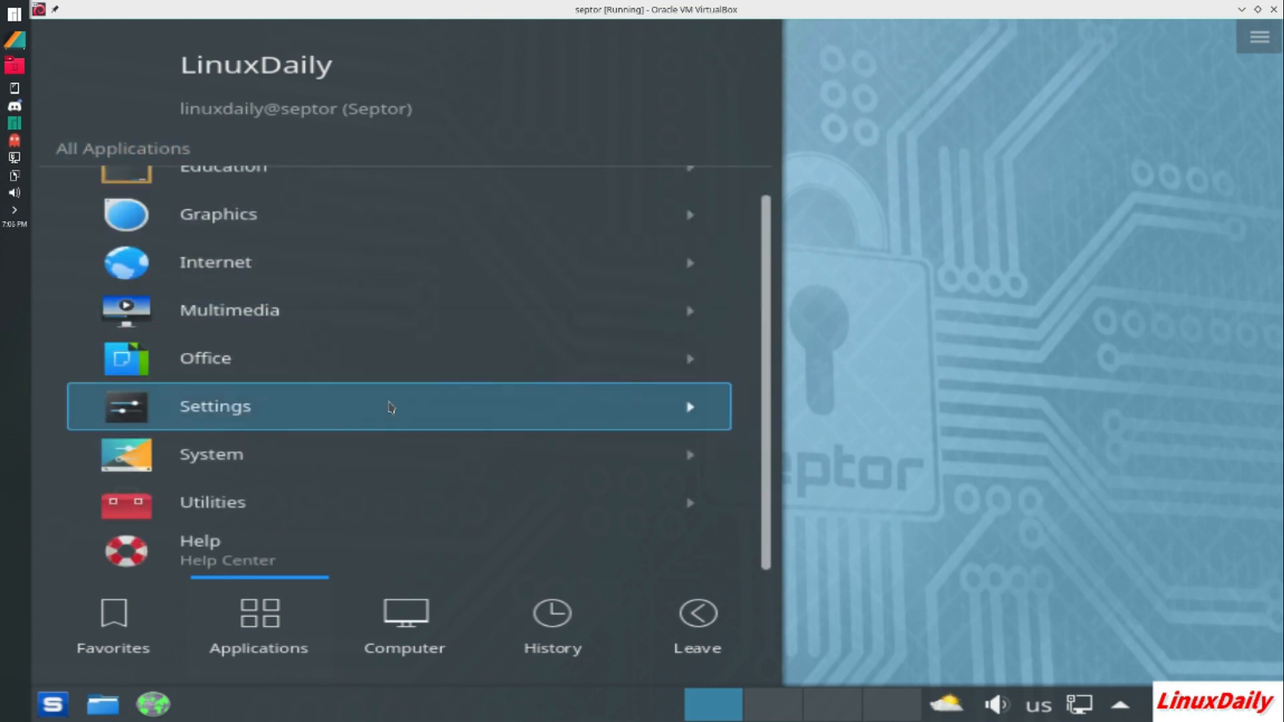
Browse the System category, scrolling from Dolphin and GParted down to Synaptic and VeraCrypt
click(211, 455)
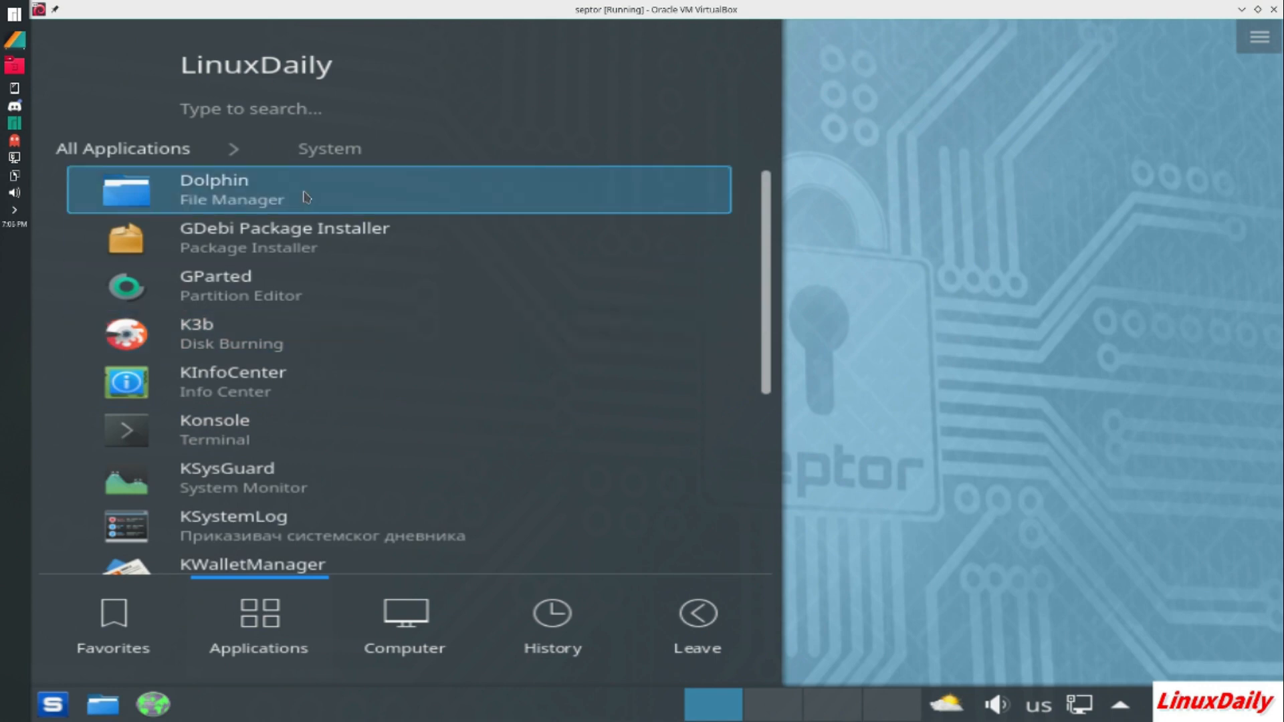
mouse_move(365, 250)
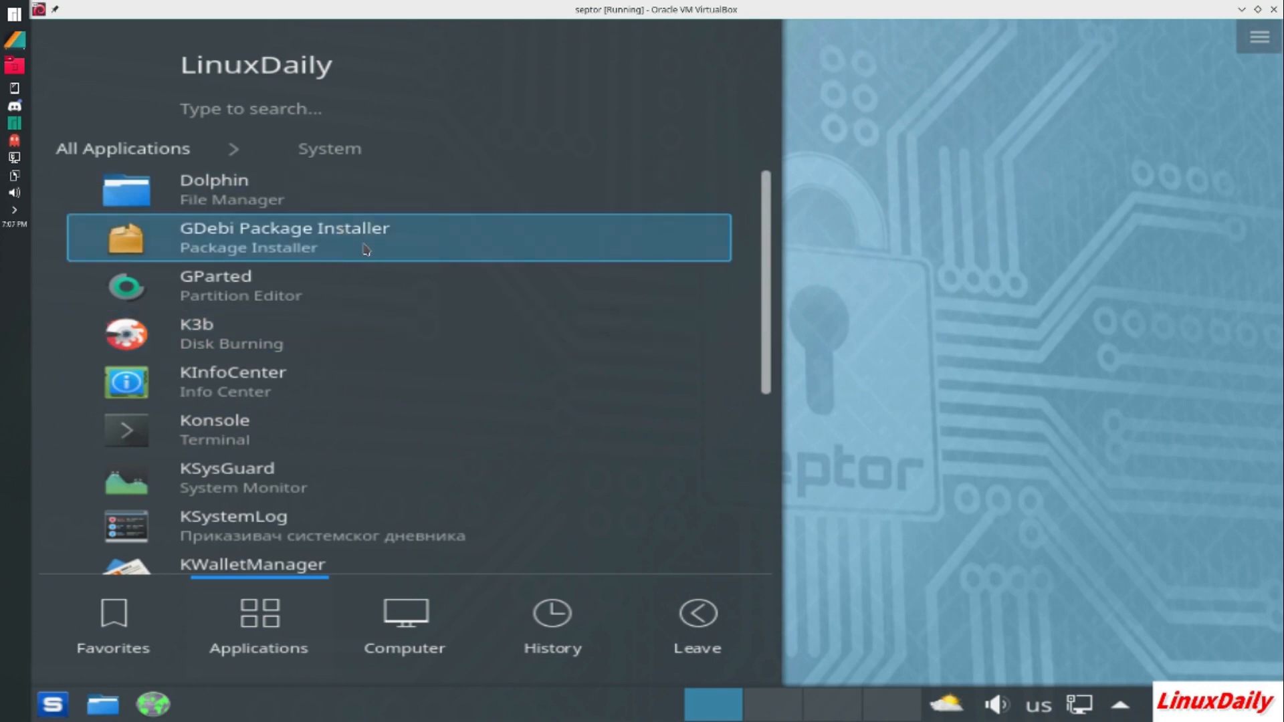
mouse_move(307, 254)
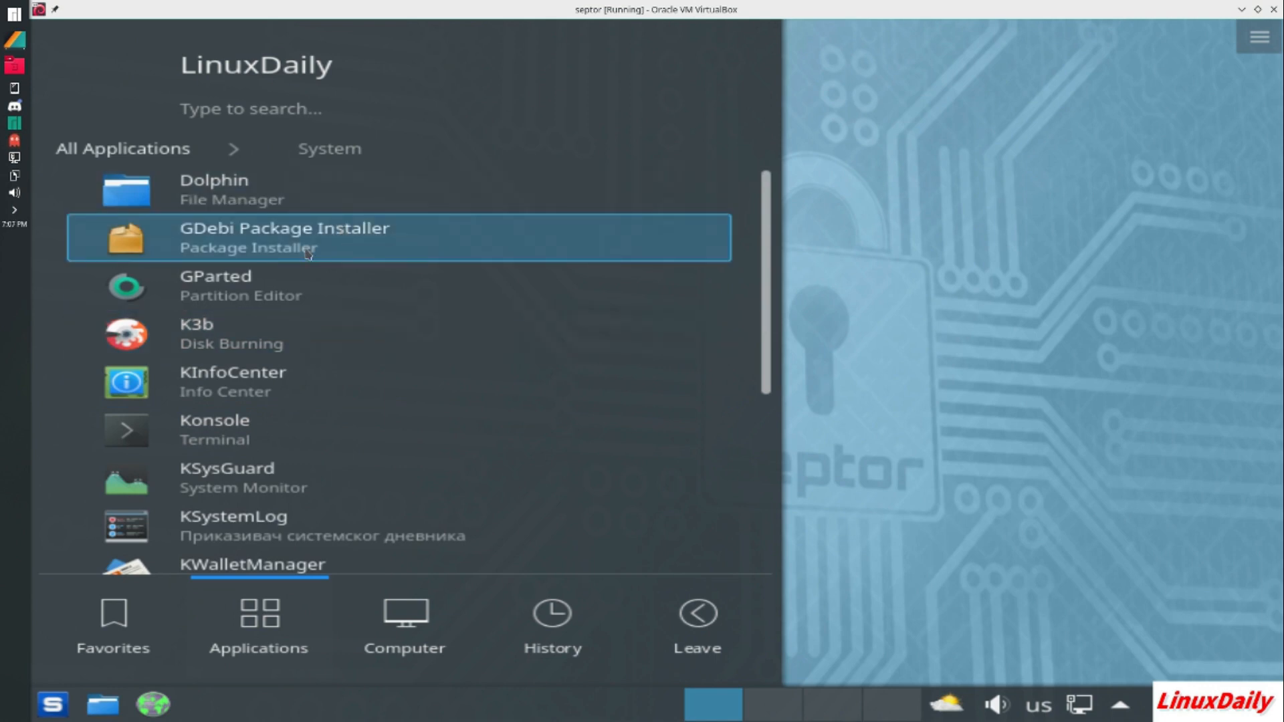
mouse_move(300, 330)
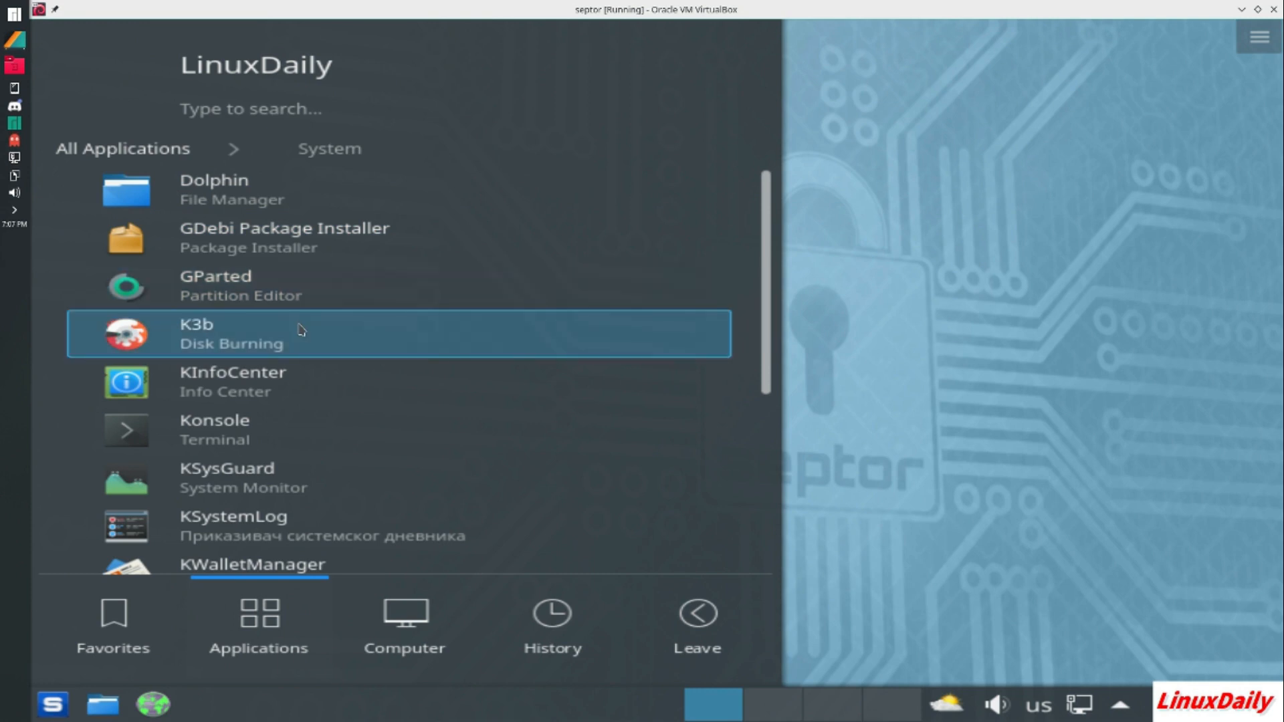
scroll(down, 3)
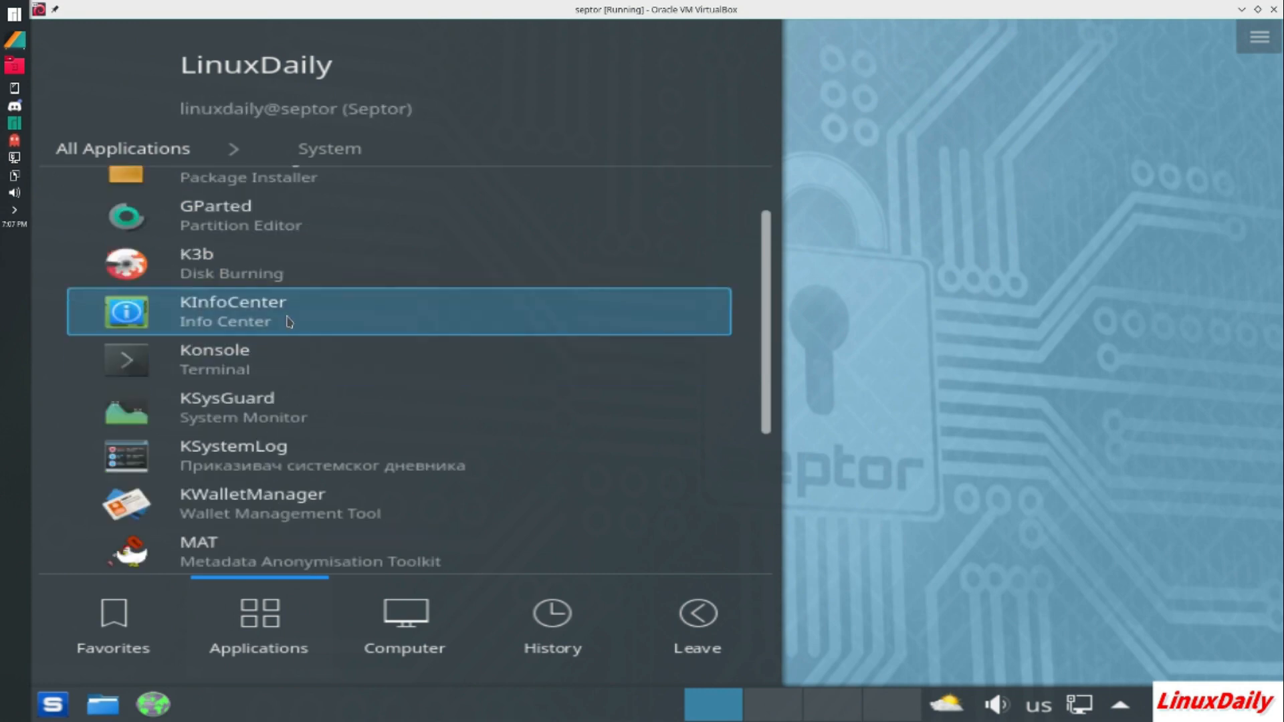
mouse_move(274, 342)
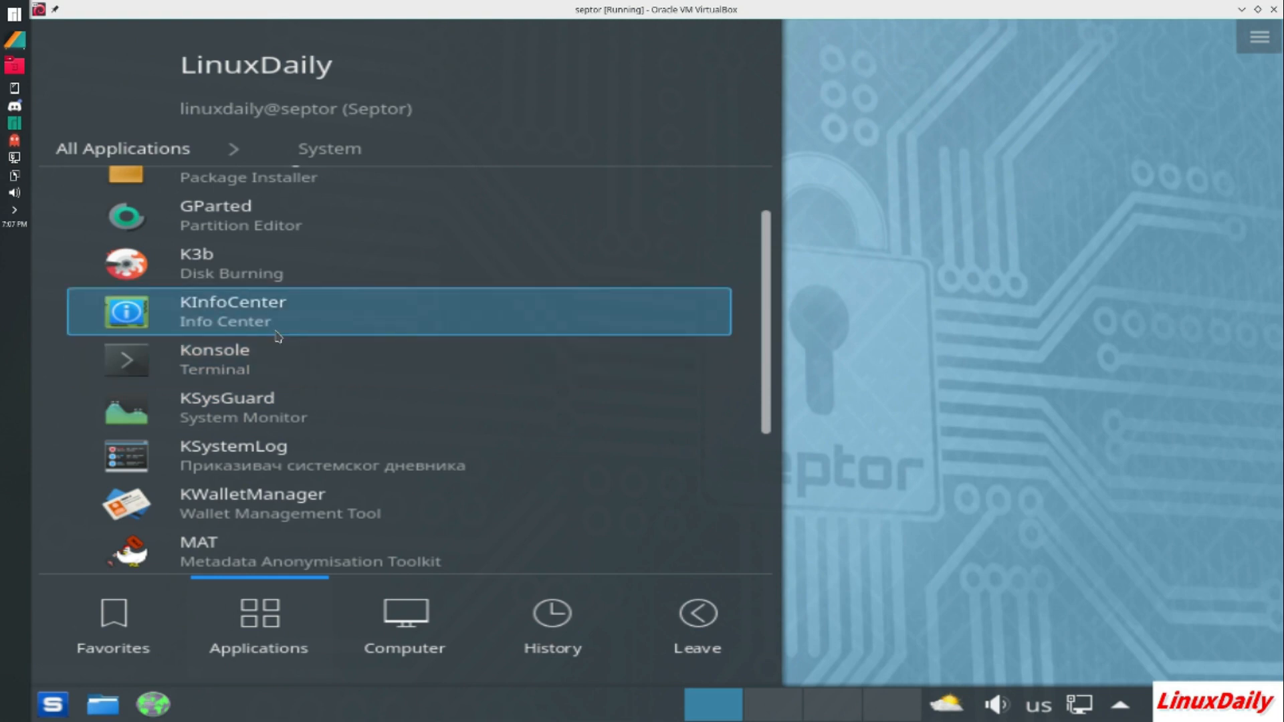
scroll(down, 3)
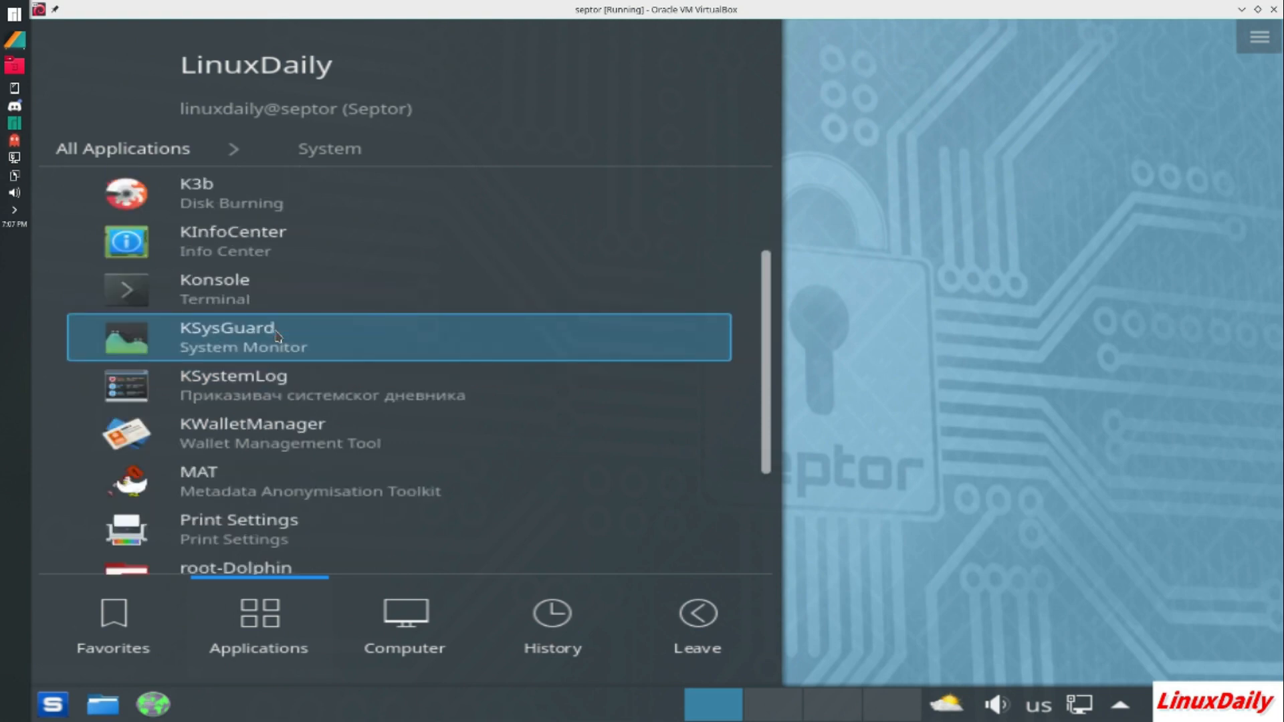
scroll(down, 3)
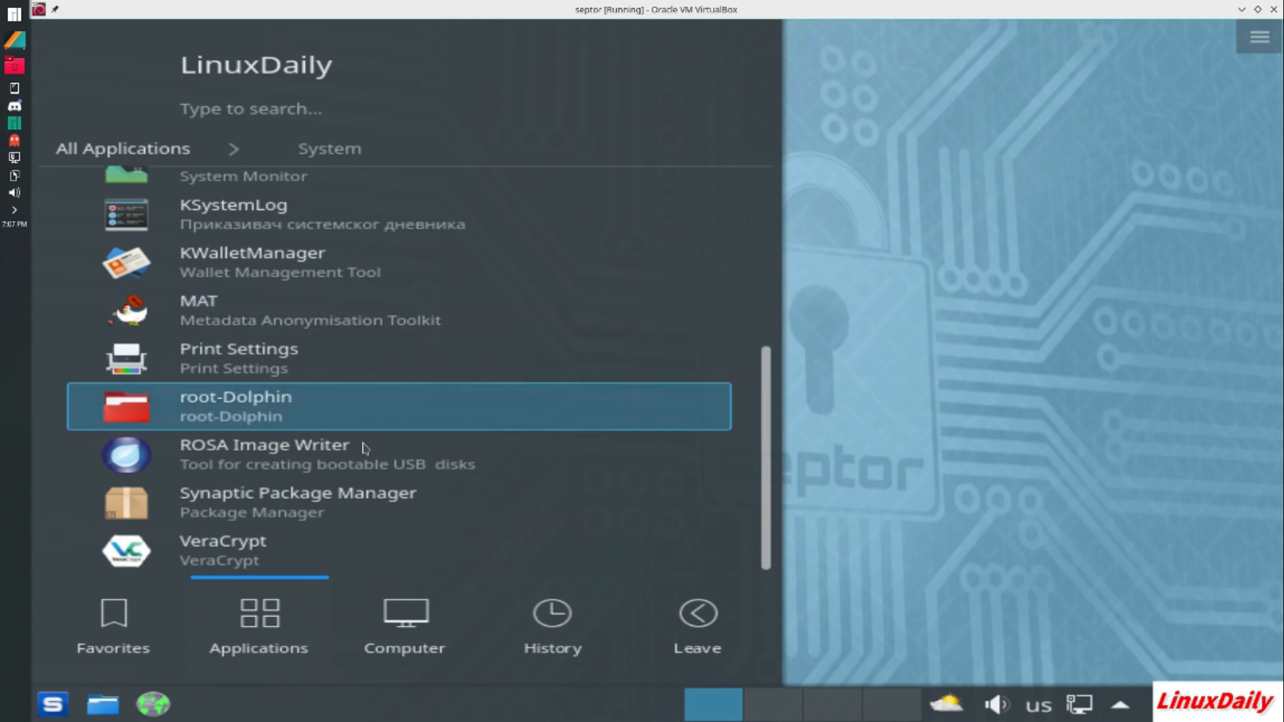
mouse_move(230, 545)
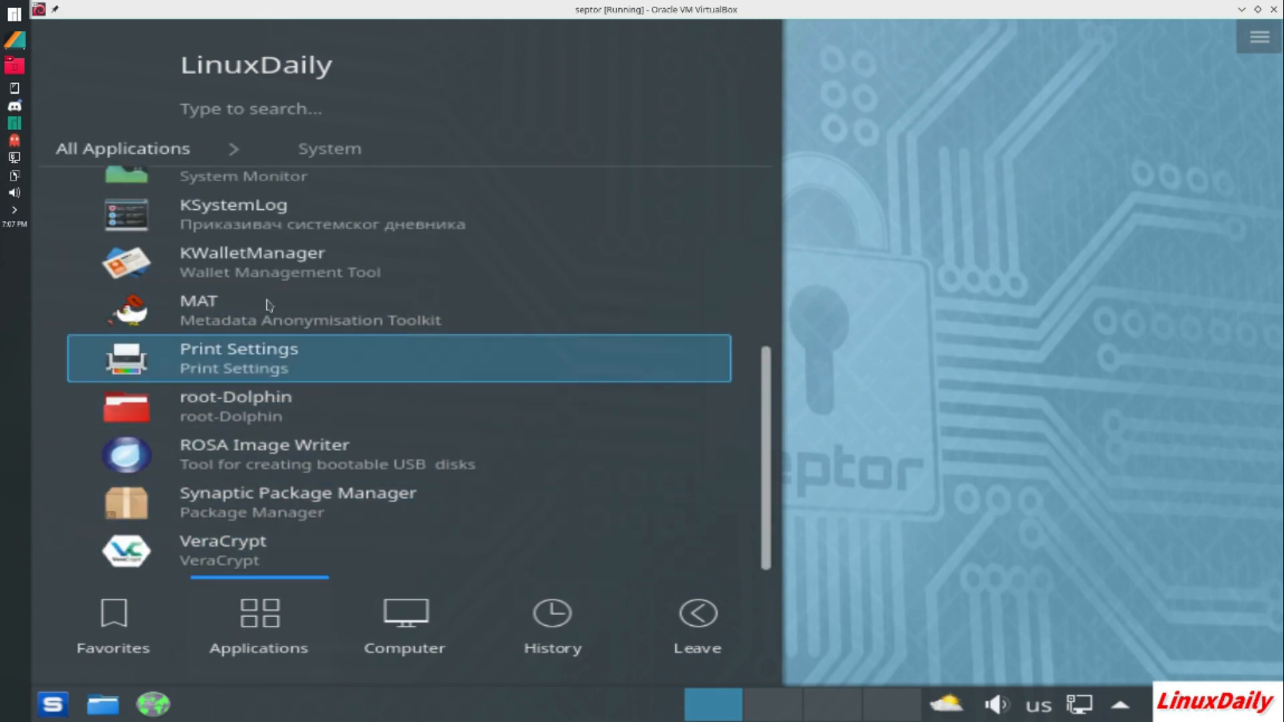
mouse_move(402, 370)
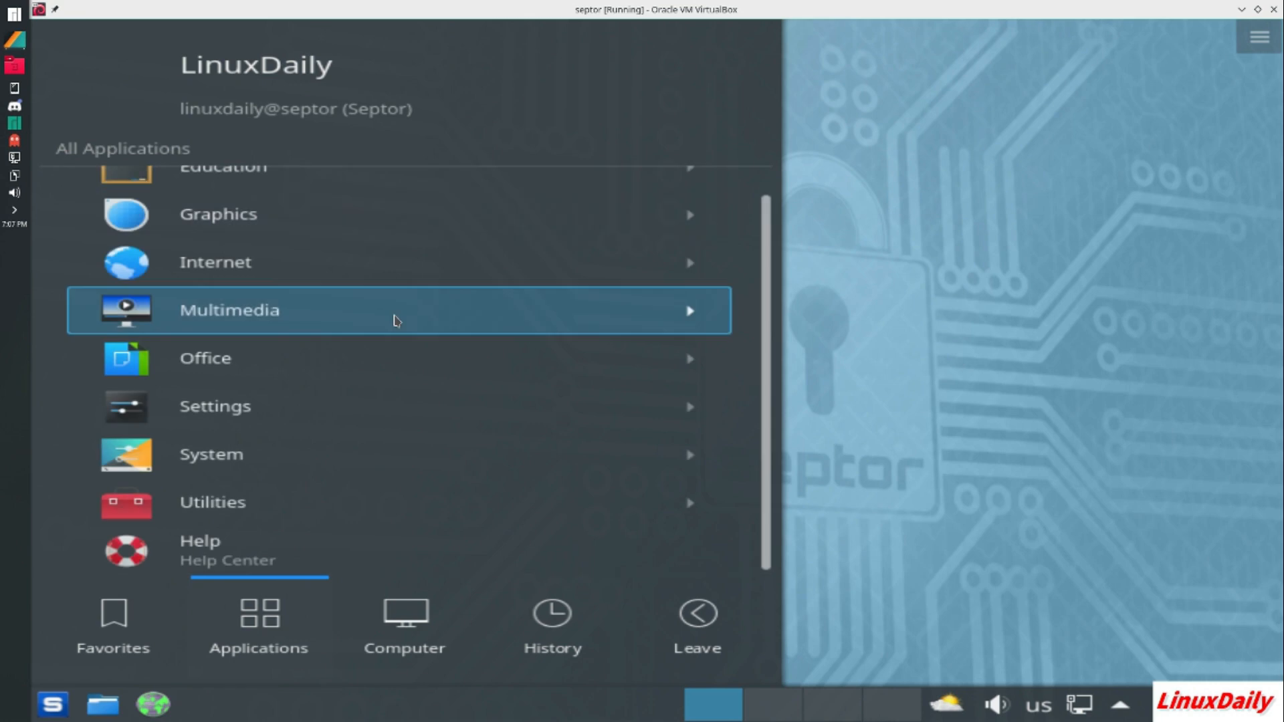
Browse the Utilities category apps, from Ark down to Sweeper
click(212, 501)
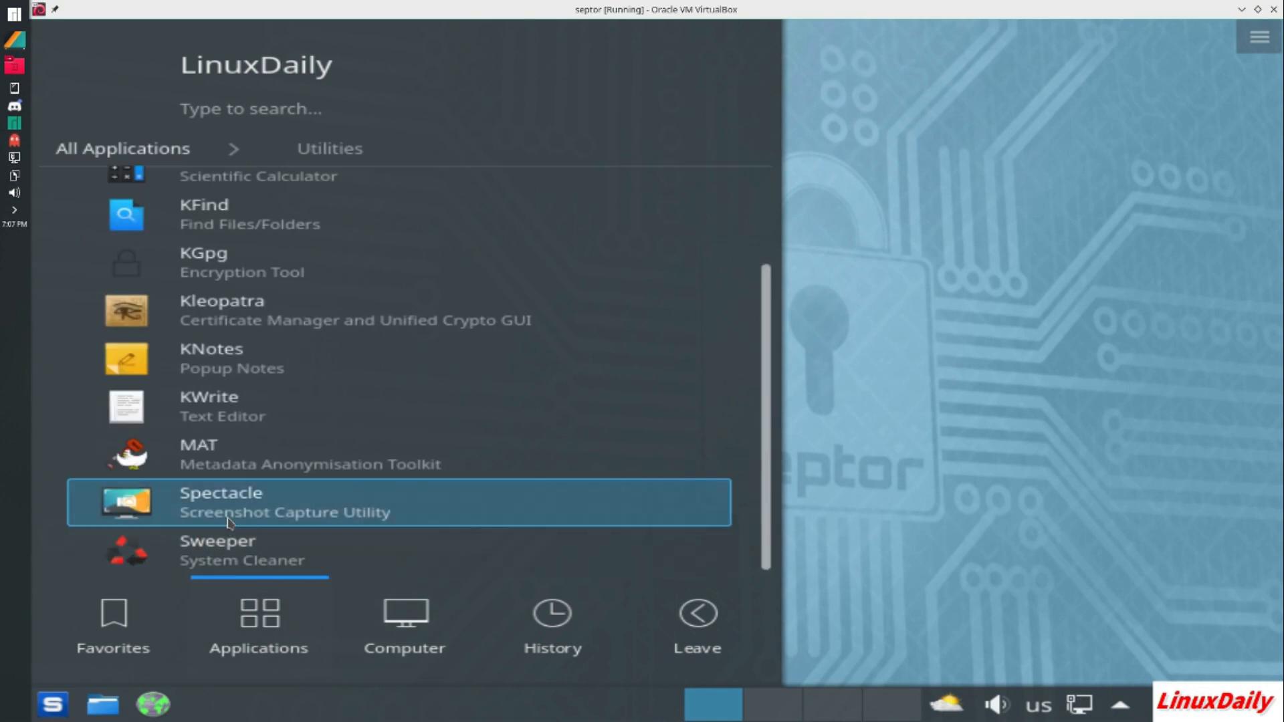
mouse_move(347, 452)
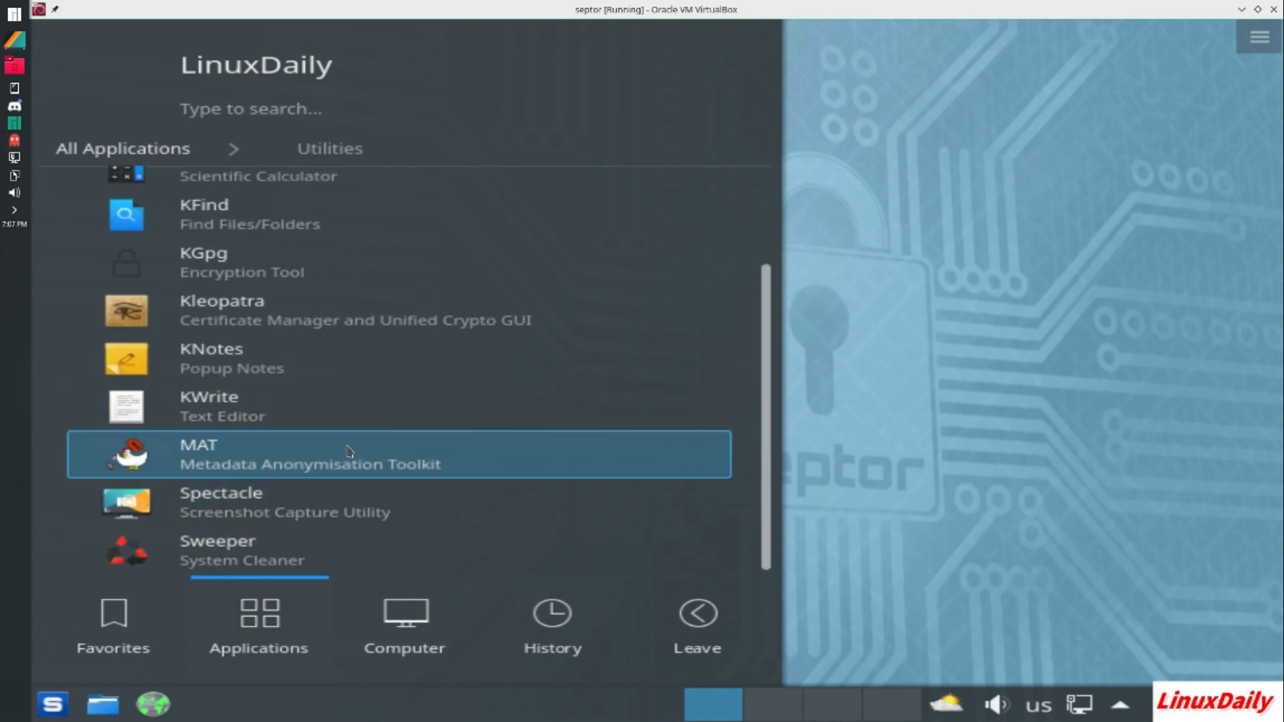
mouse_move(334, 480)
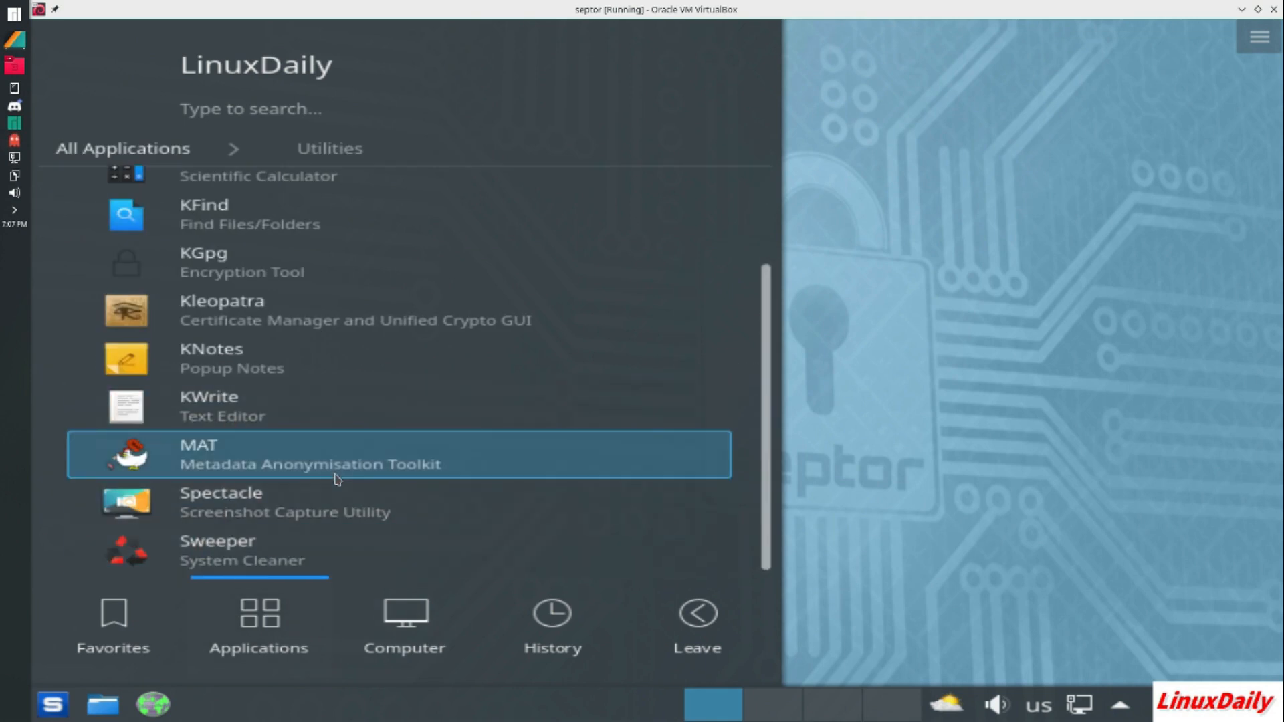
mouse_move(302, 481)
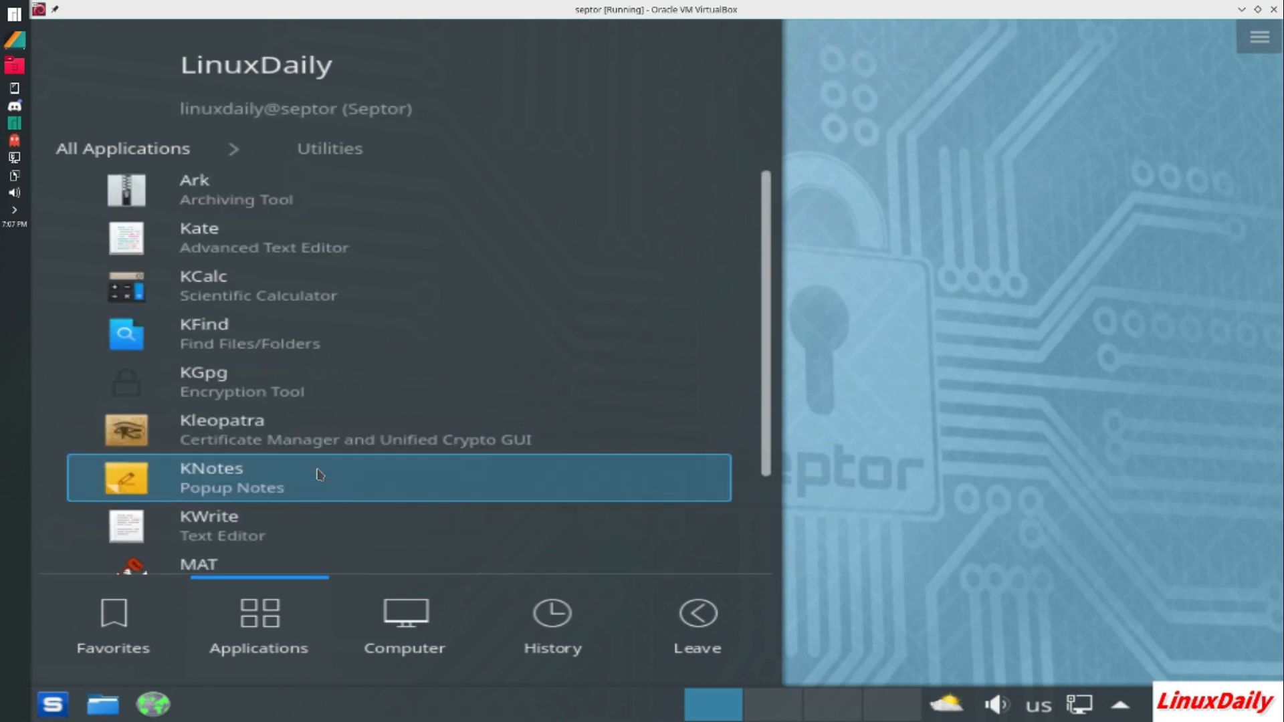
scroll(down, 3)
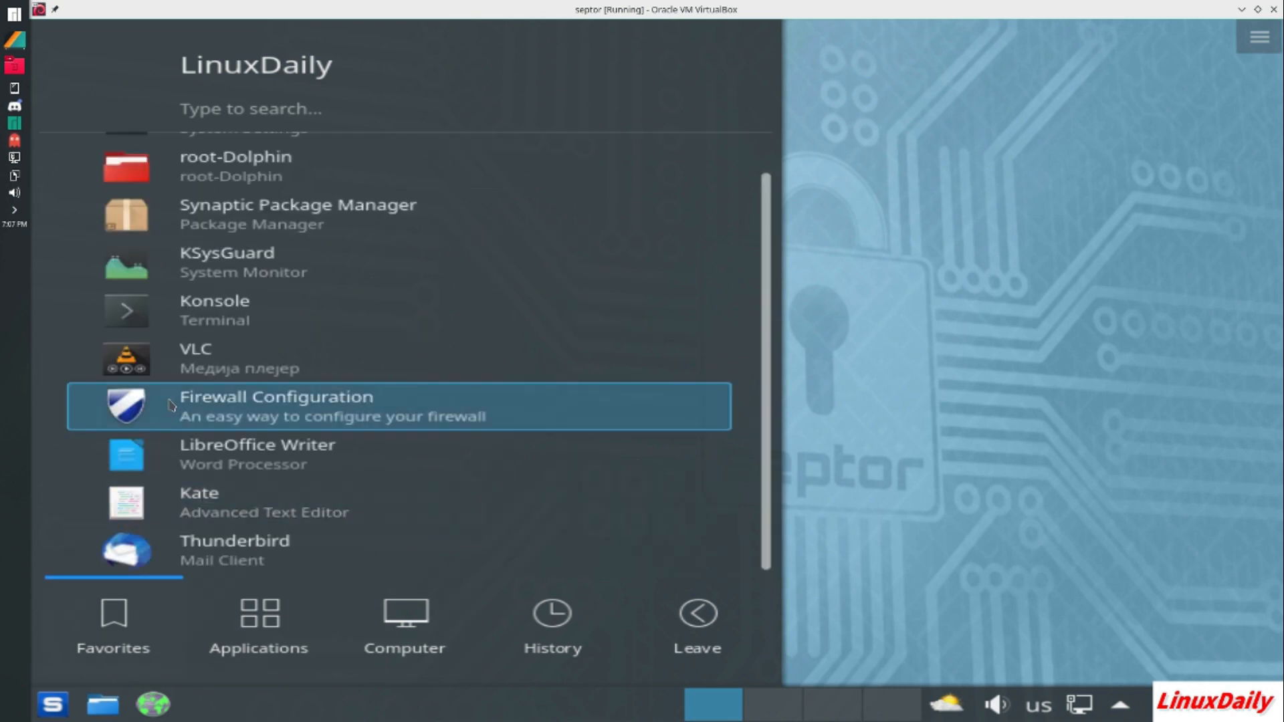
mouse_move(222, 584)
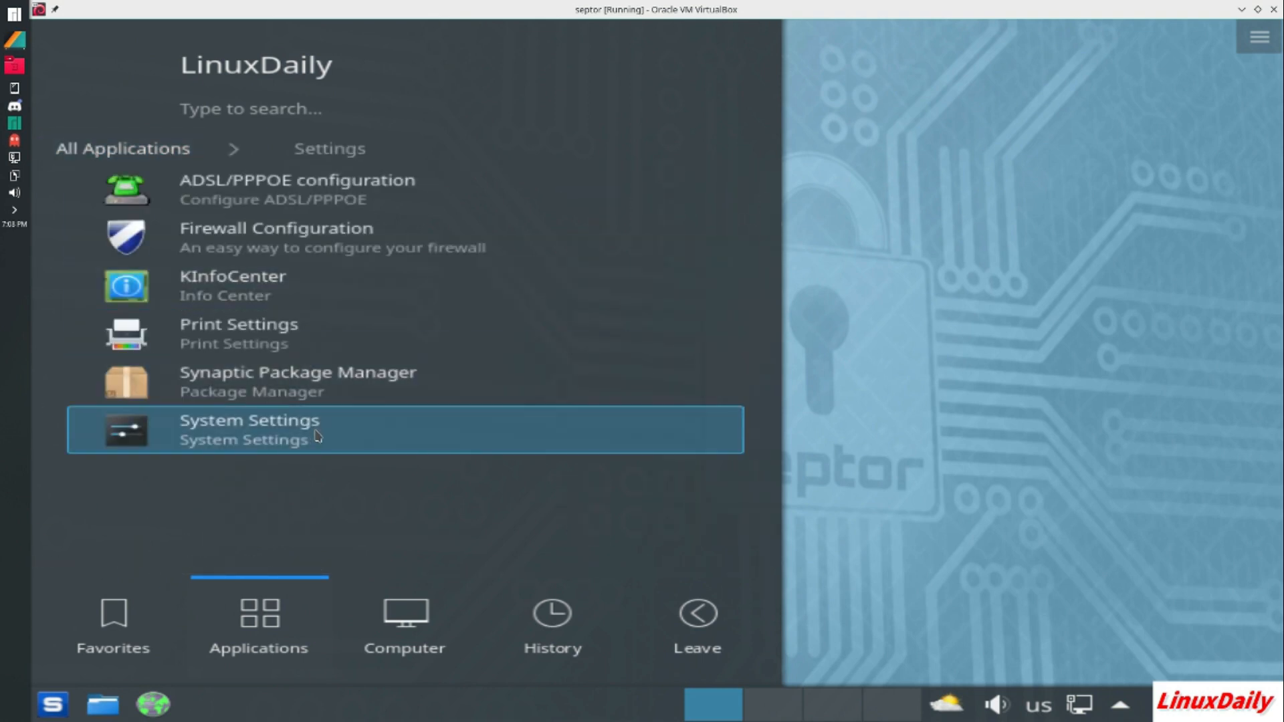
Launch System Settings from the menu and go to the Workspace Theme page
click(249, 430)
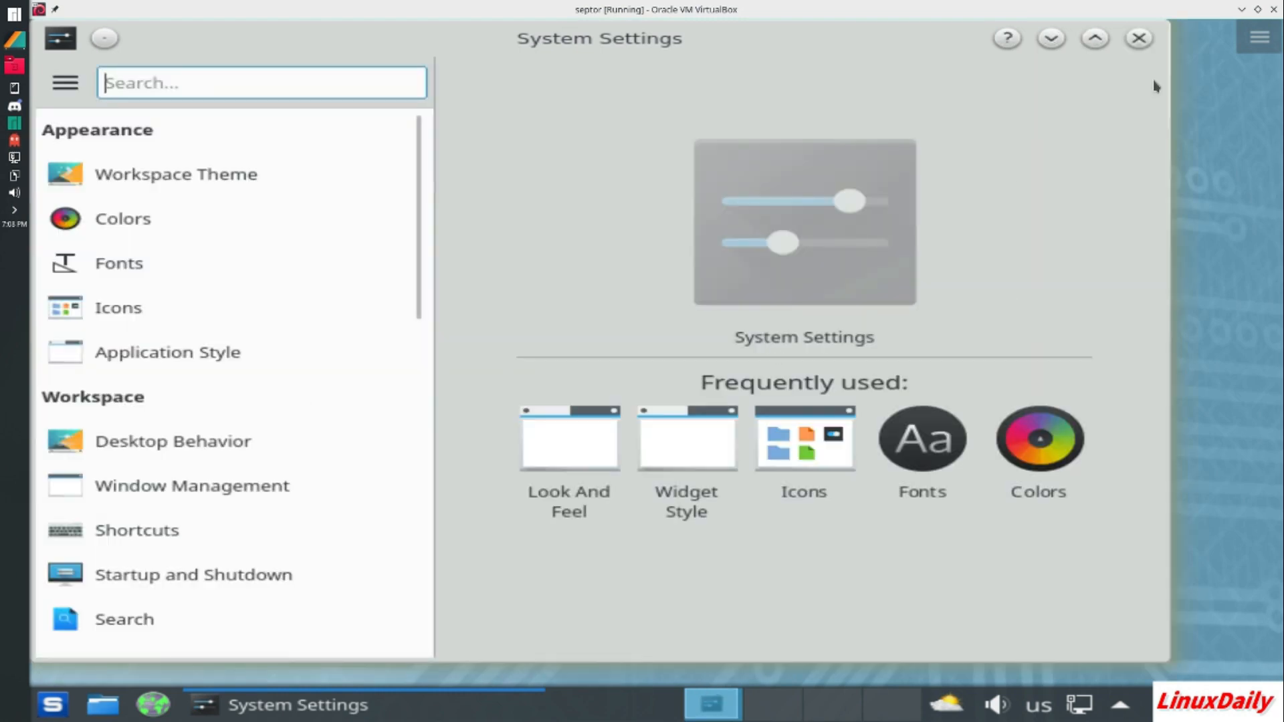
mouse_move(206, 465)
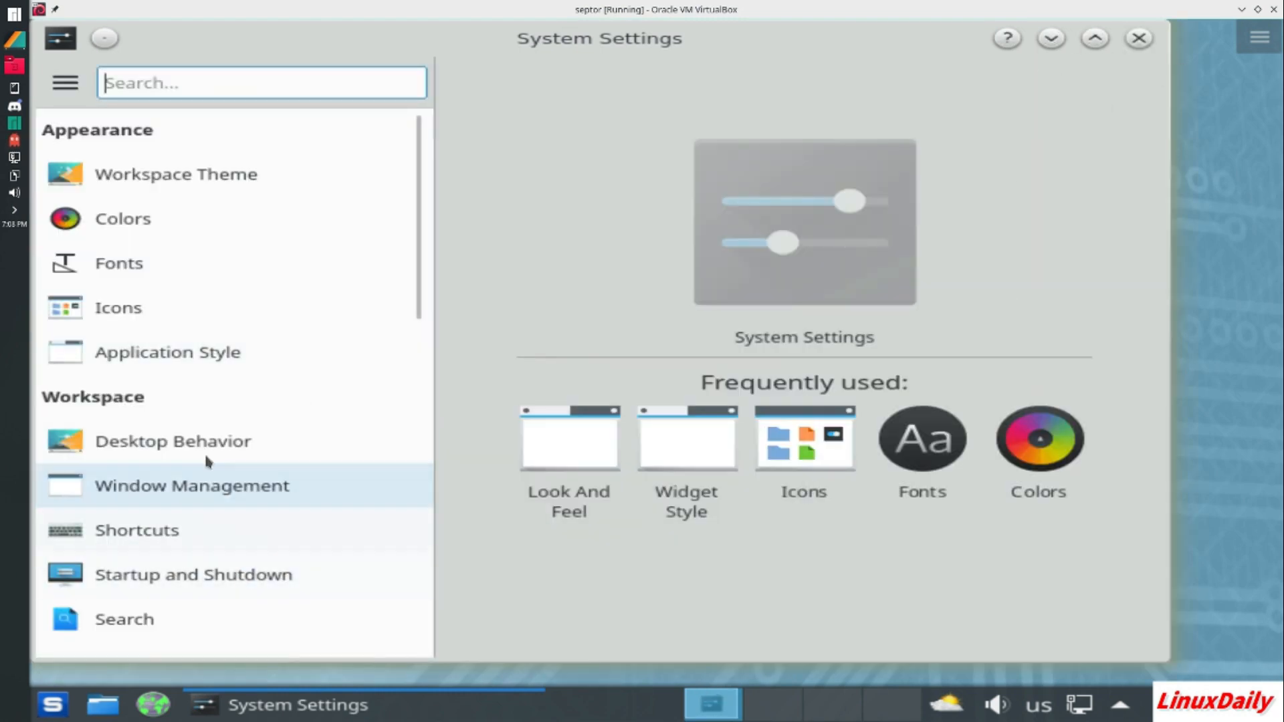
scroll(down, 3)
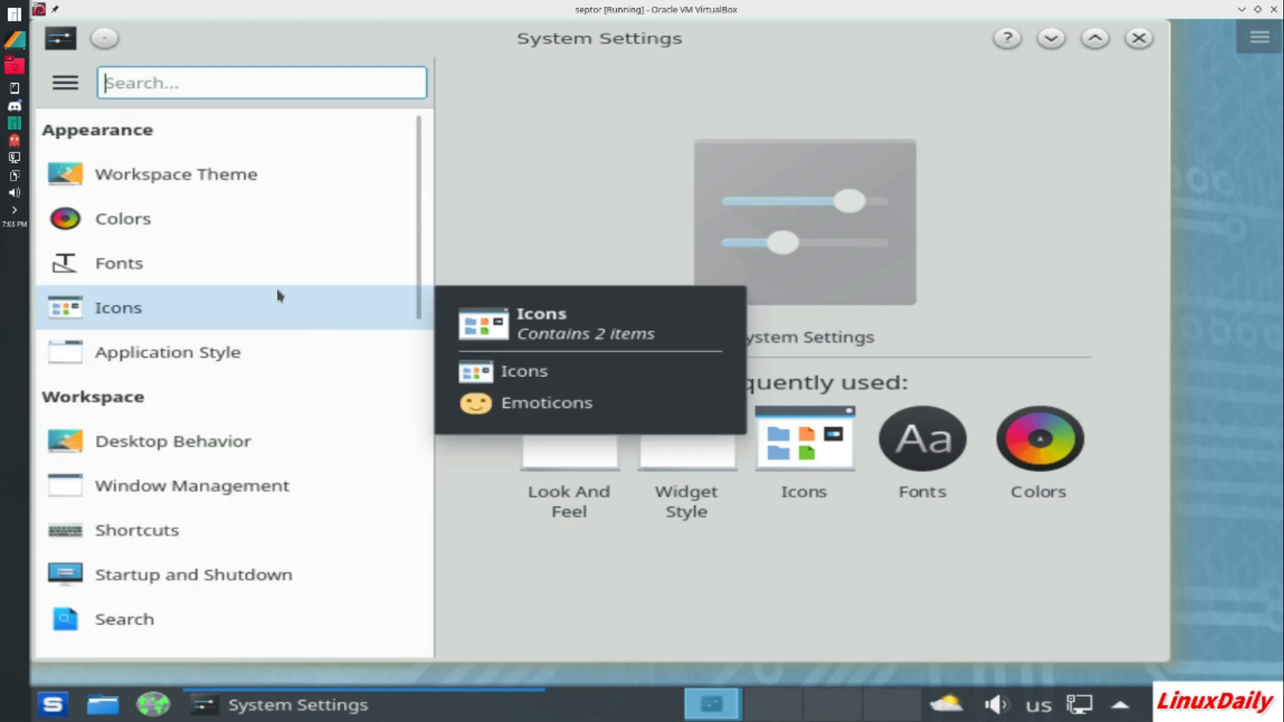
click(176, 174)
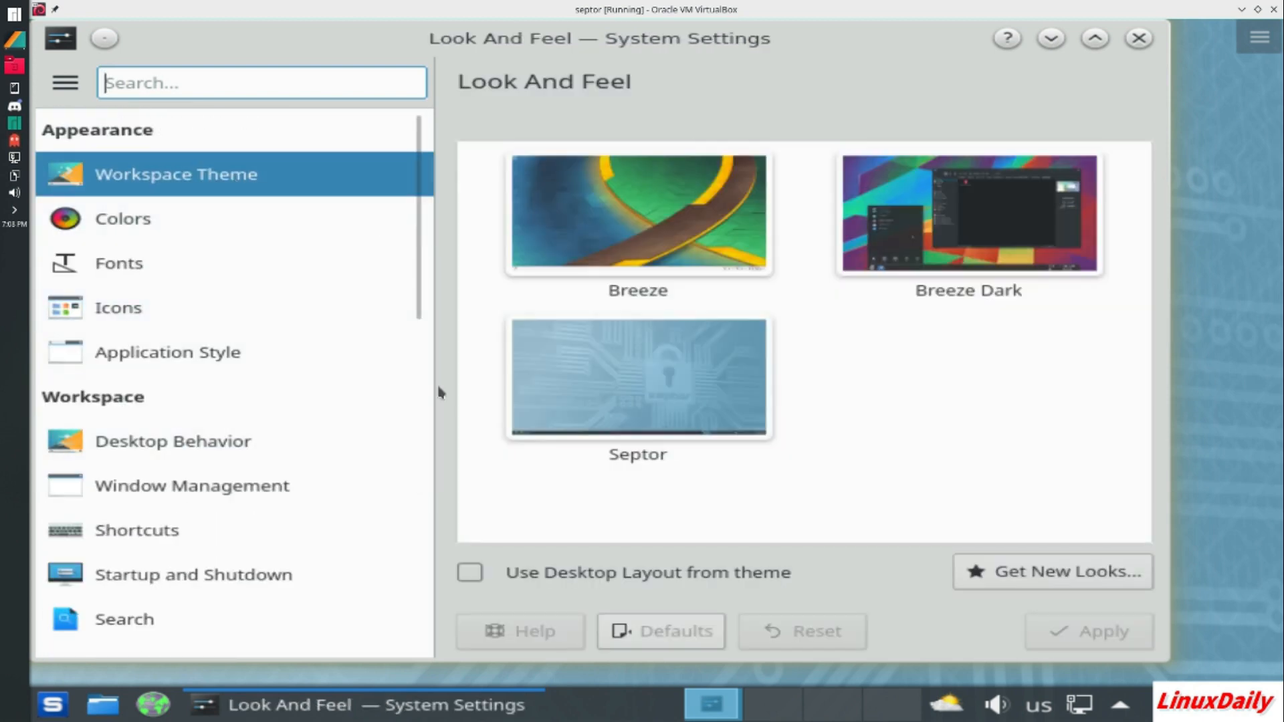
Try the Breeze Dark look-and-feel, then select and apply the Septor global theme
click(177, 174)
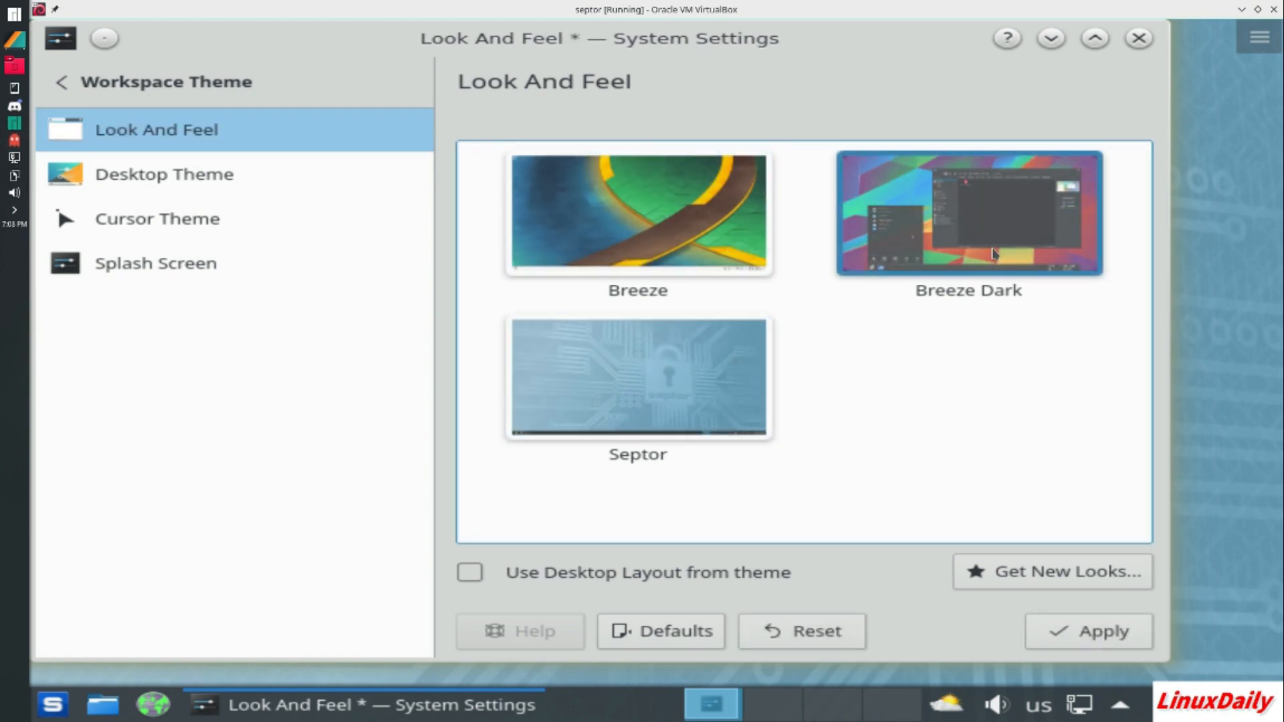
mouse_move(654, 206)
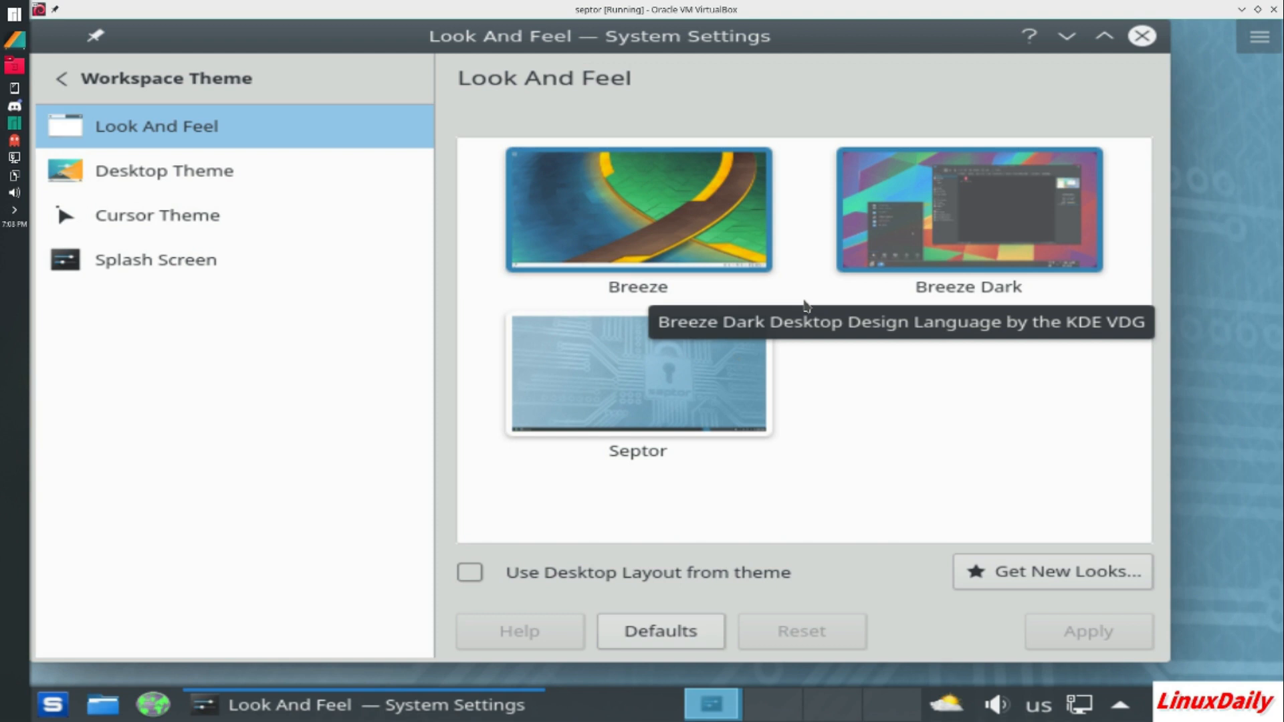
click(636, 373)
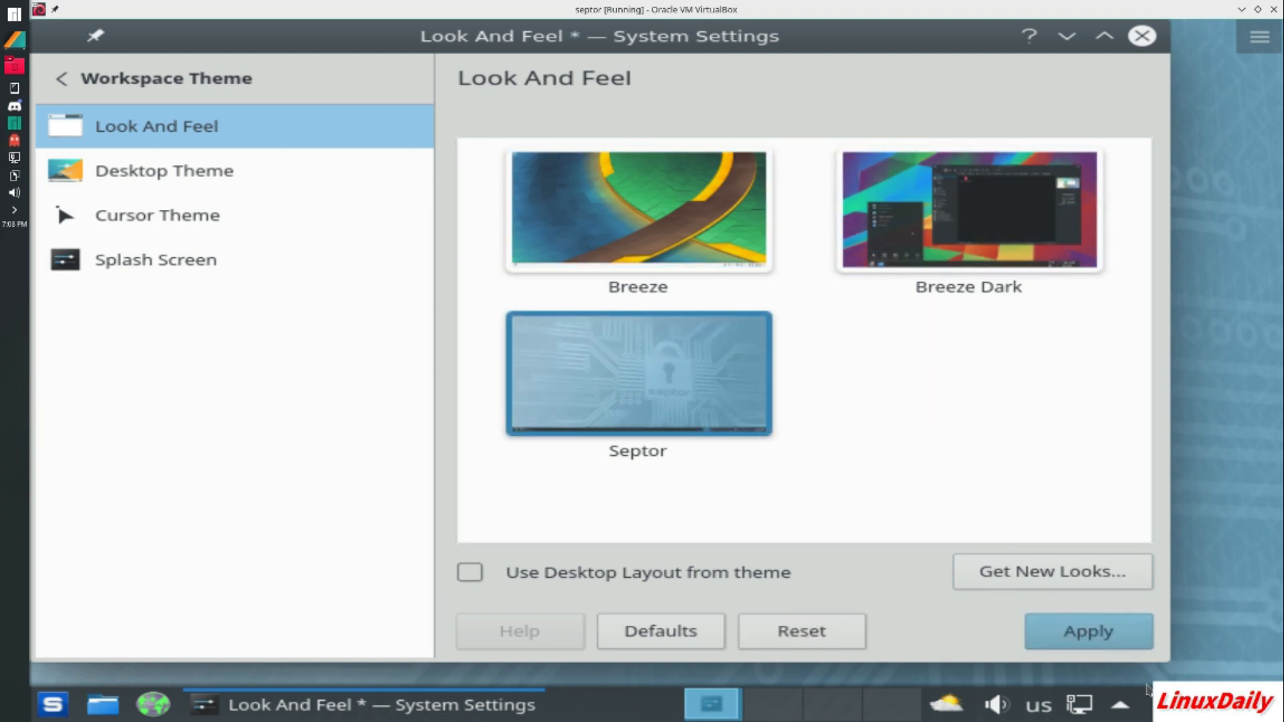
click(1088, 632)
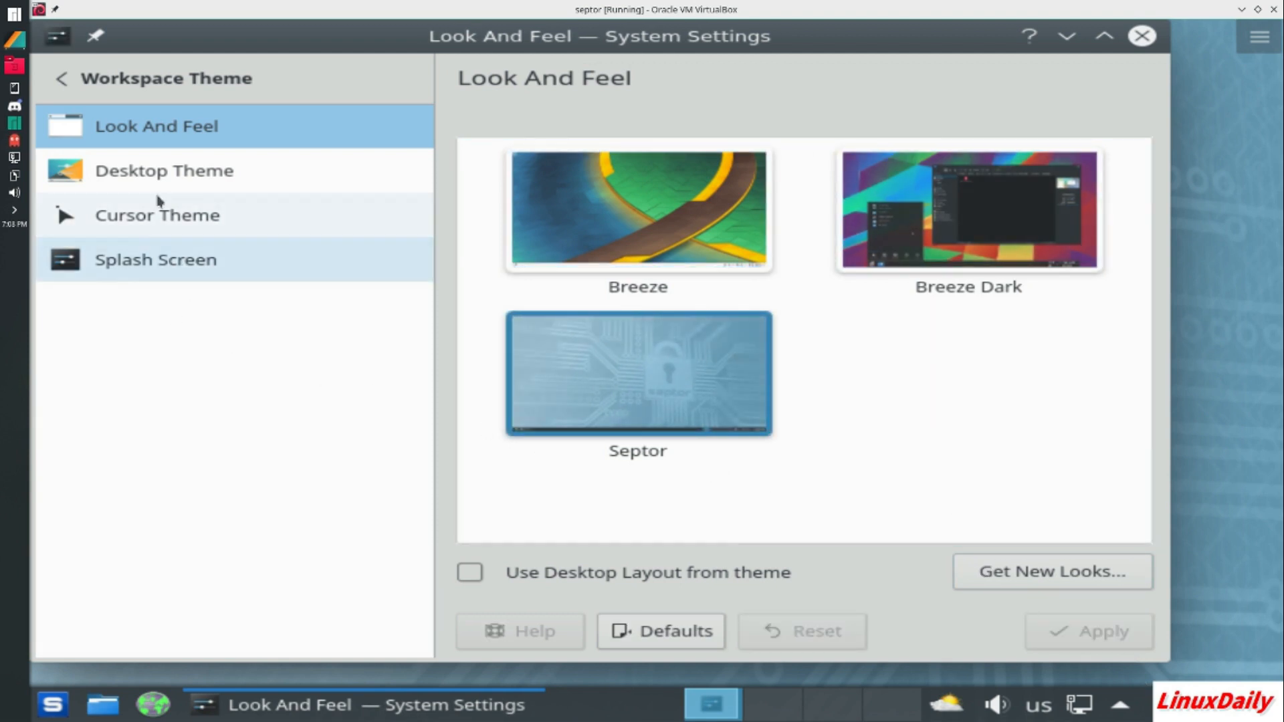
Review the Desktop Theme list, selecting Septor and scrolling the available themes
click(165, 171)
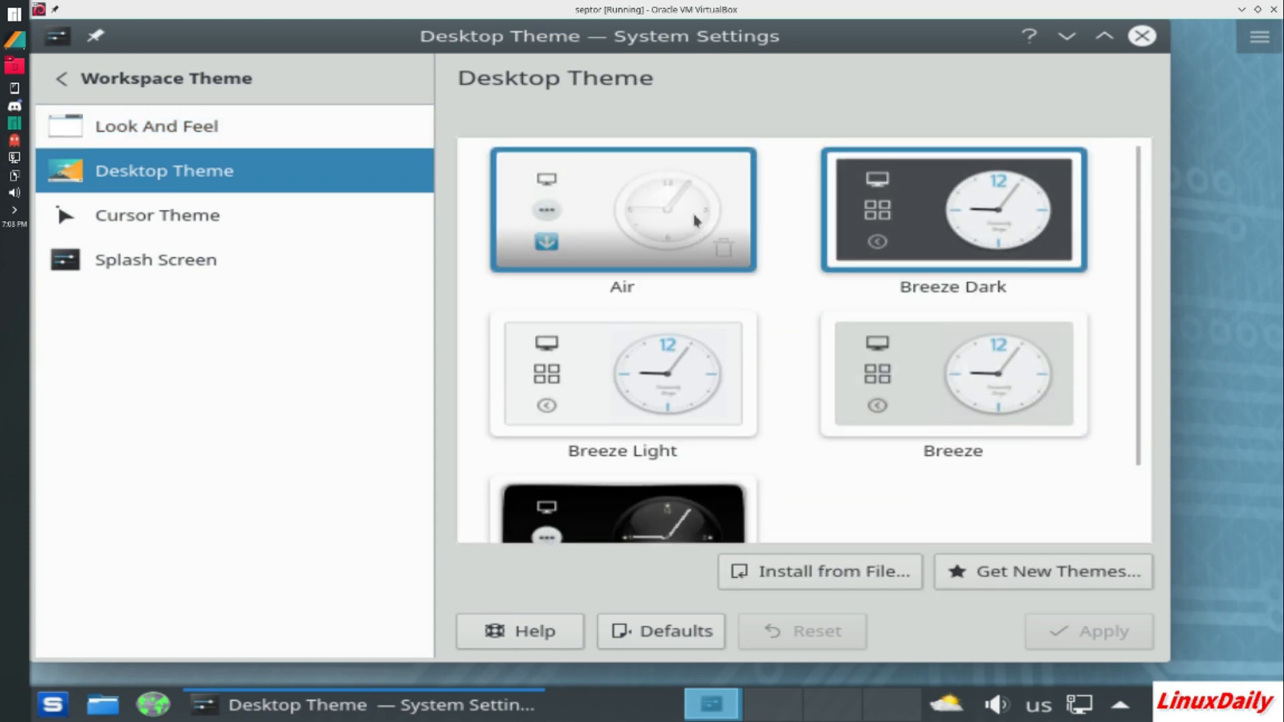
click(623, 374)
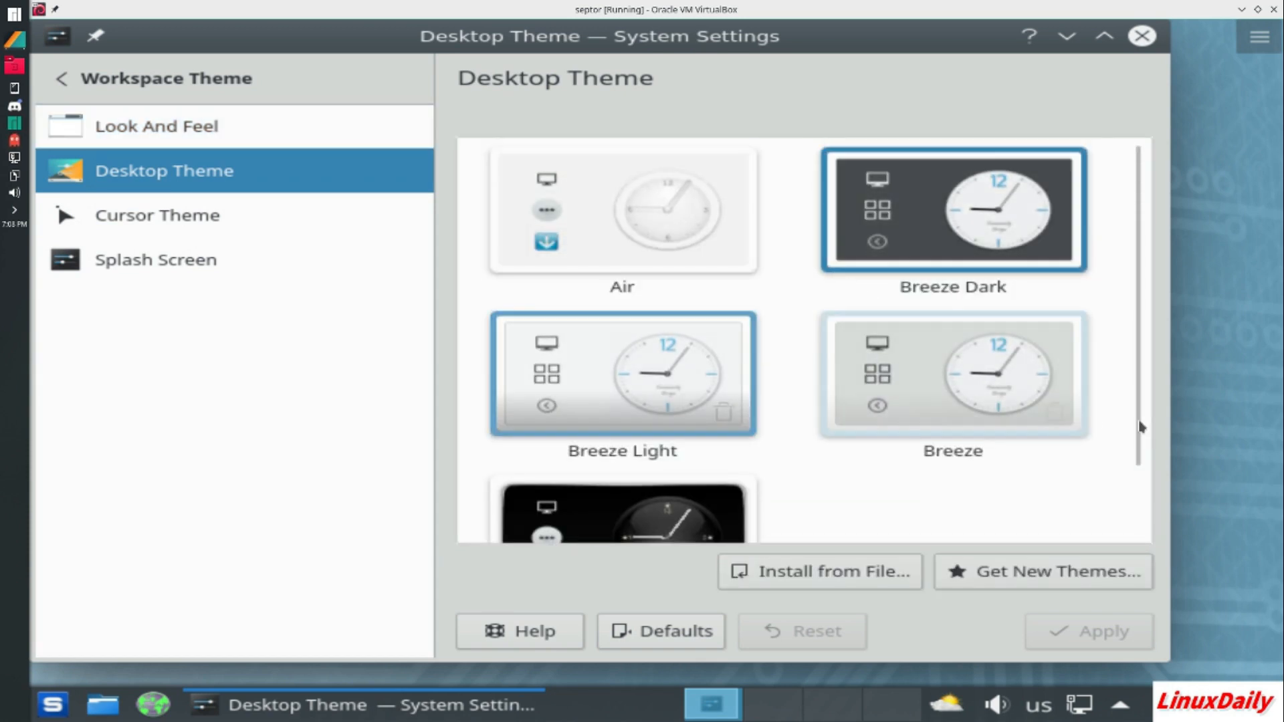
scroll(down, 3)
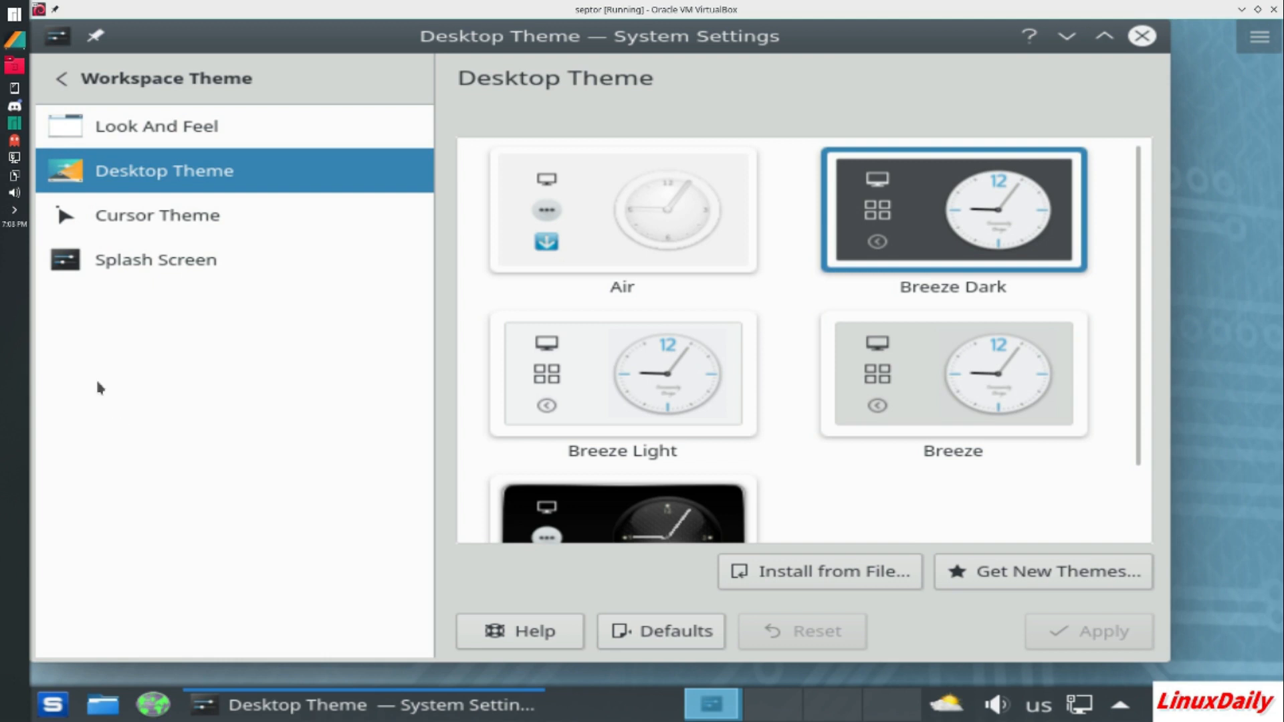
Review the Cursor Theme and Splash Screen pages, then return to the main settings categories
click(158, 215)
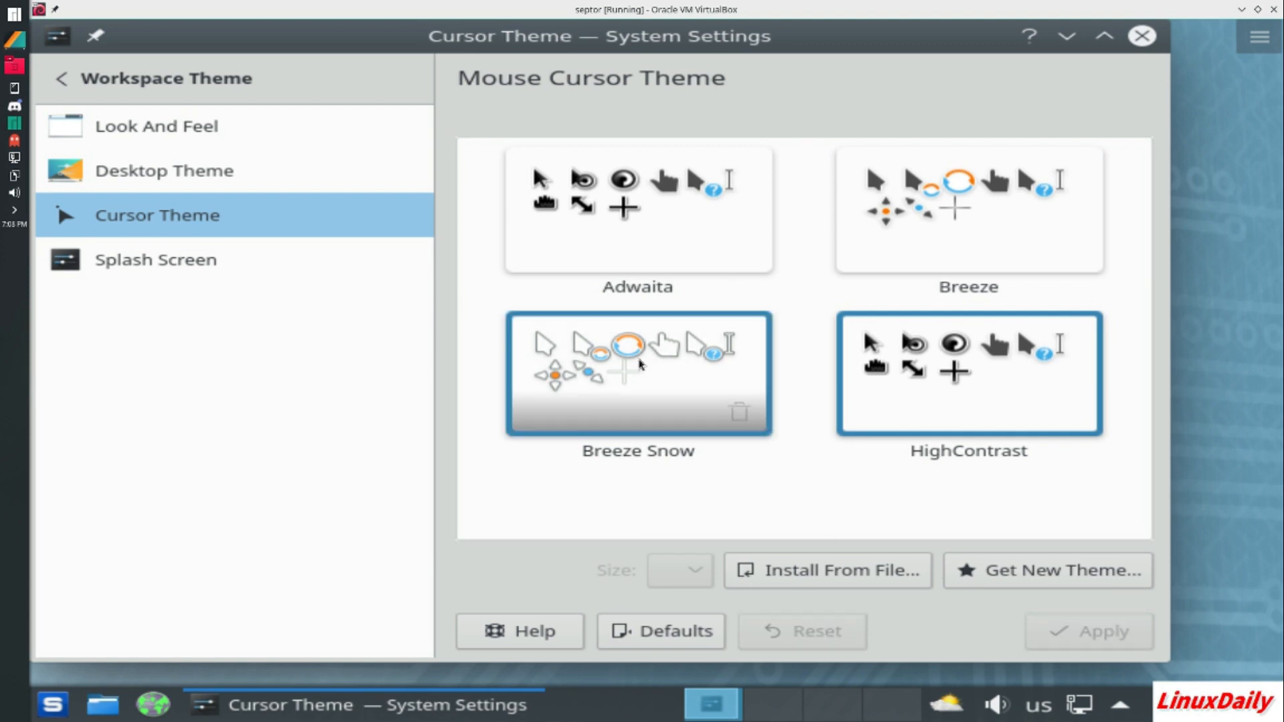
click(155, 259)
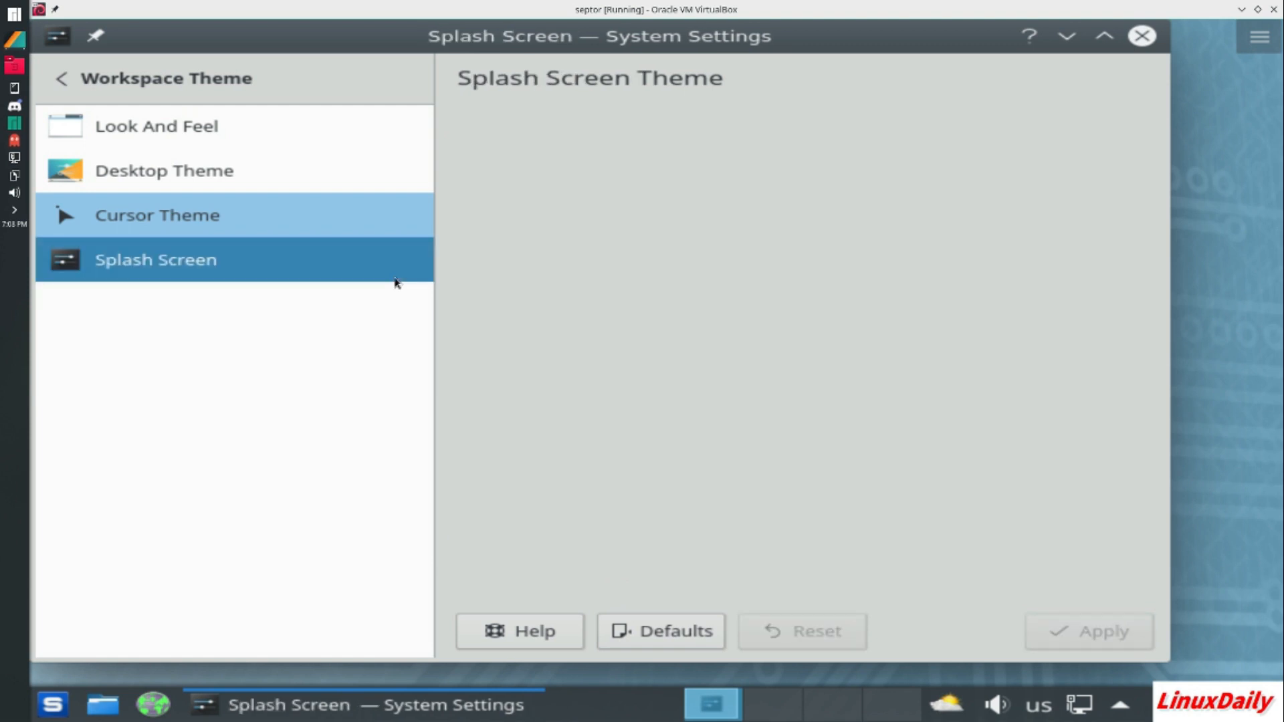
click(155, 259)
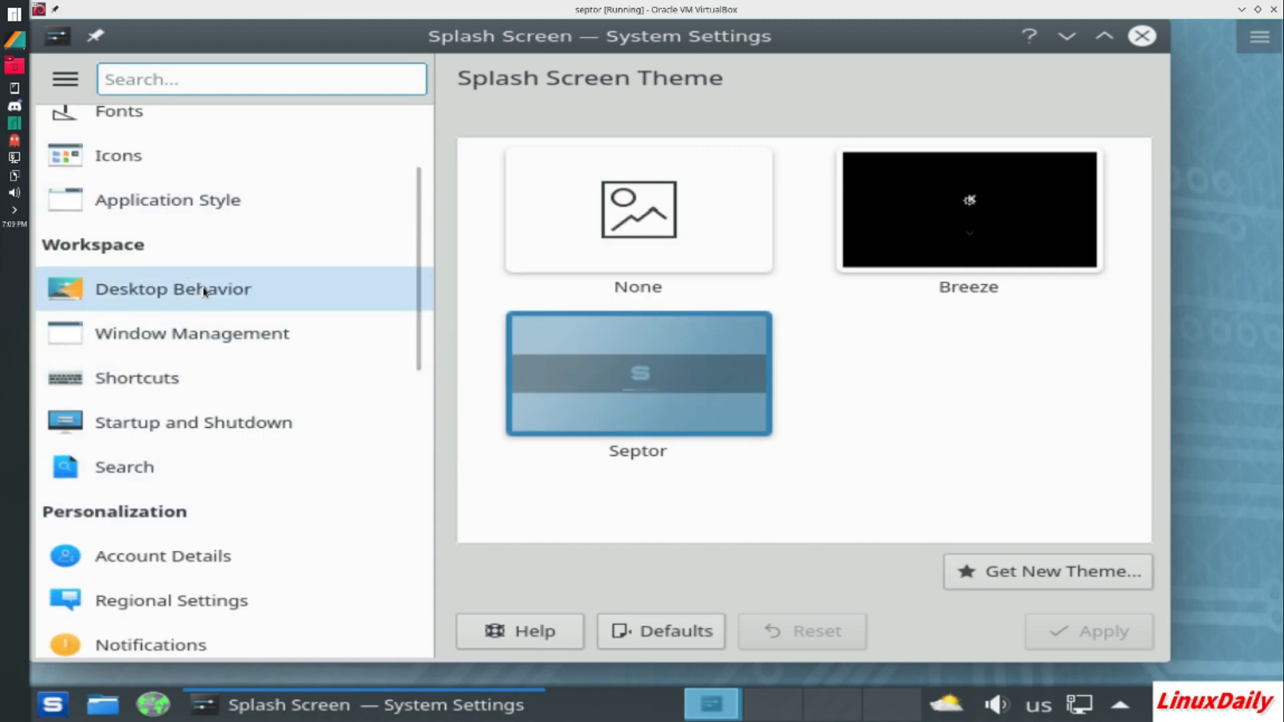
Review Desktop Behavior > Desktop Effects, scrolling past the enabled Blur and Desktop Cube effects
click(174, 289)
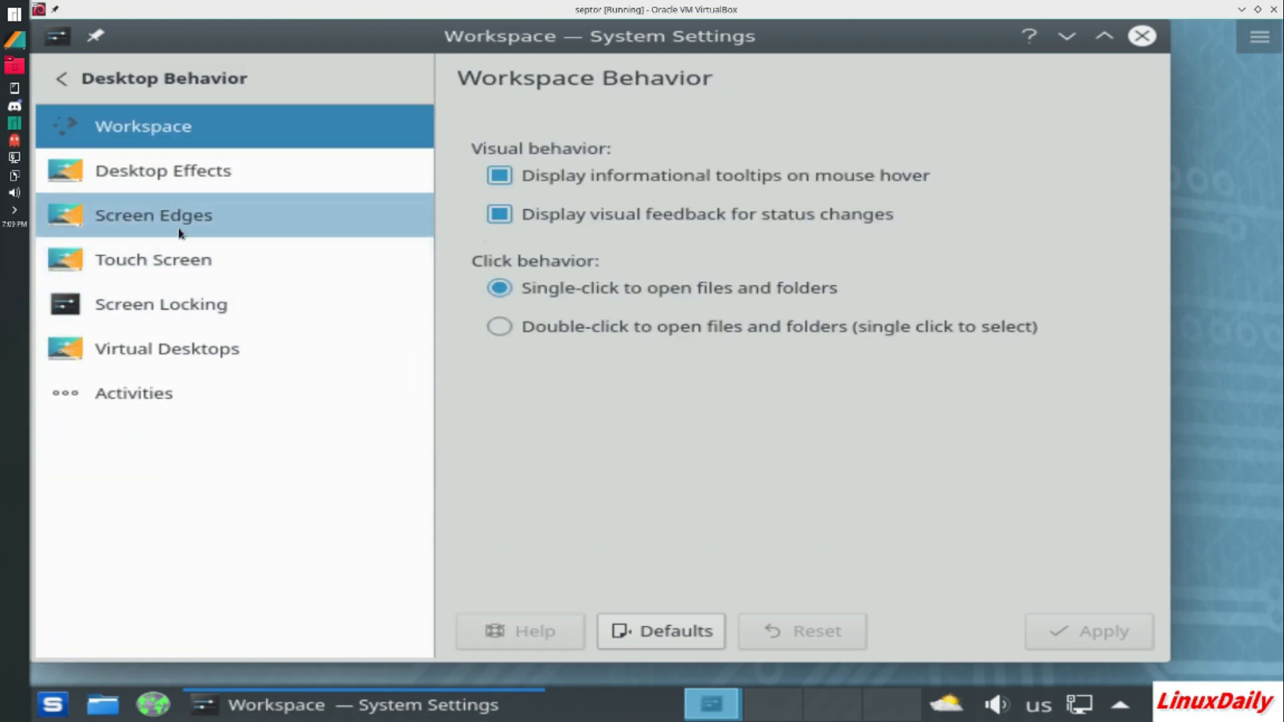
click(164, 171)
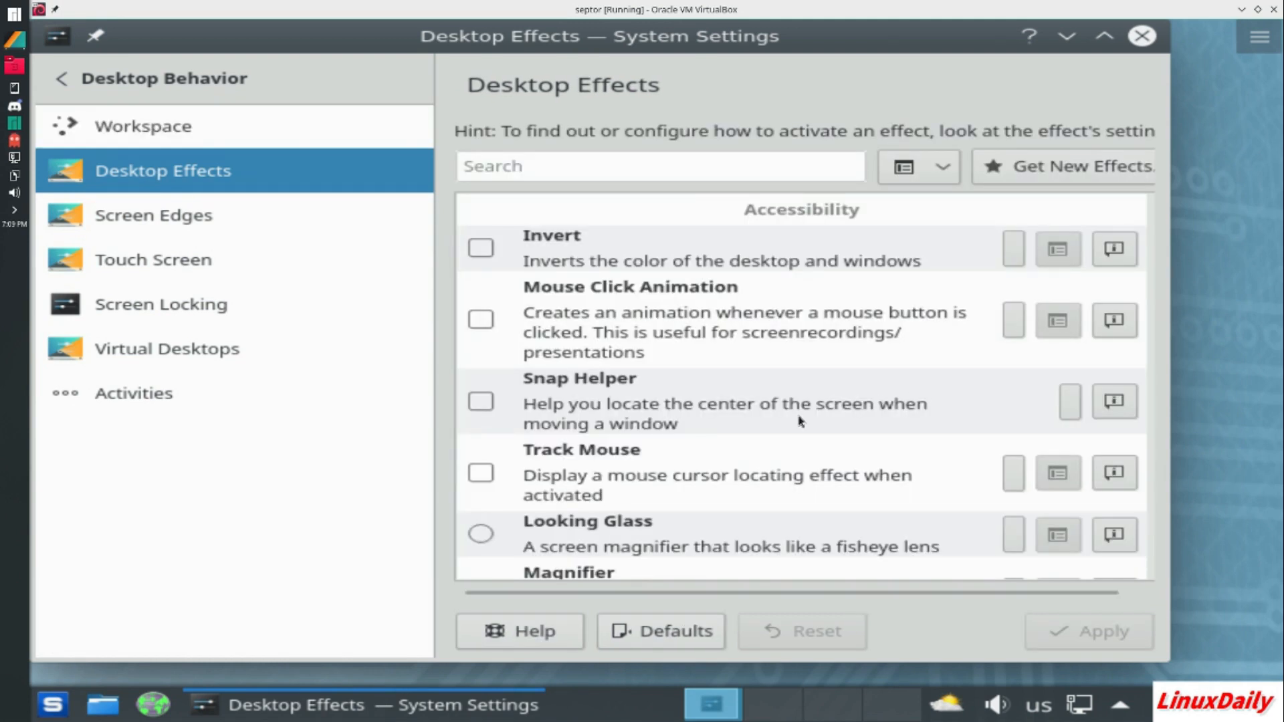
scroll(down, 3)
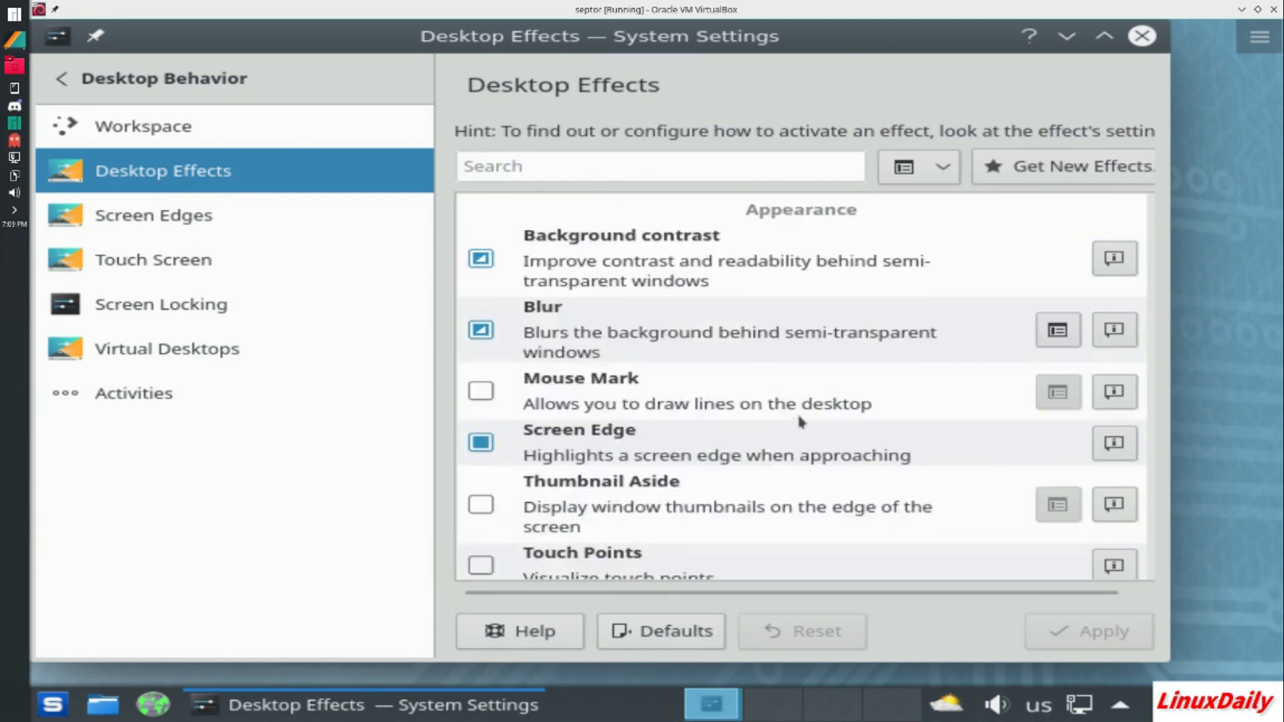
scroll(down, 3)
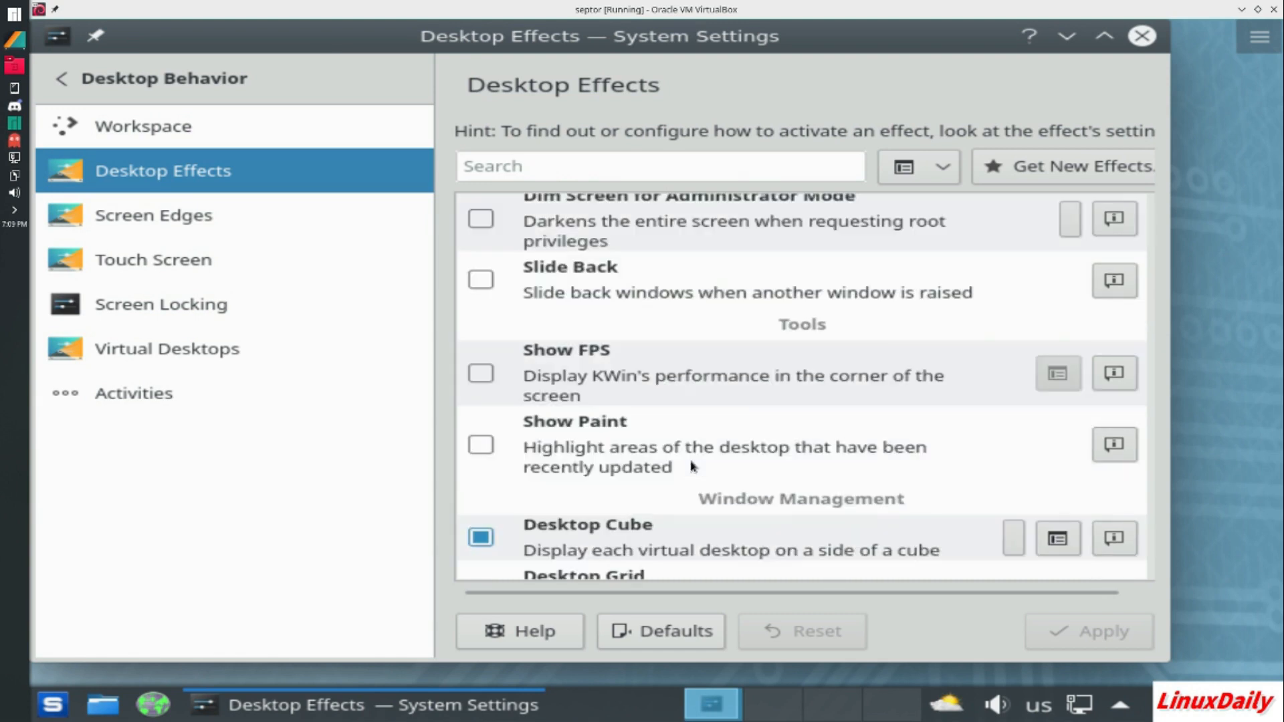
scroll(down, 3)
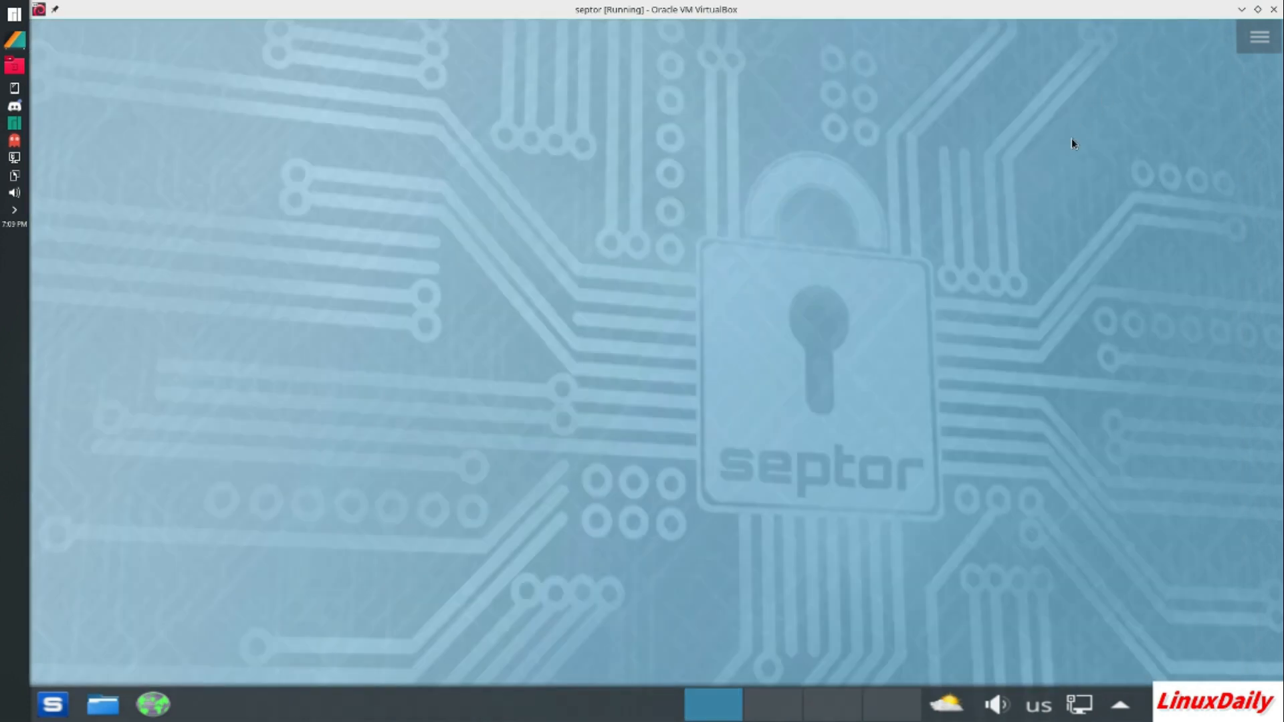
mouse_move(994, 234)
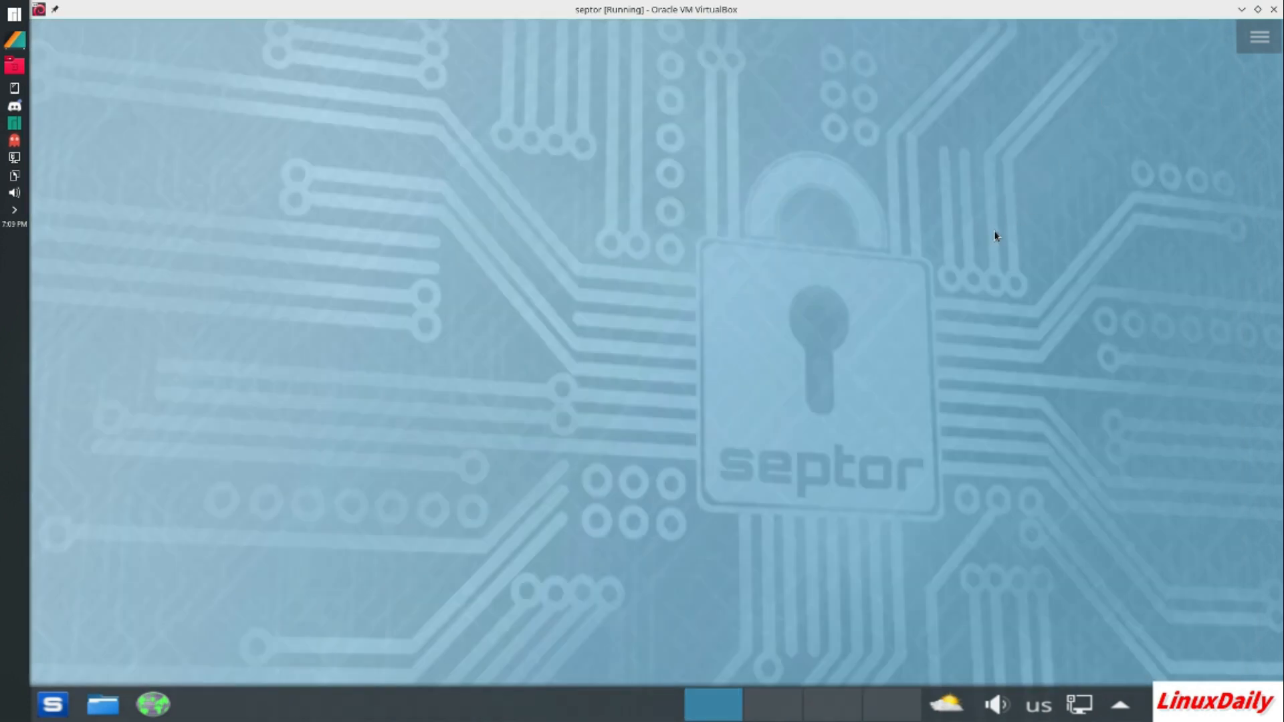
mouse_move(845, 227)
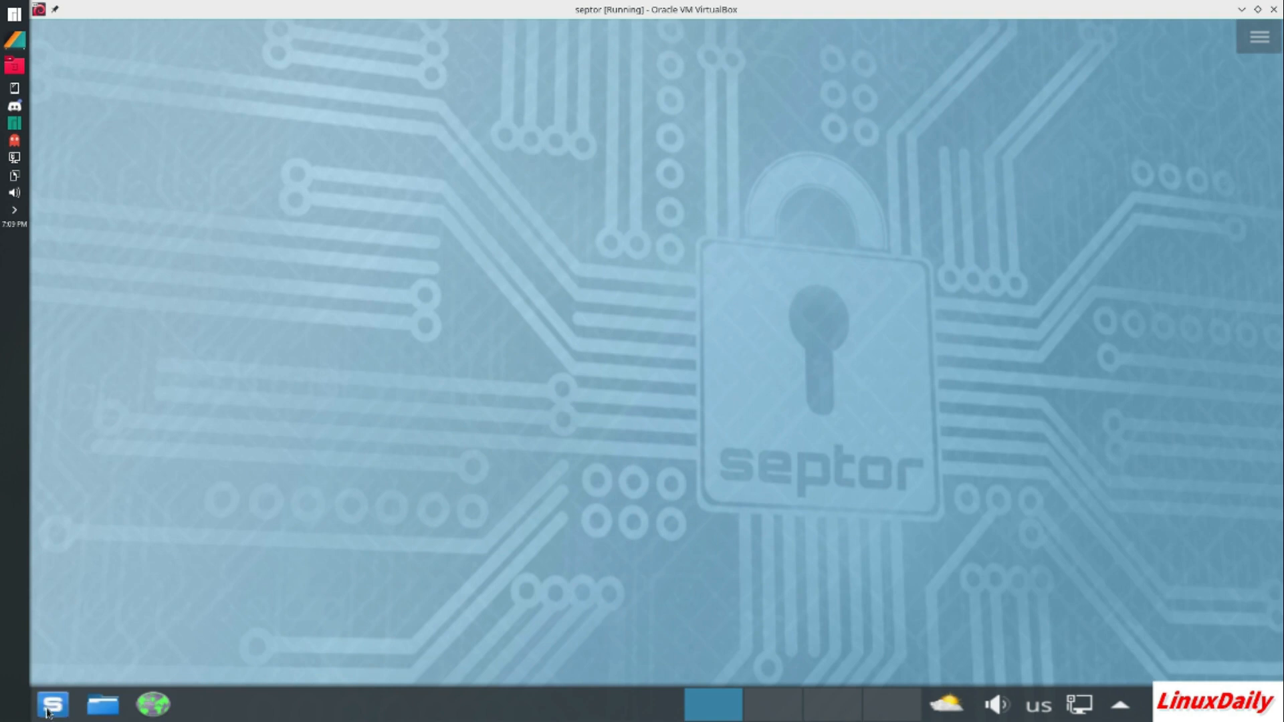
With System Settings closed, launch Tor Browser from the taskbar
click(49, 702)
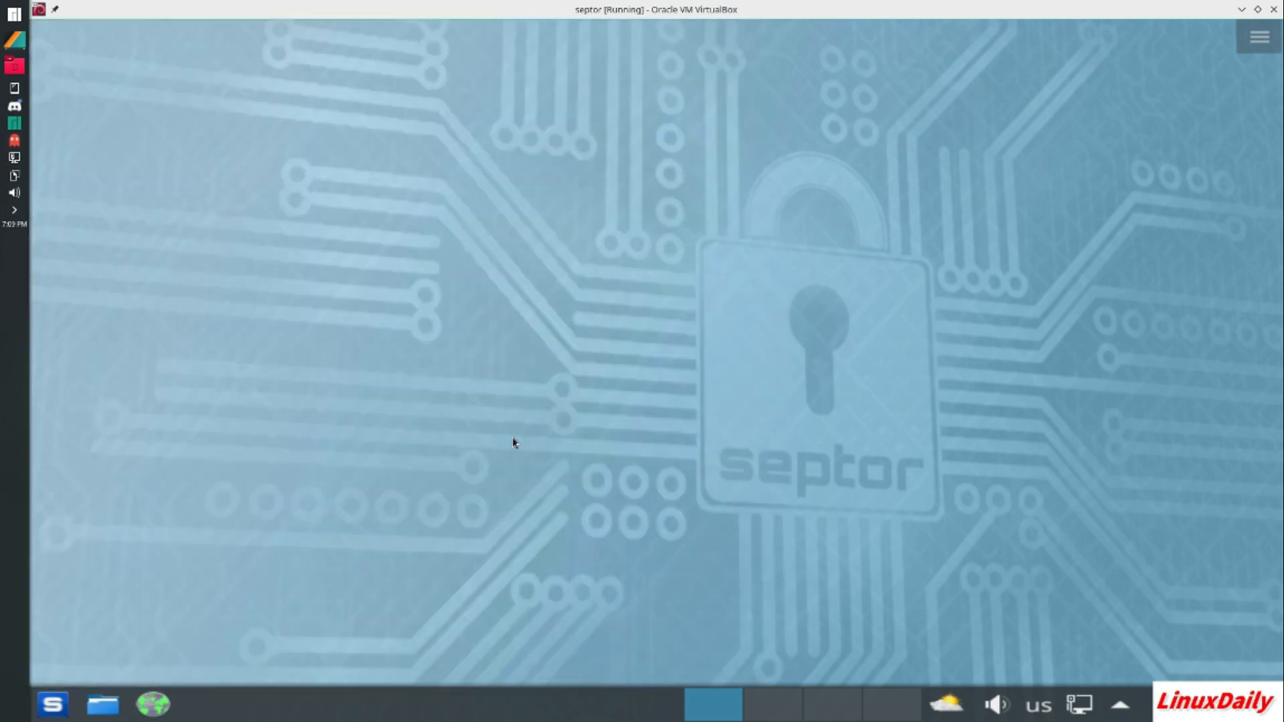
mouse_move(503, 431)
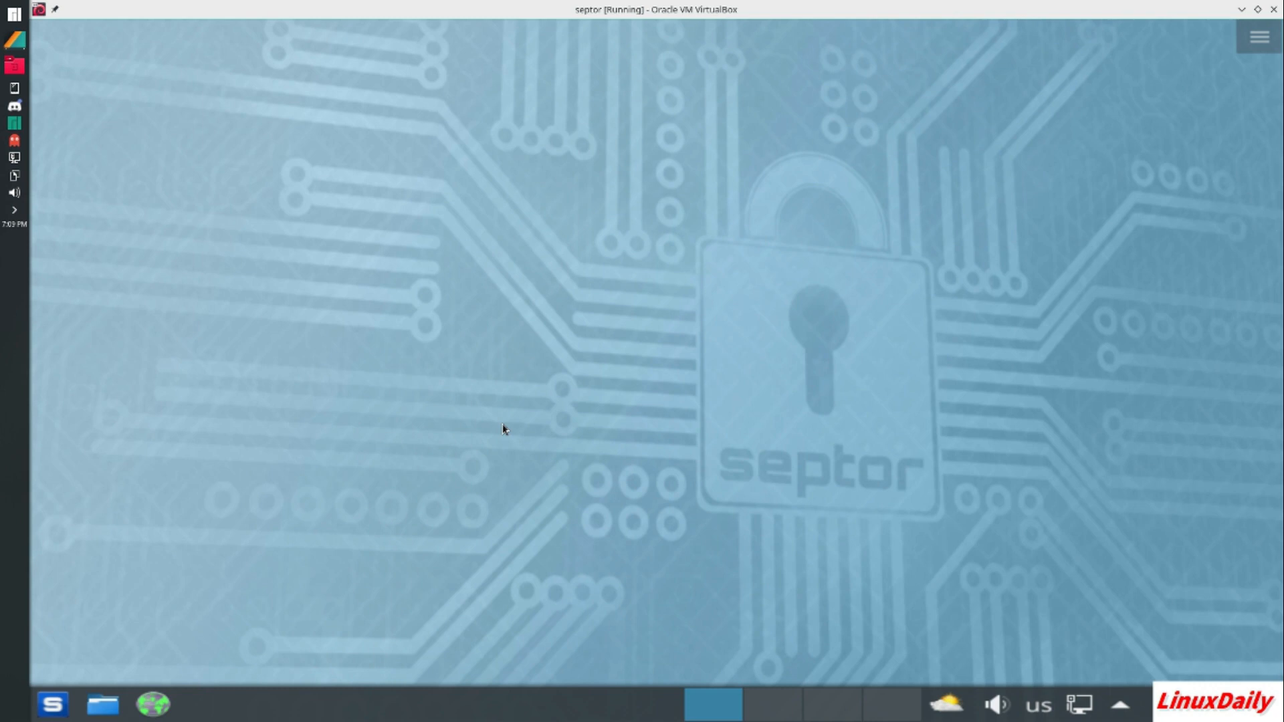
click(153, 708)
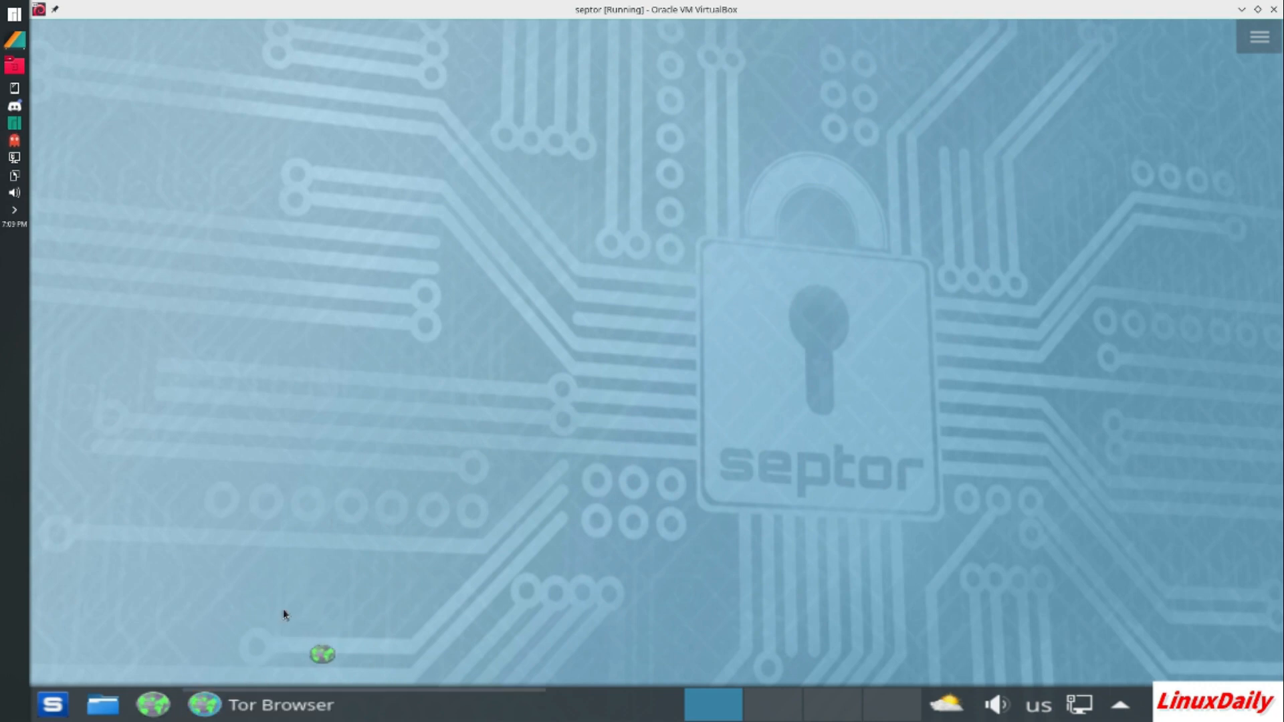
mouse_move(283, 615)
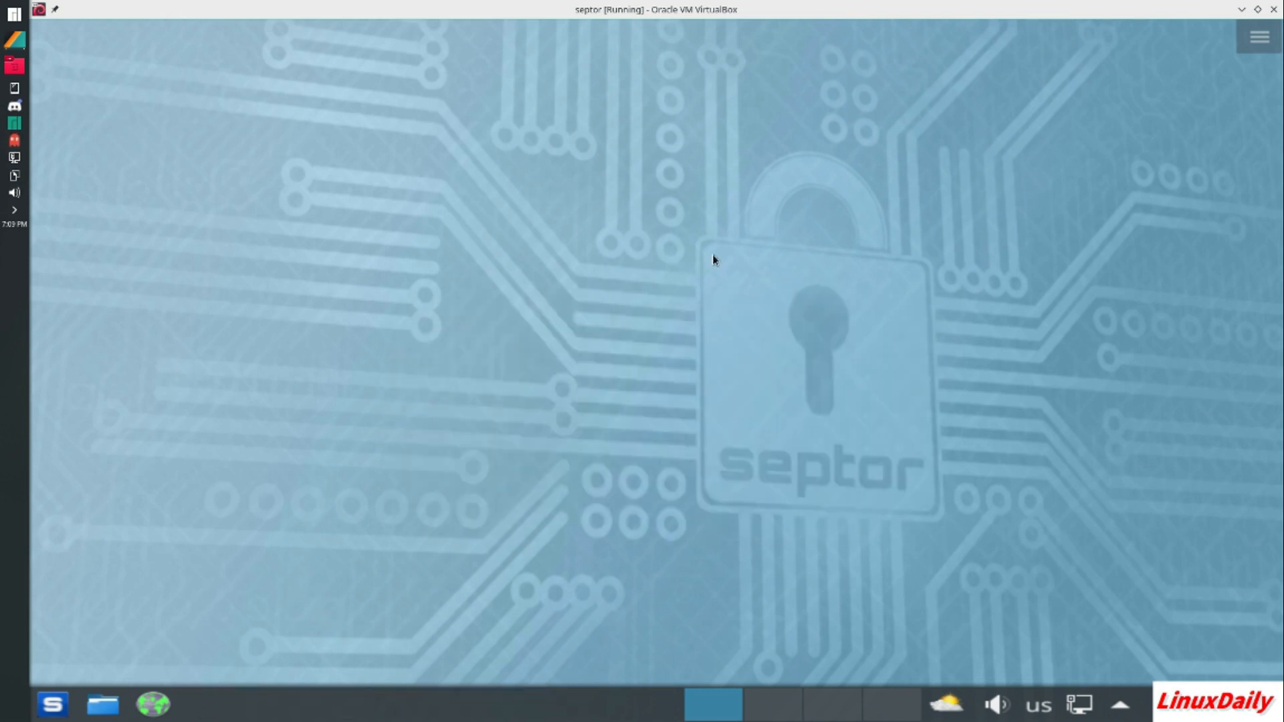
mouse_move(941, 364)
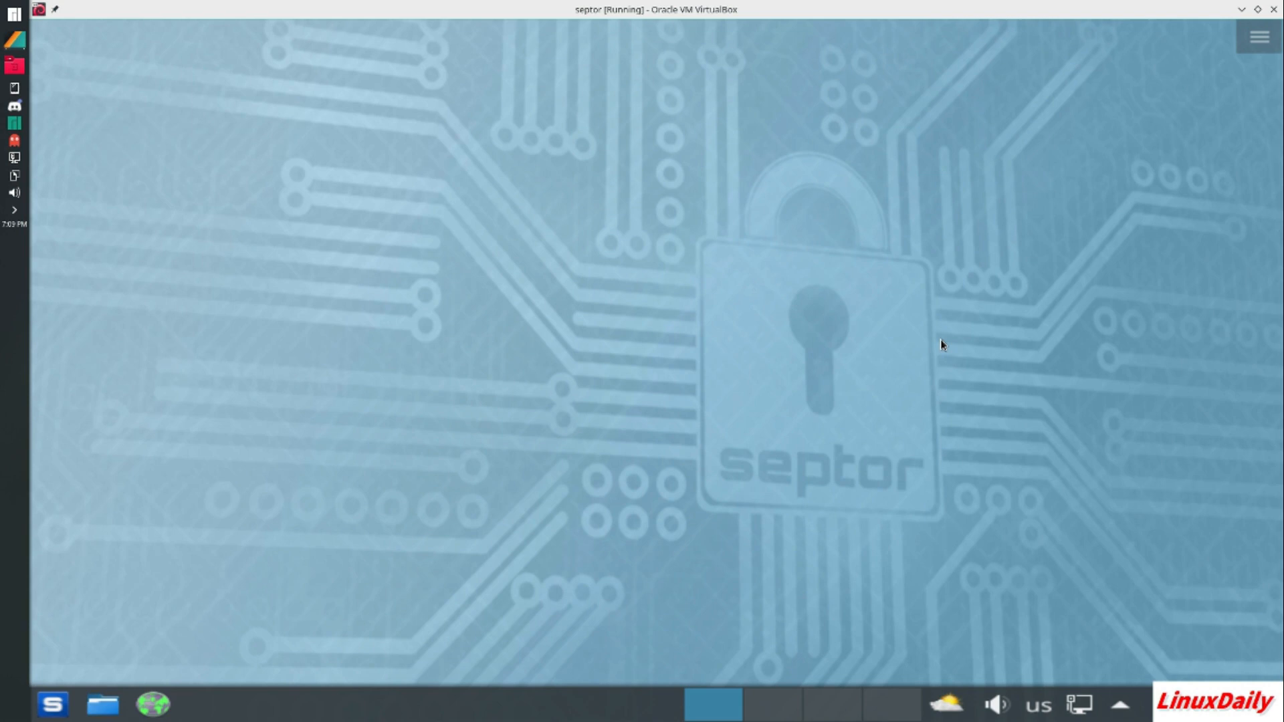
mouse_move(652, 465)
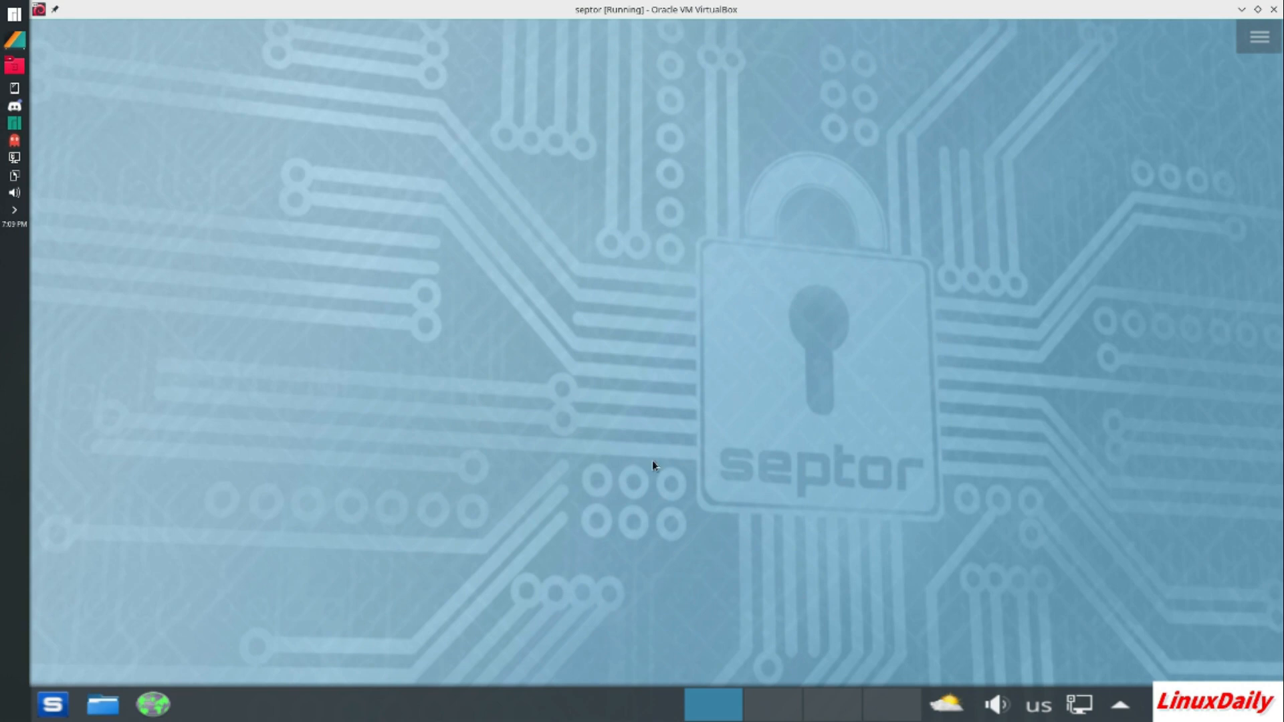